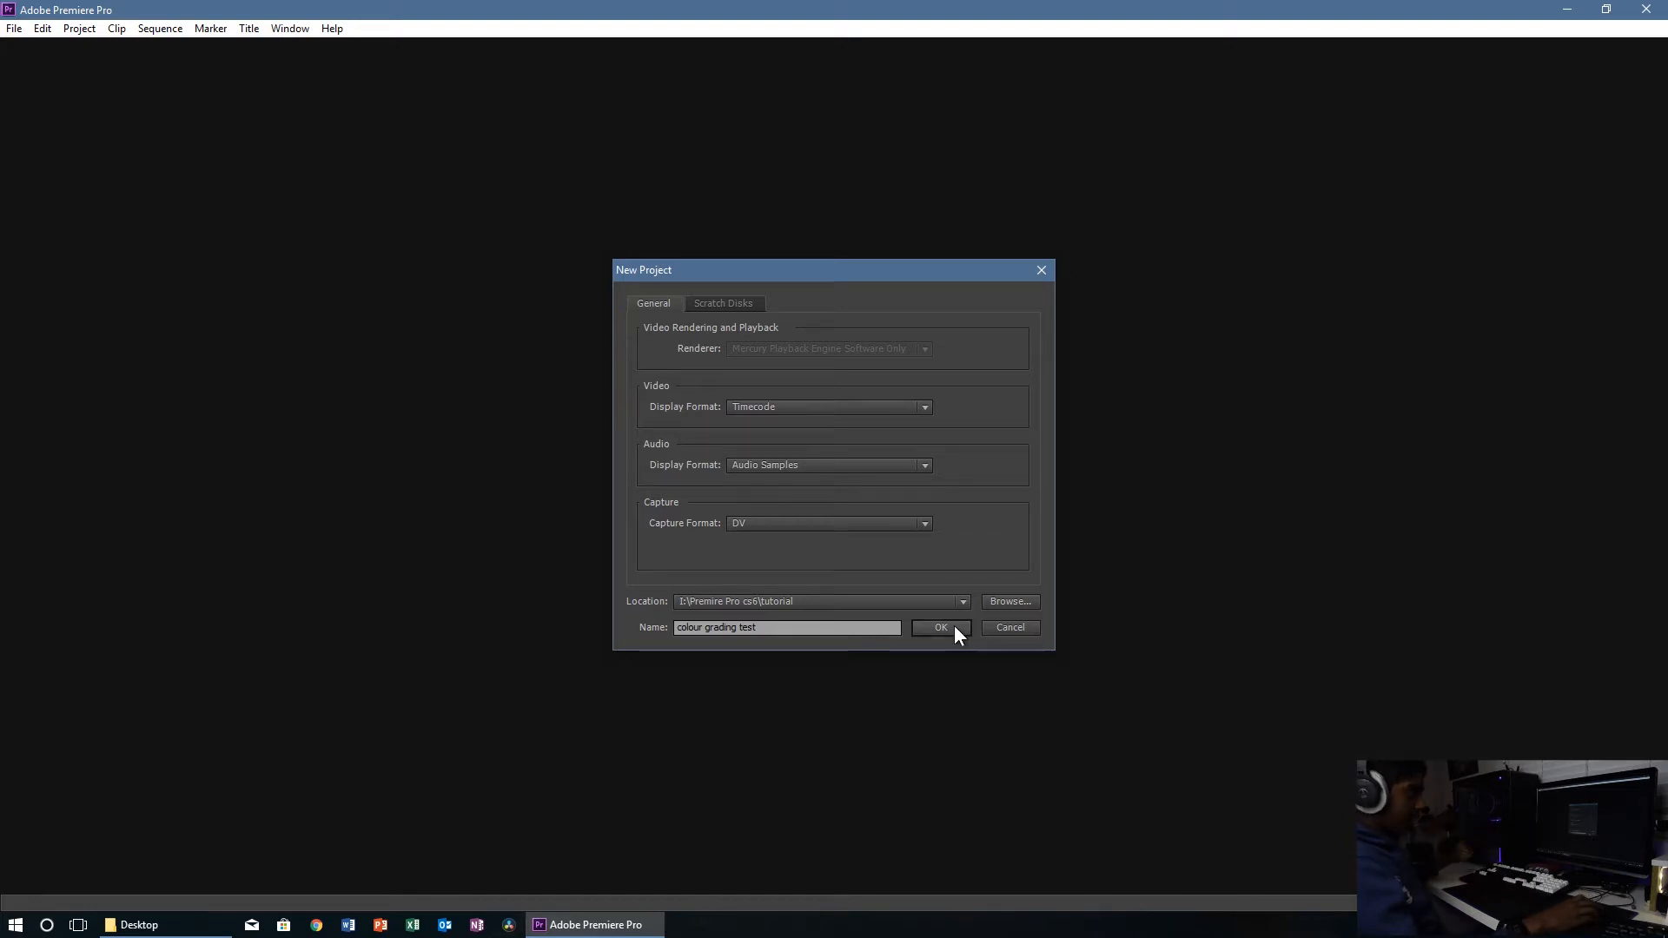
Step: Create the project and set Sequence 01 to Custom editing mode
click(940, 628)
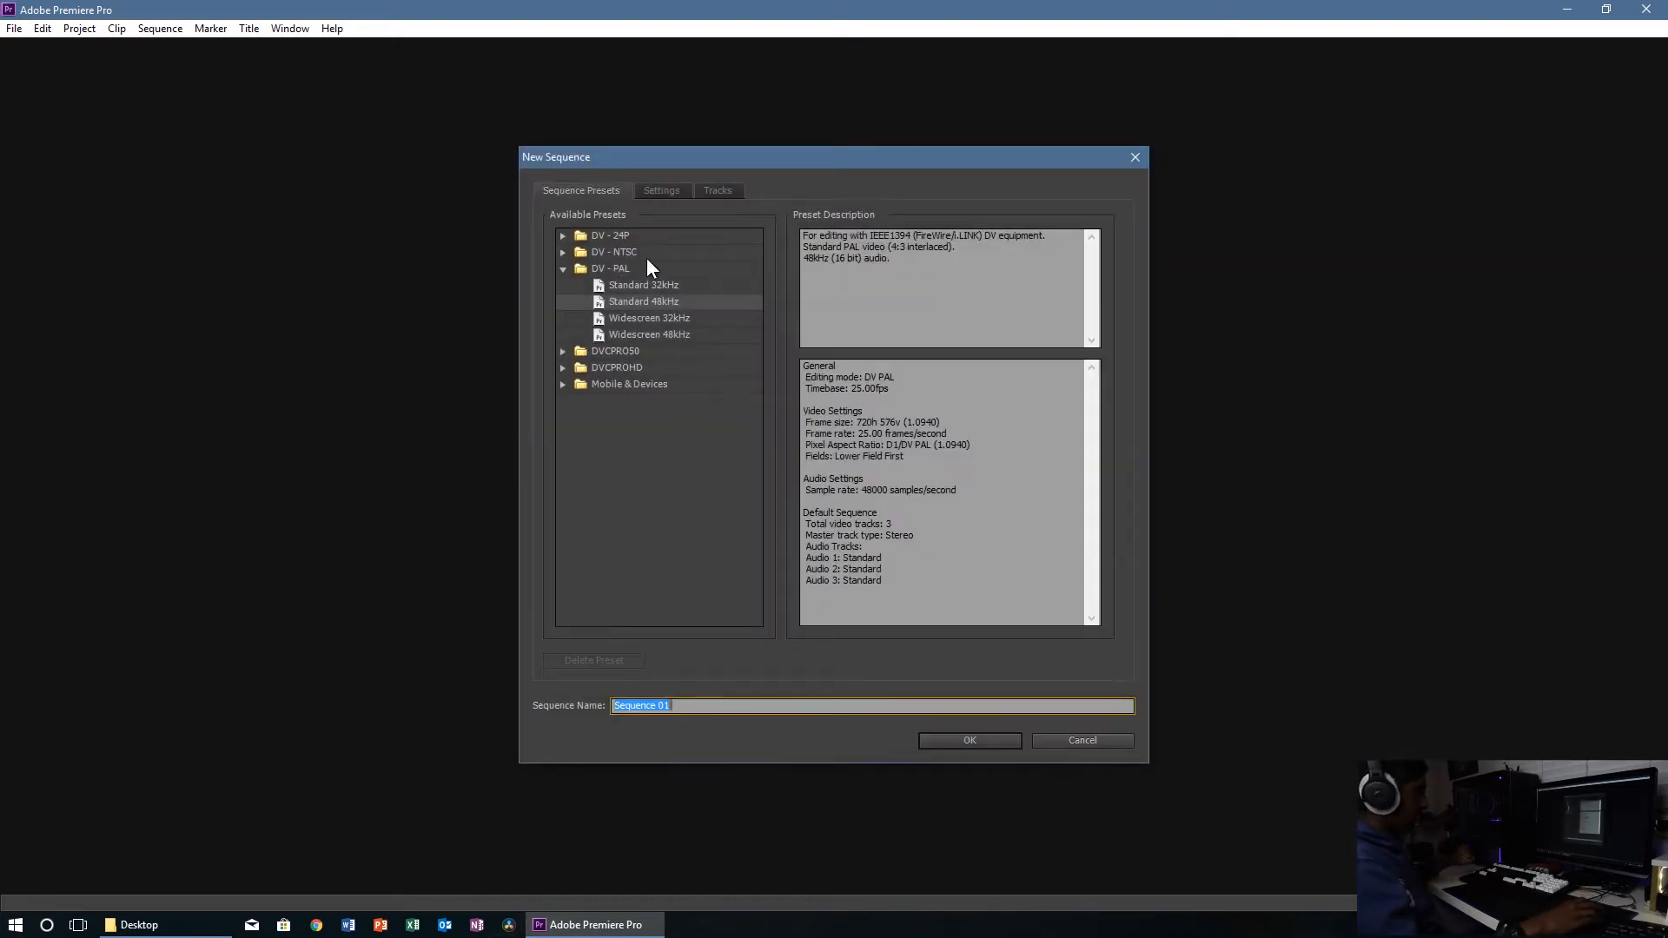
click(660, 189)
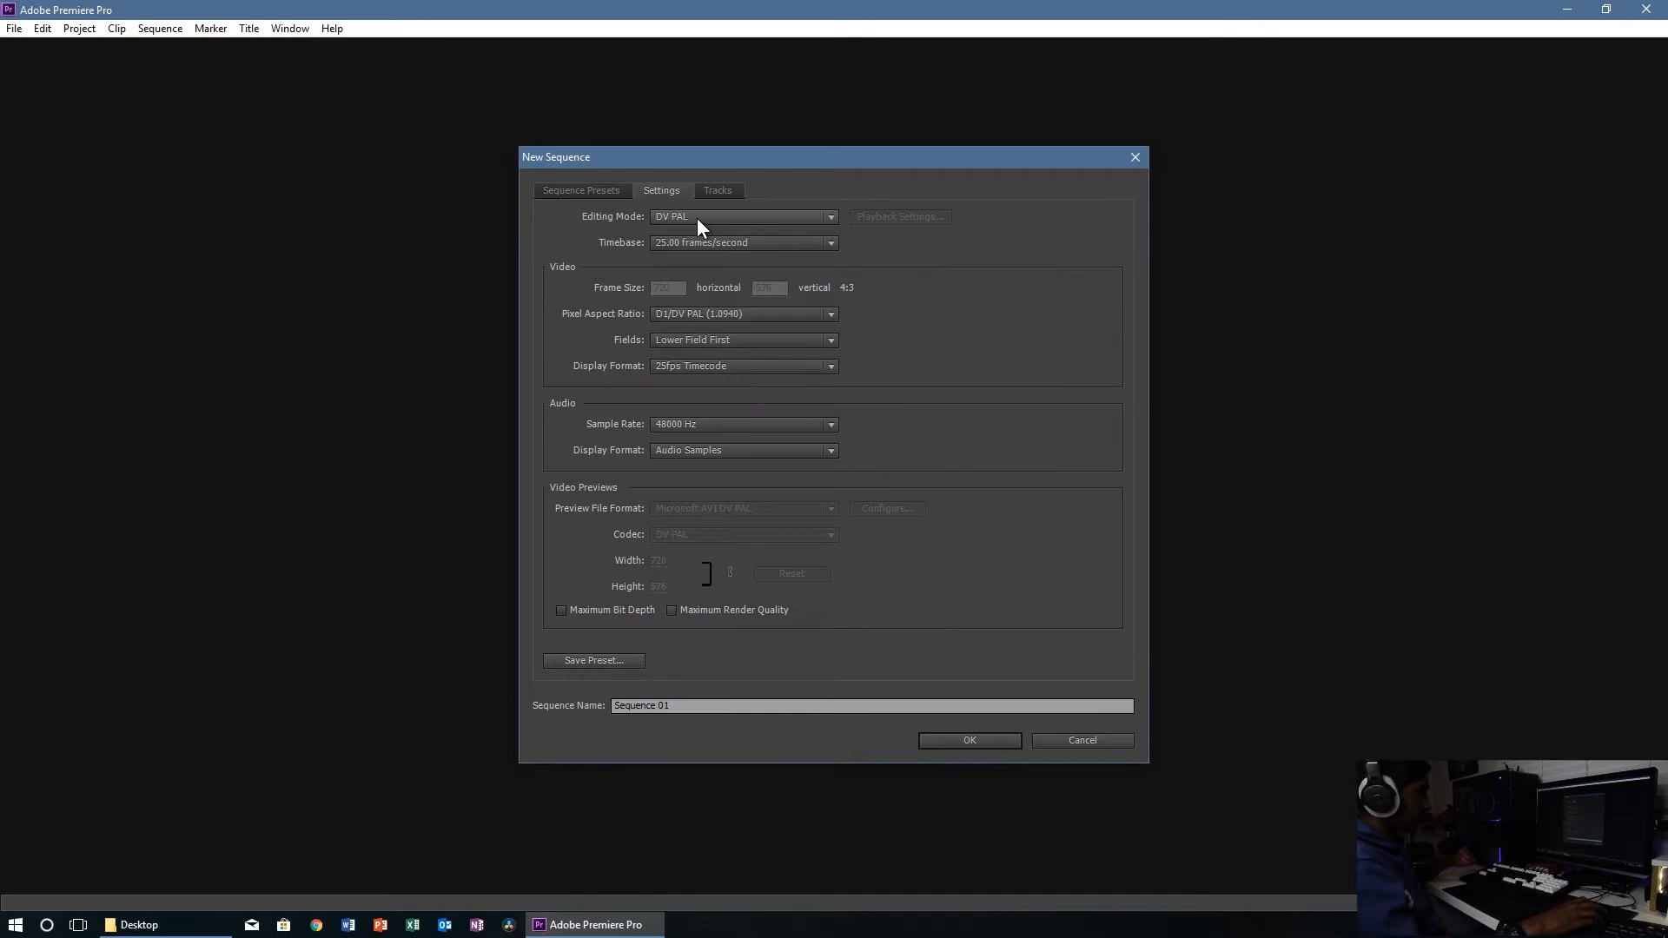
click(742, 215)
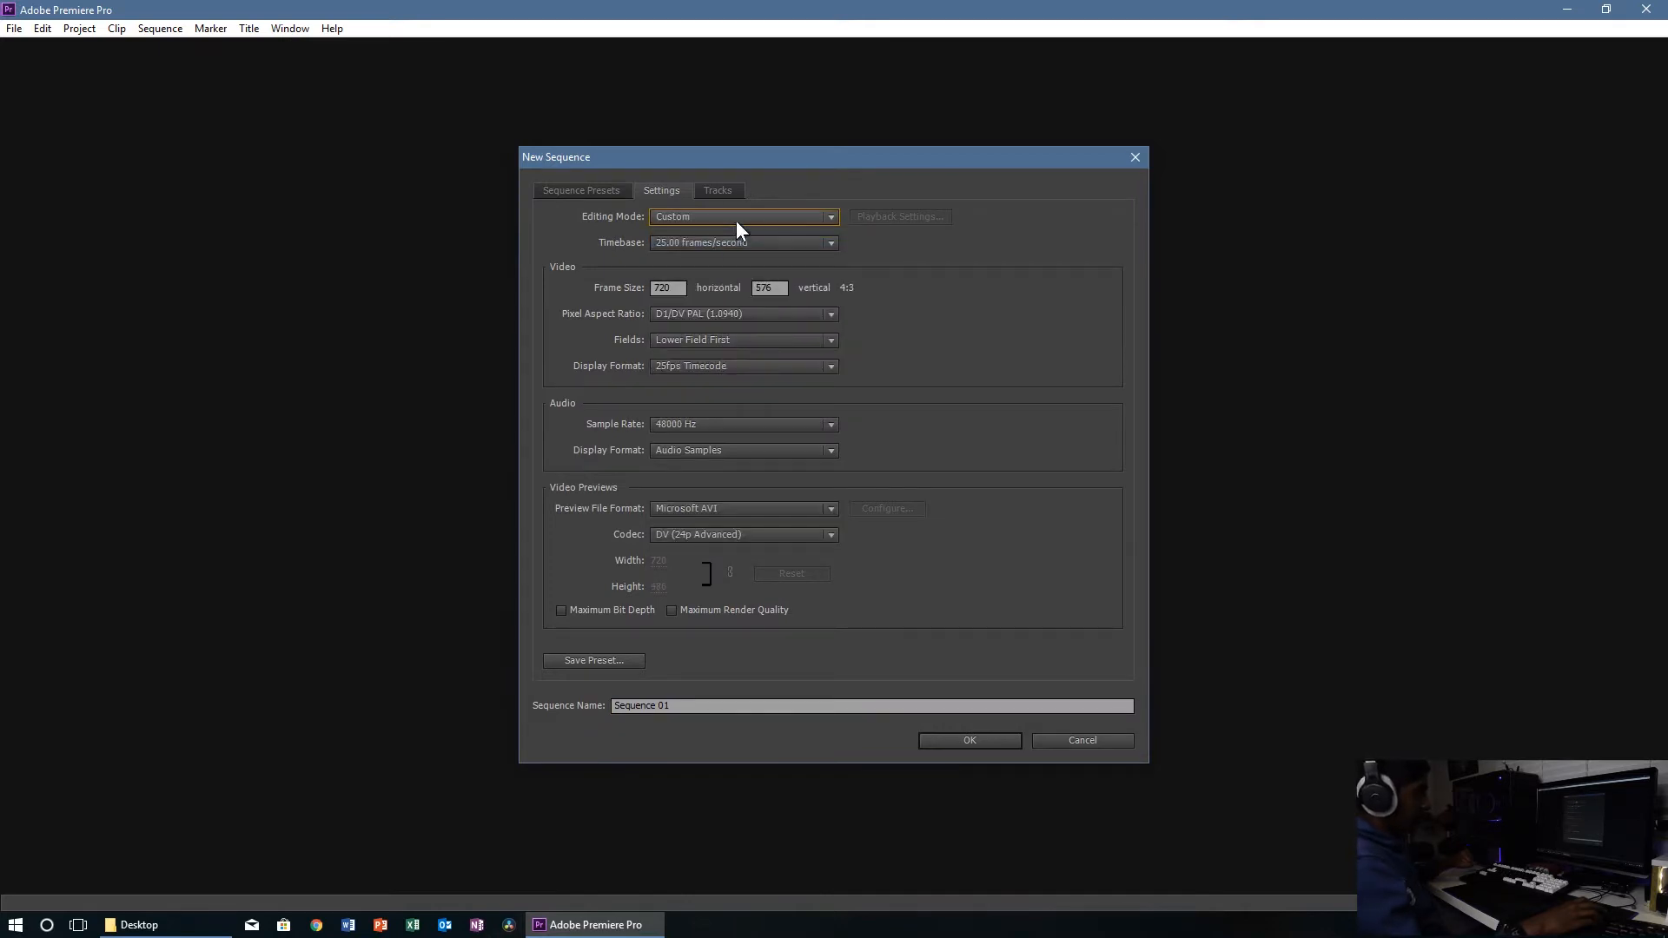
Step: Set the frame size to 1920×832 with maximum bit depth and render quality, and create the sequence
click(667, 287)
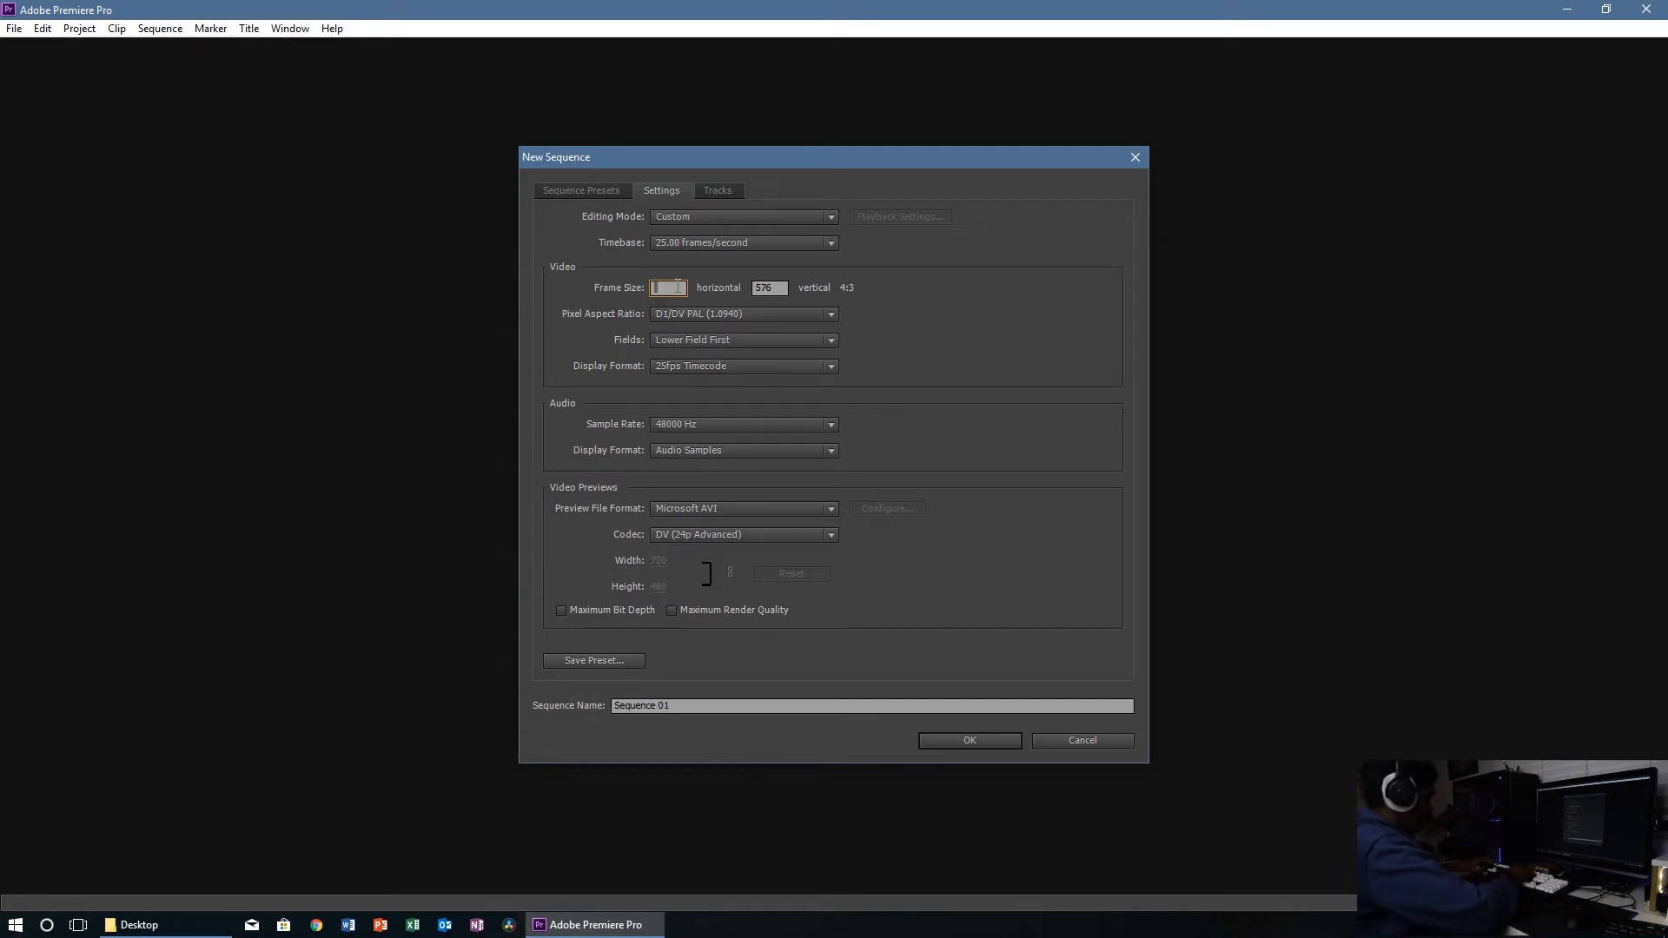
text(19020)
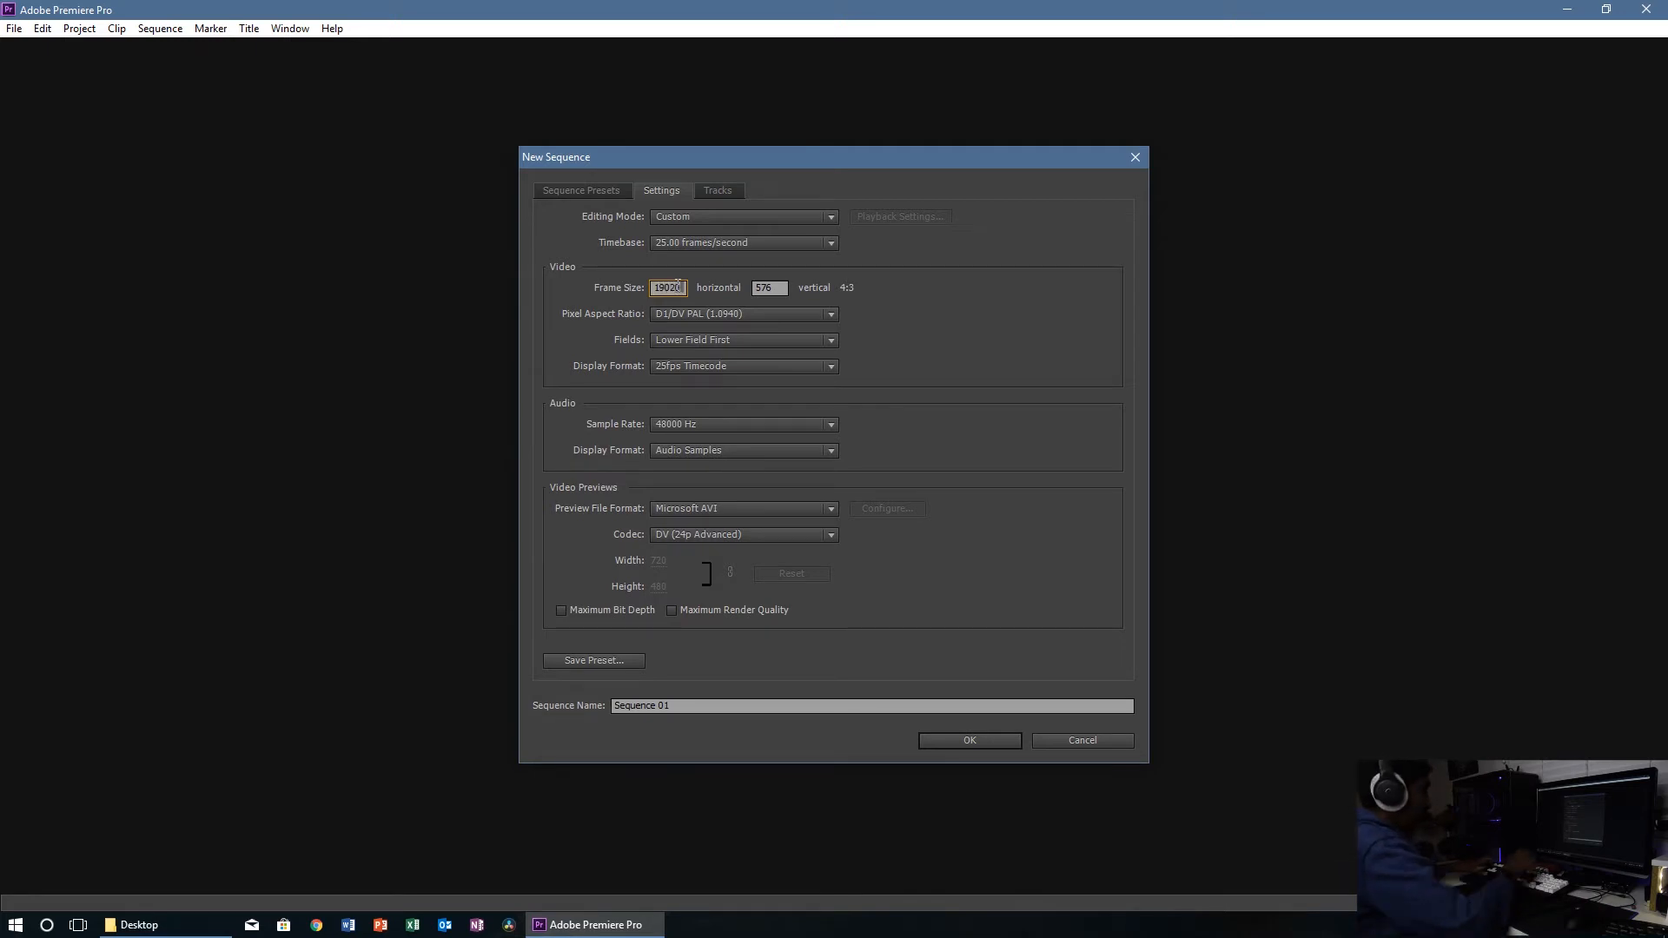
text(19)
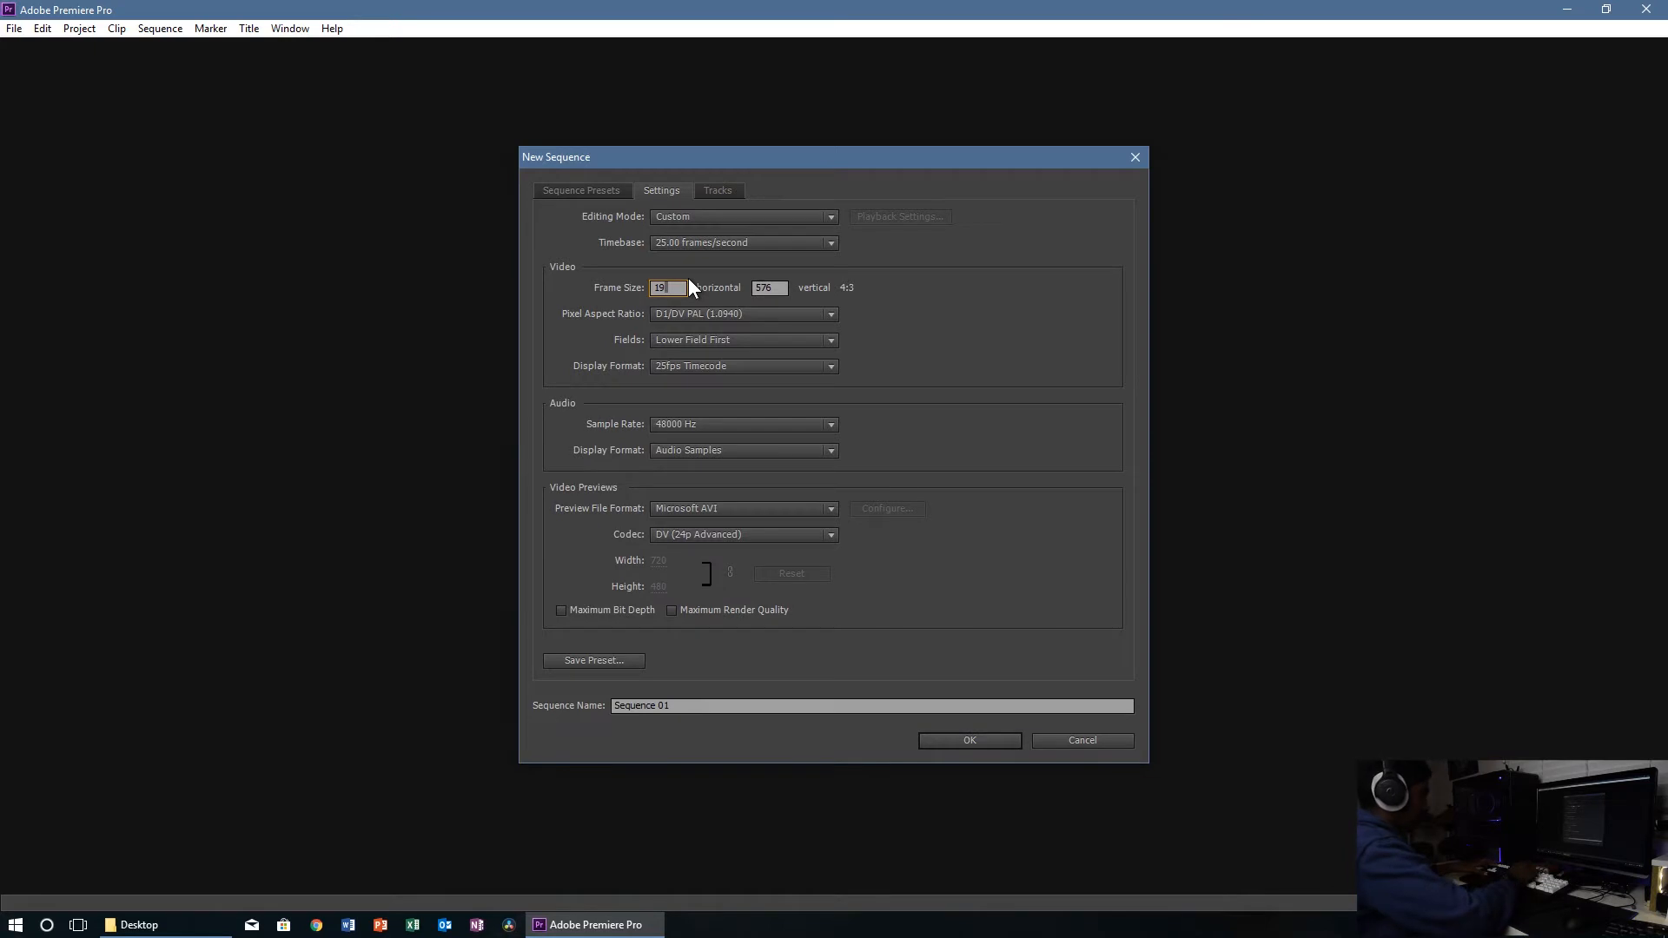
text(1920)
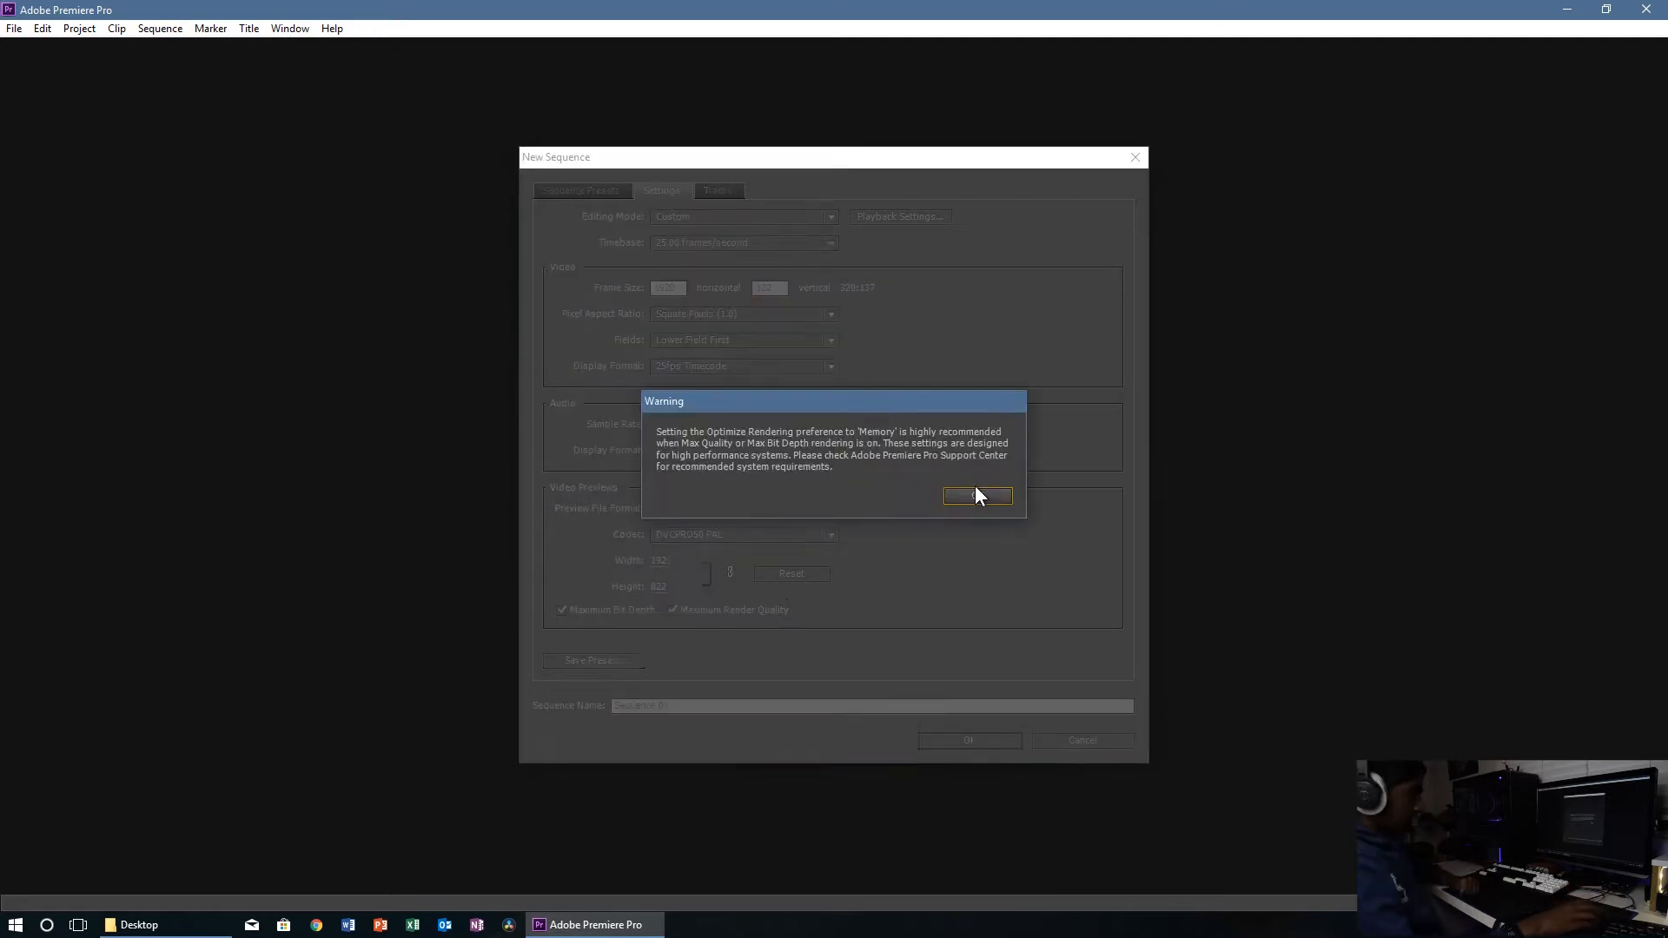
click(975, 495)
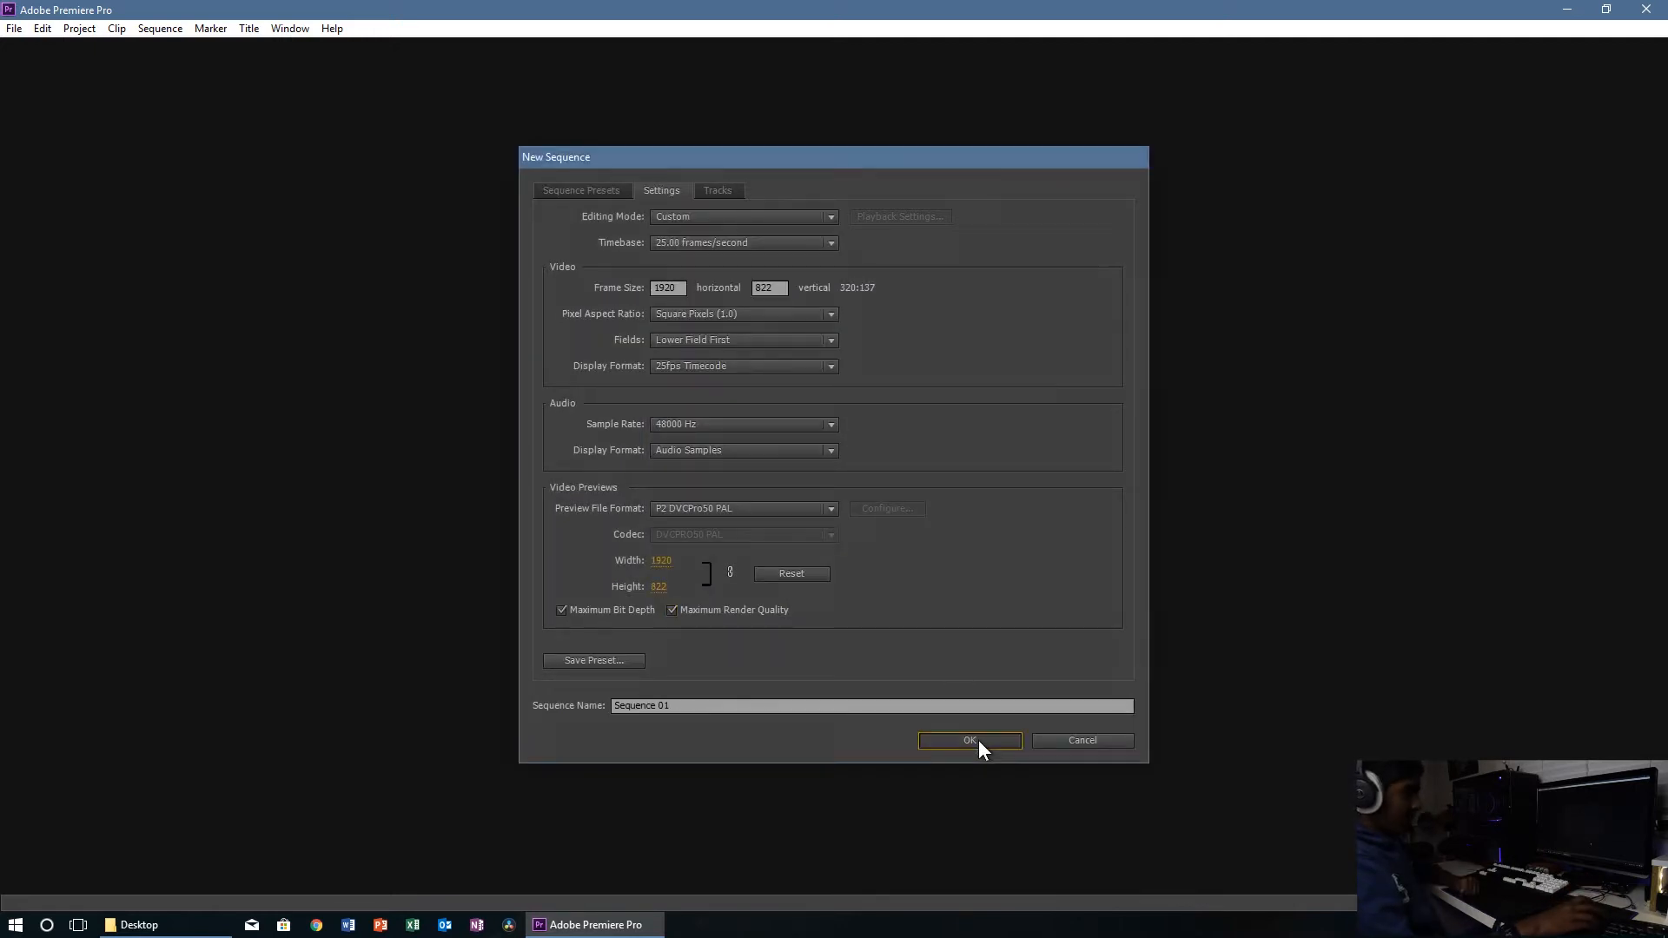
click(968, 740)
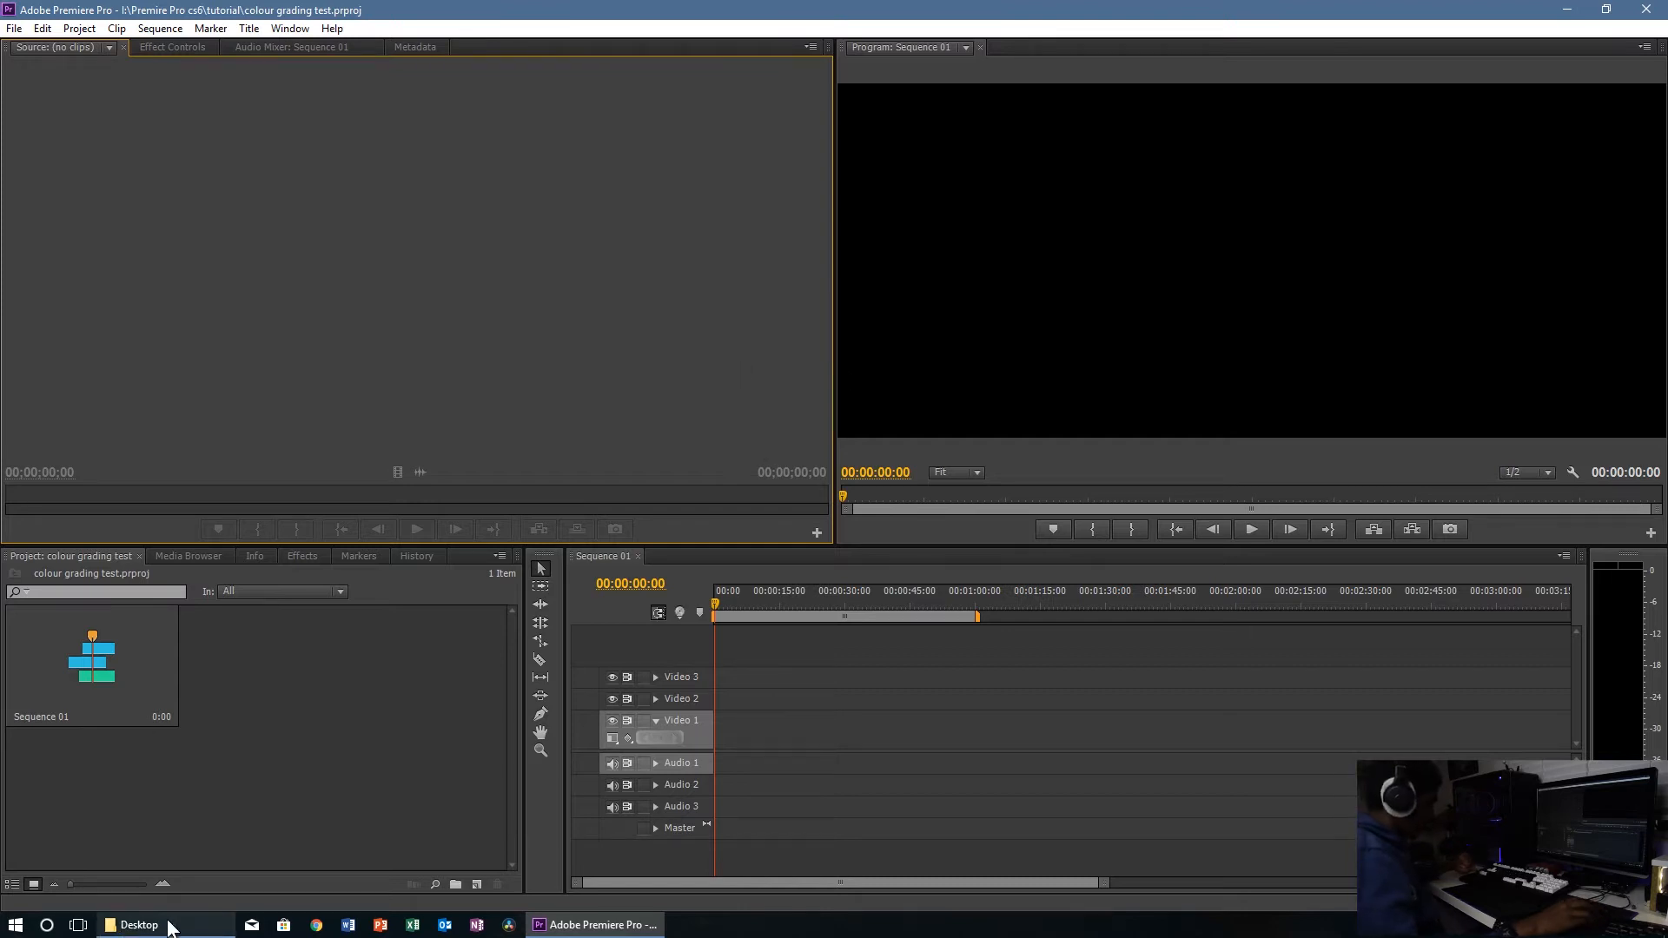
Step: Import _DSC7013.MOV and _DSC7014.MOV and place _DSC7013.MOV on Video 1, keeping existing settings
click(137, 922)
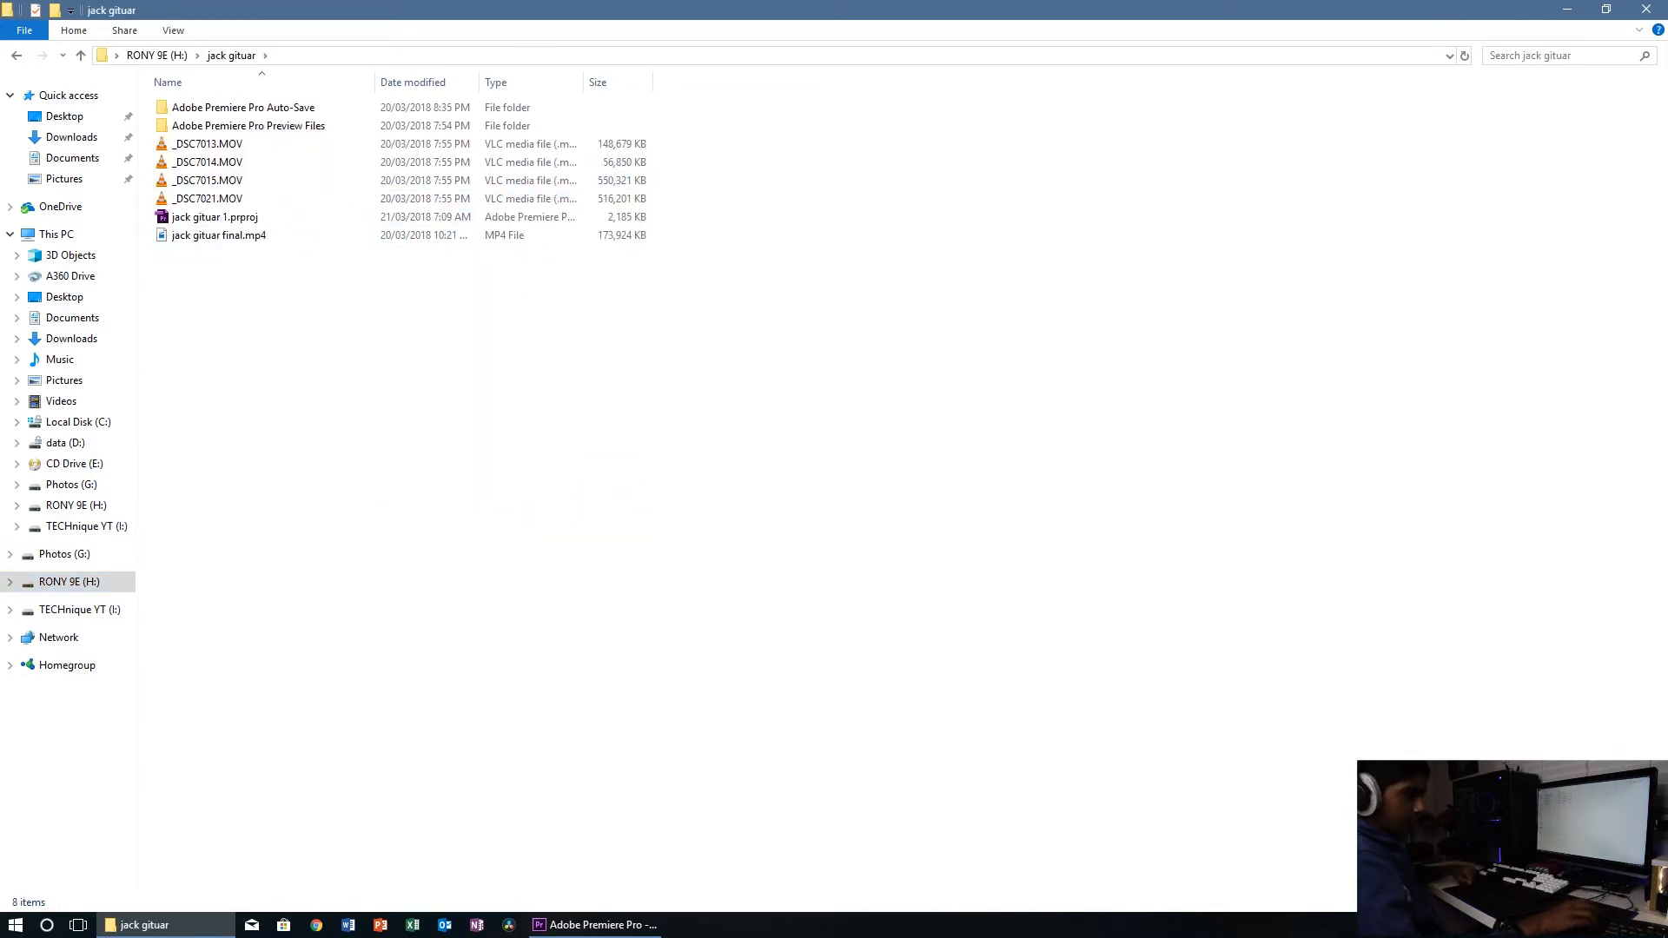
click(172, 29)
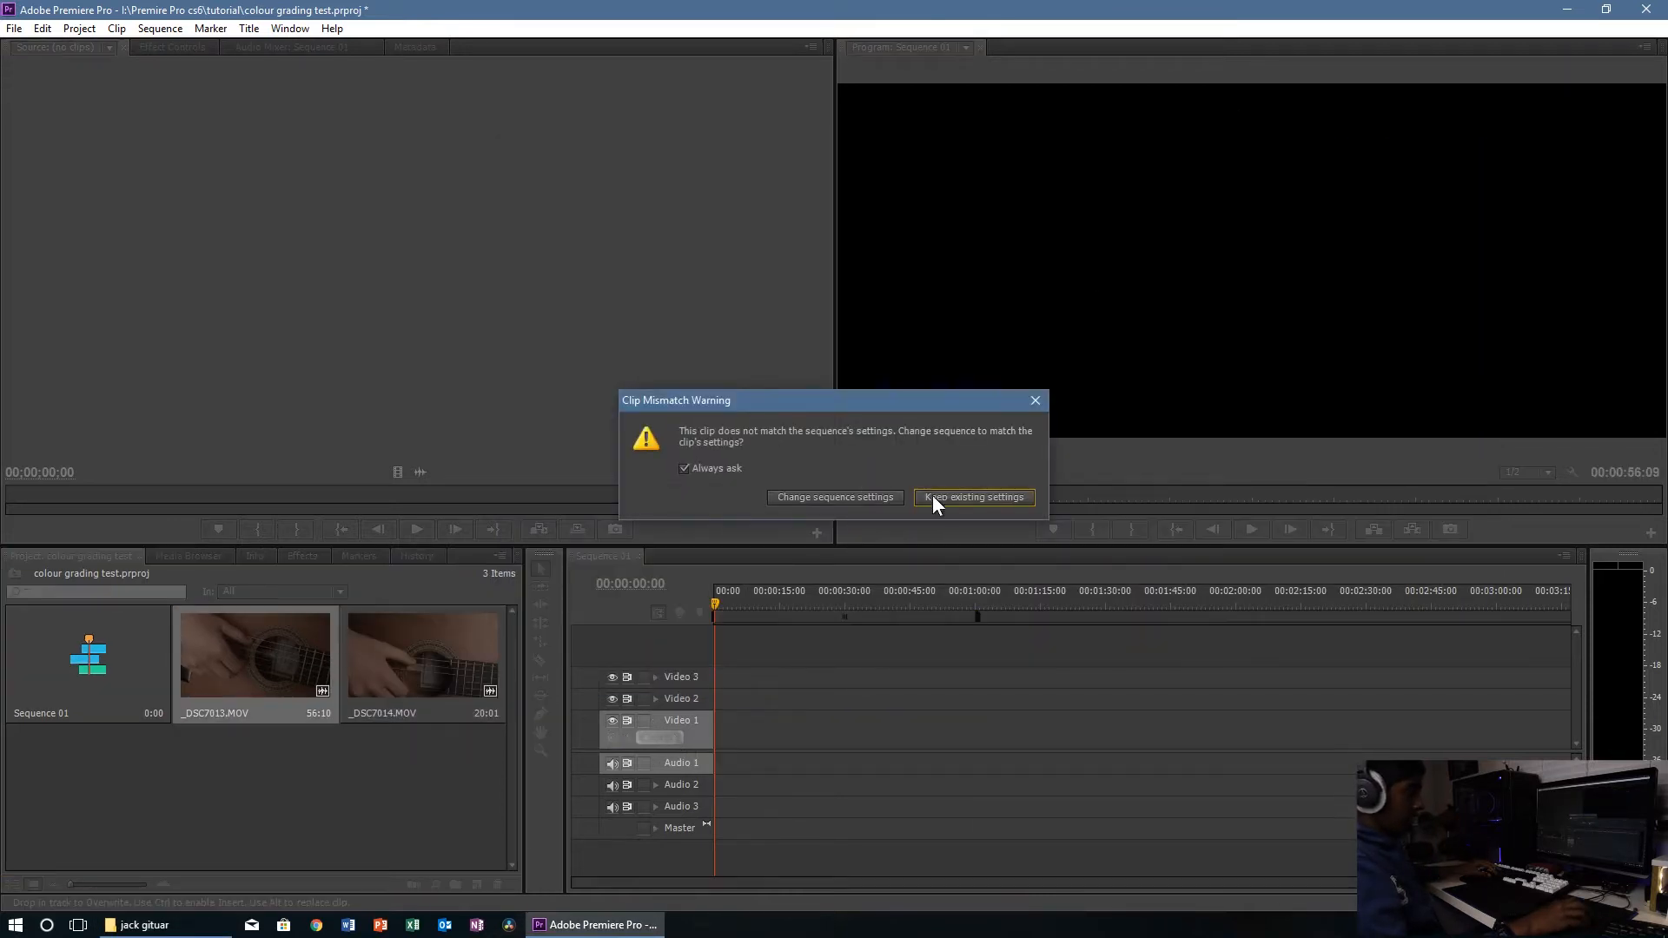
click(971, 497)
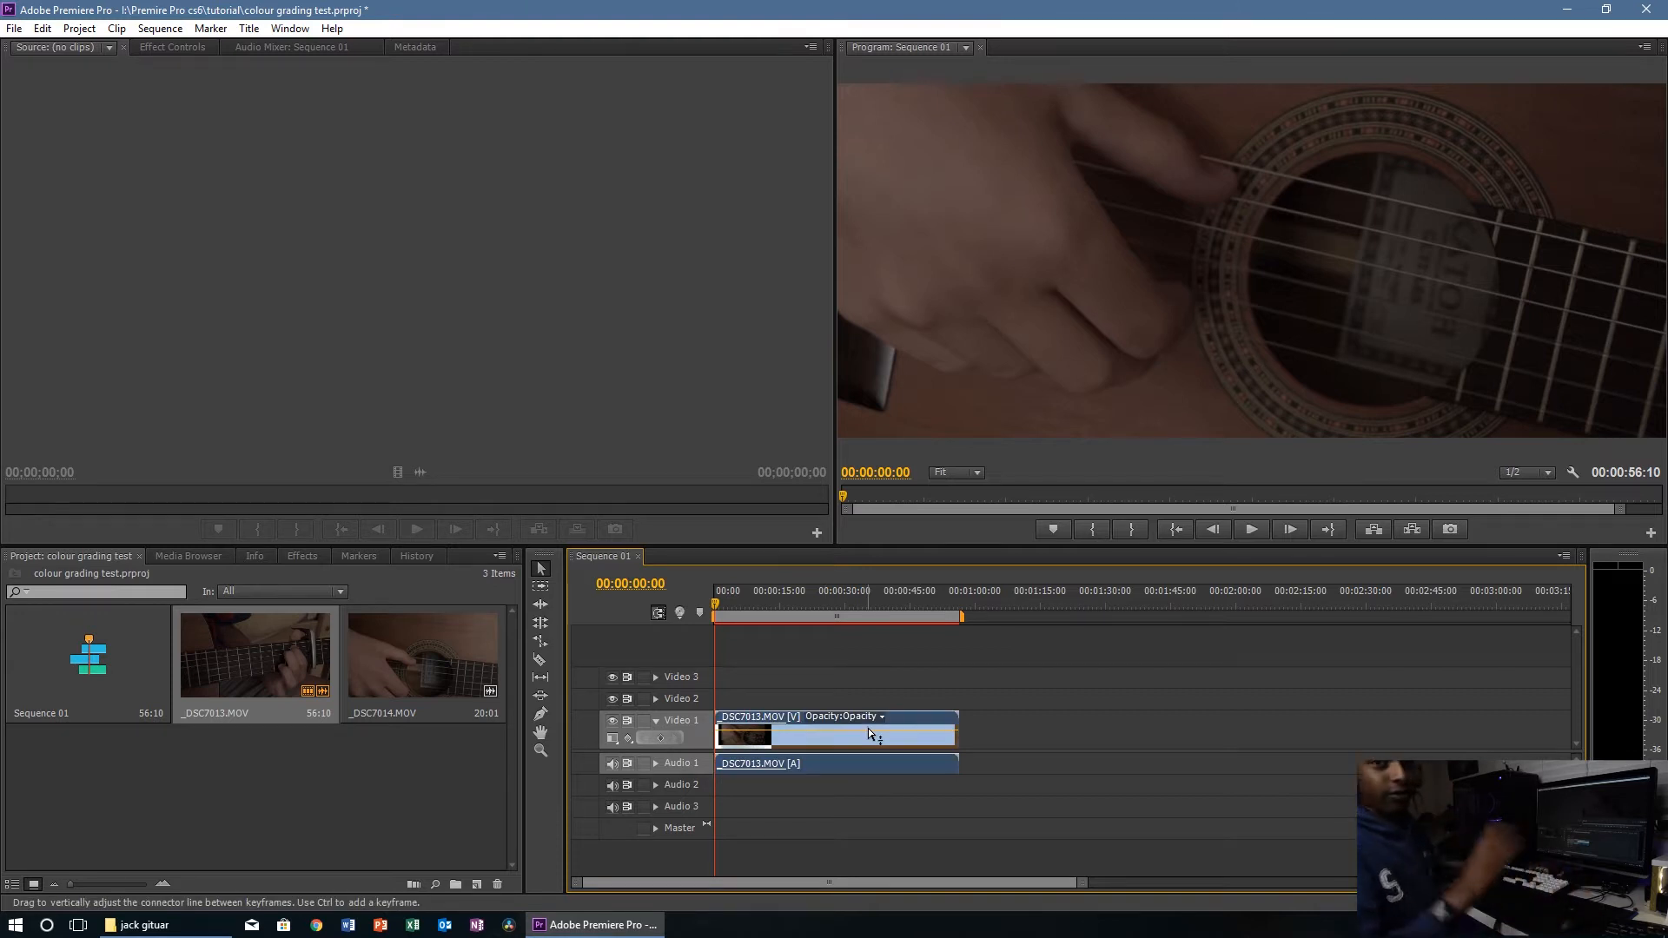
mouse_move(285, 551)
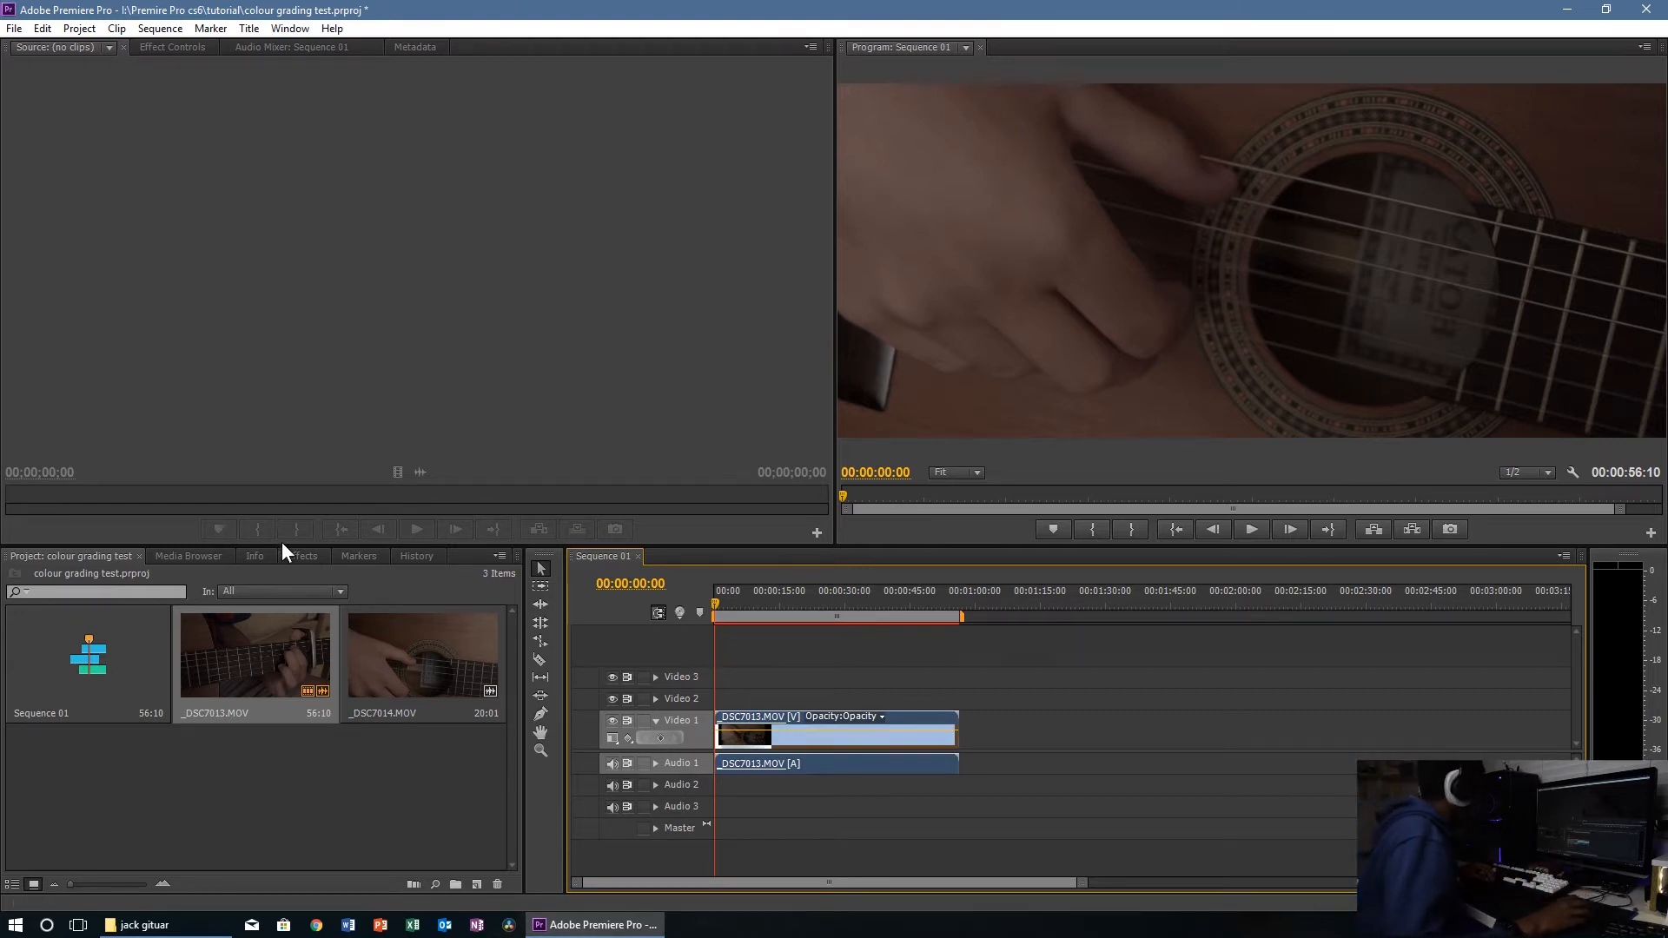
Step: Find Brightness & Contrast and Three-Way Color Corrector in Effects and apply them to _DSC7013.MOV
click(302, 556)
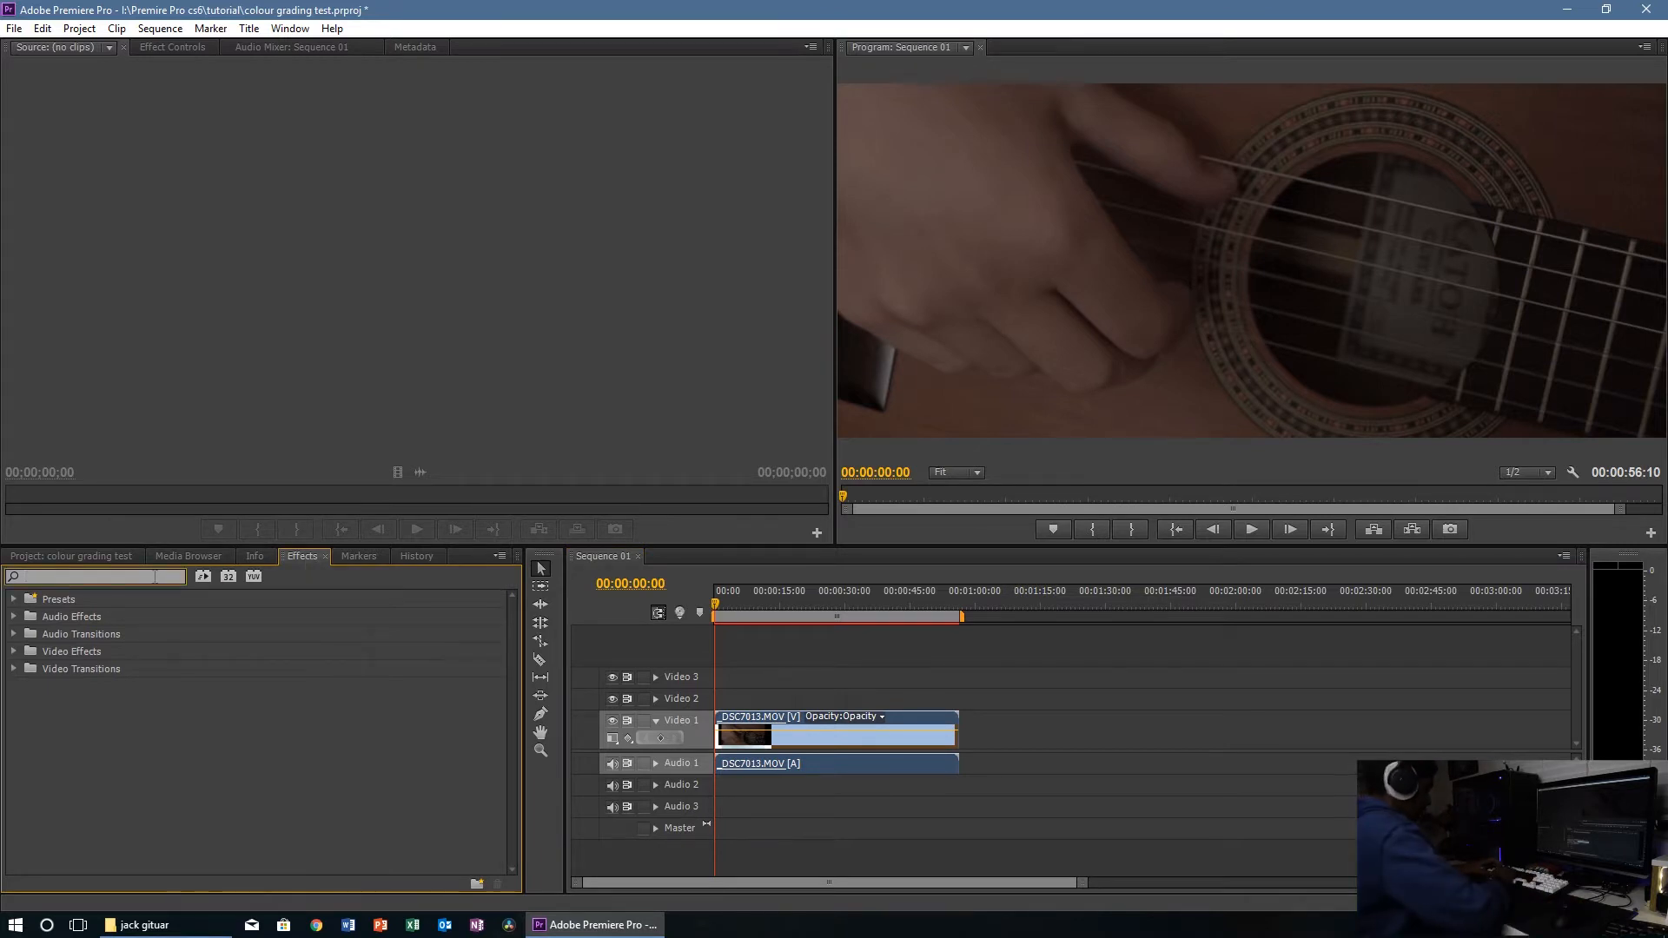
text(bright)
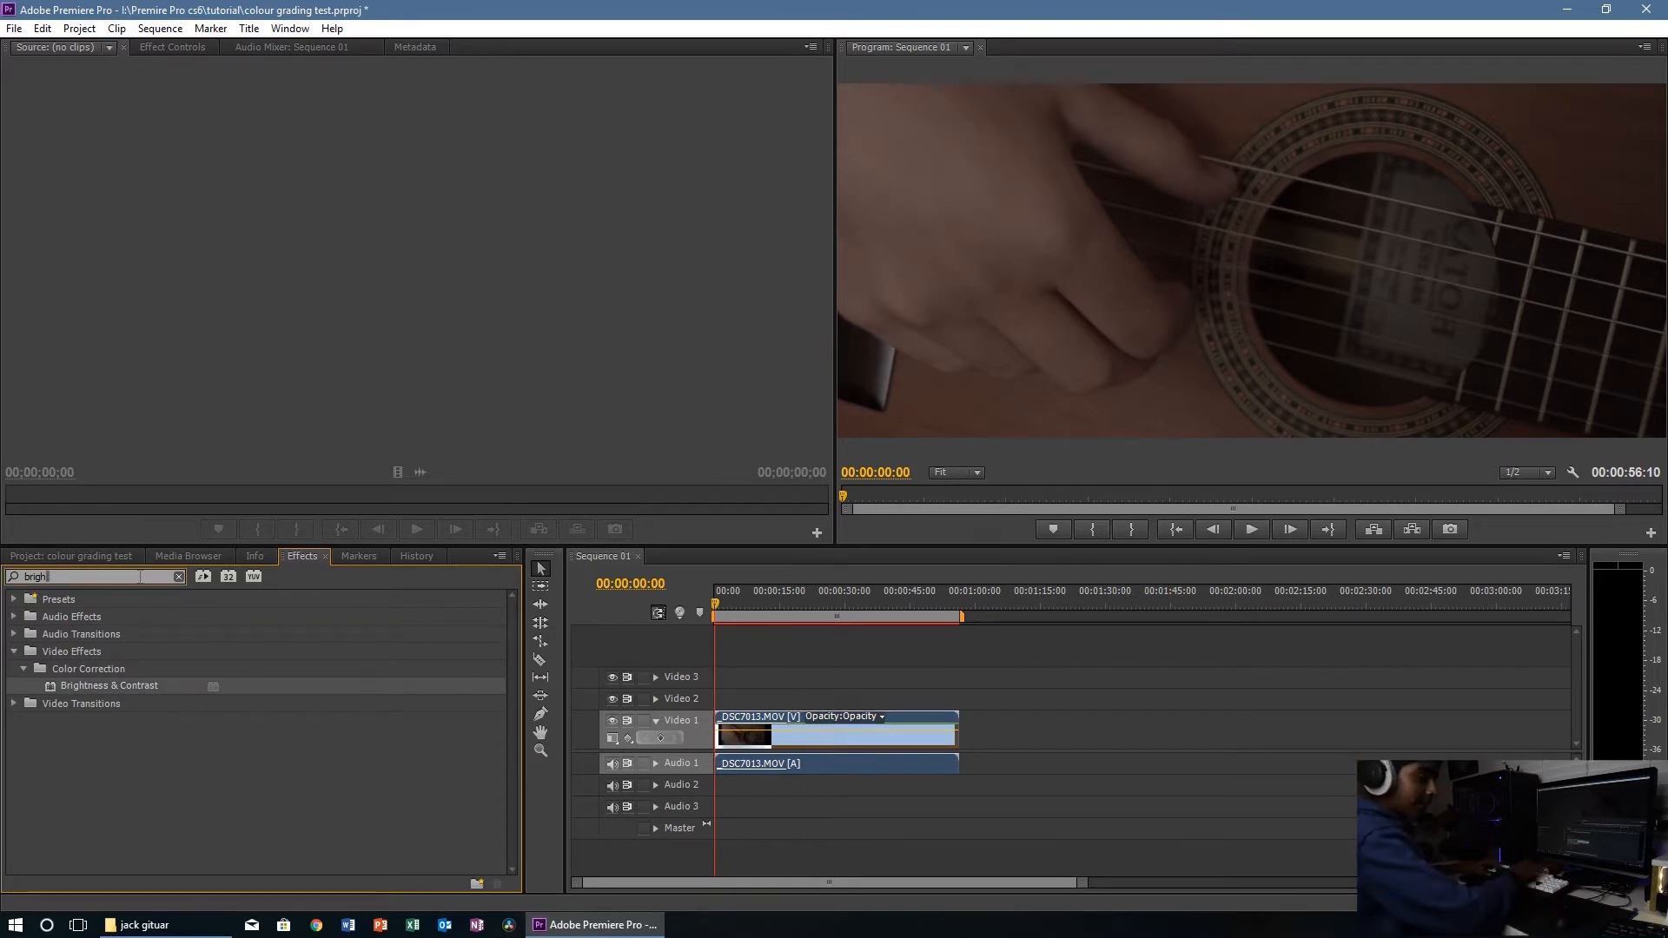
text(three)
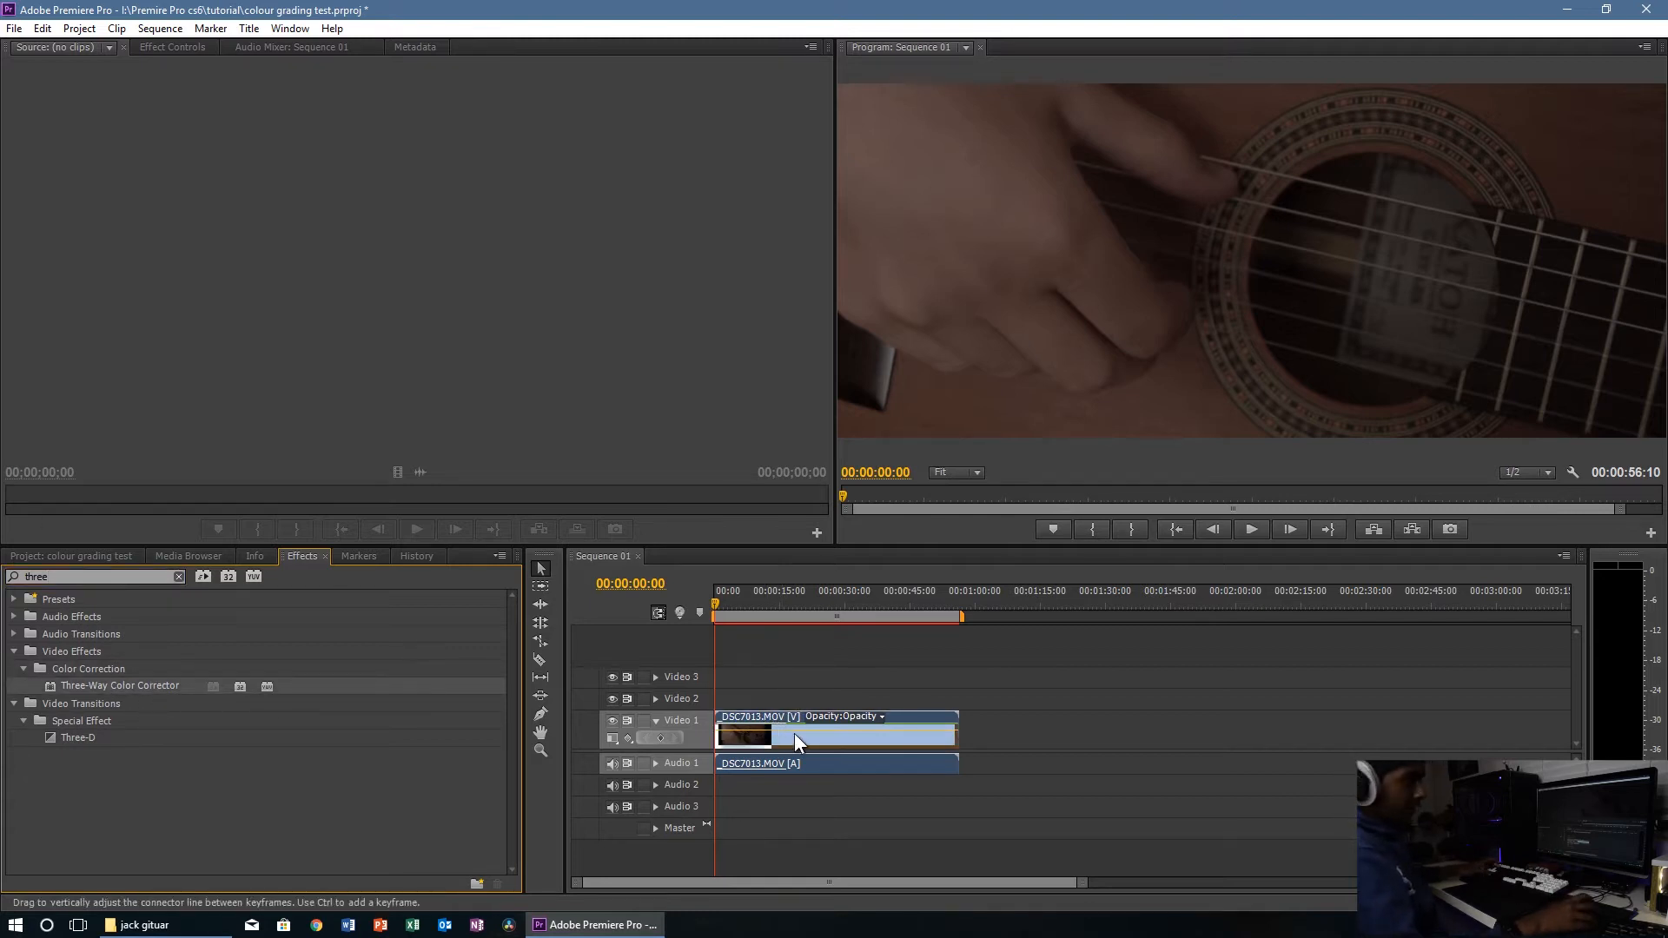
mouse_move(799, 742)
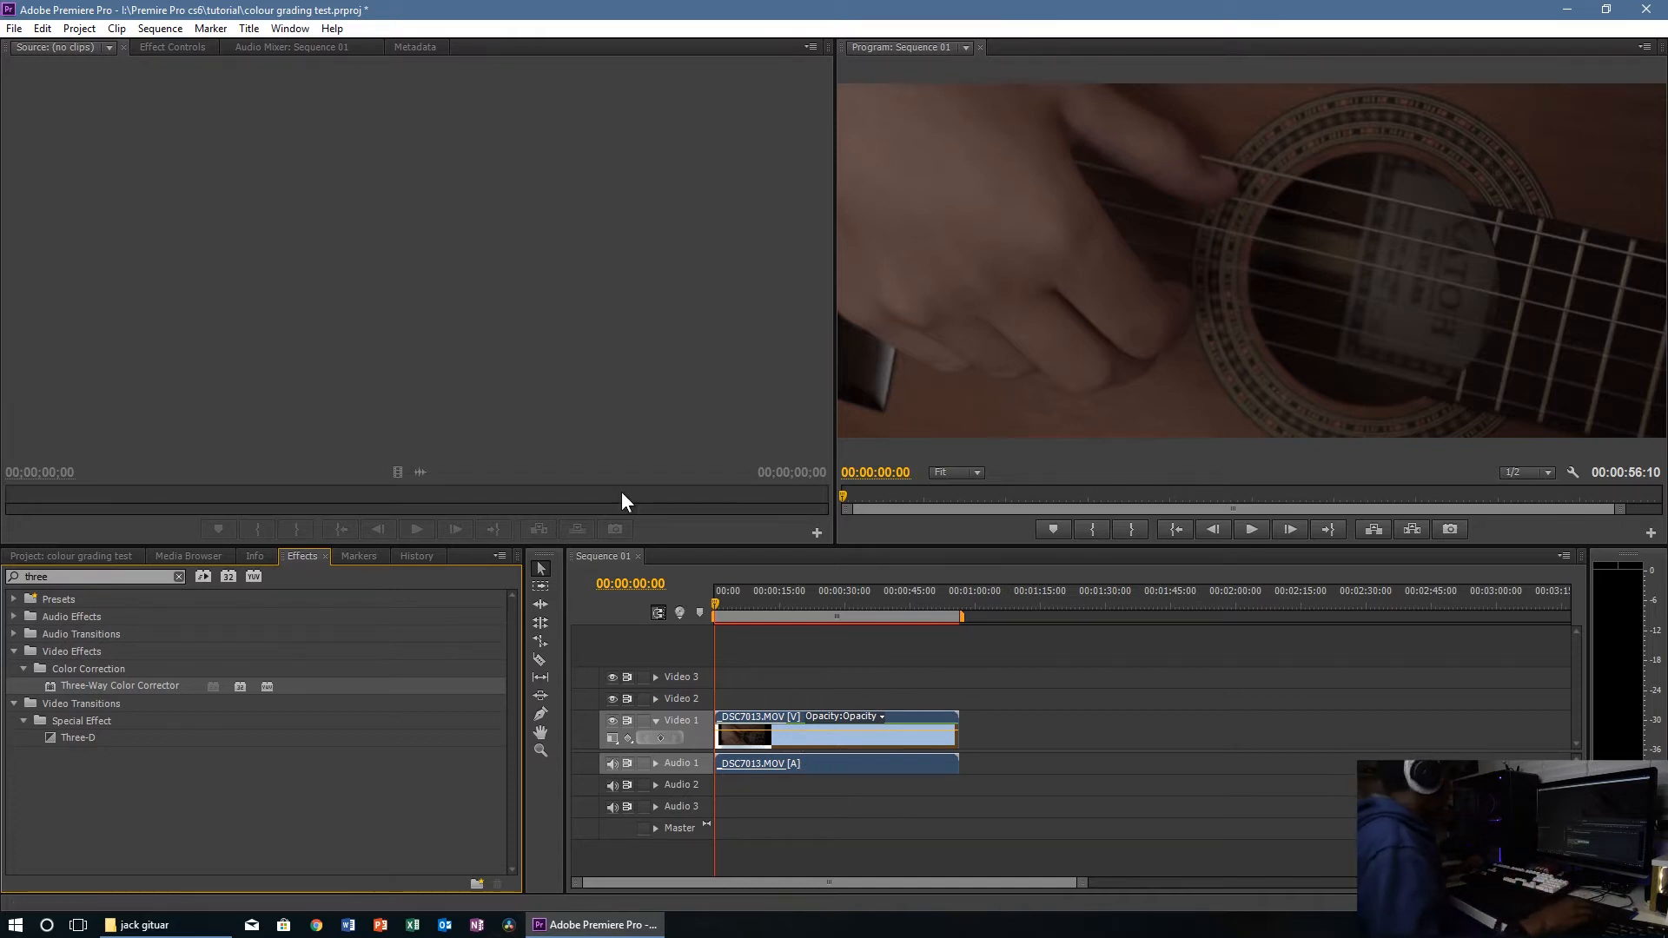
click(70, 556)
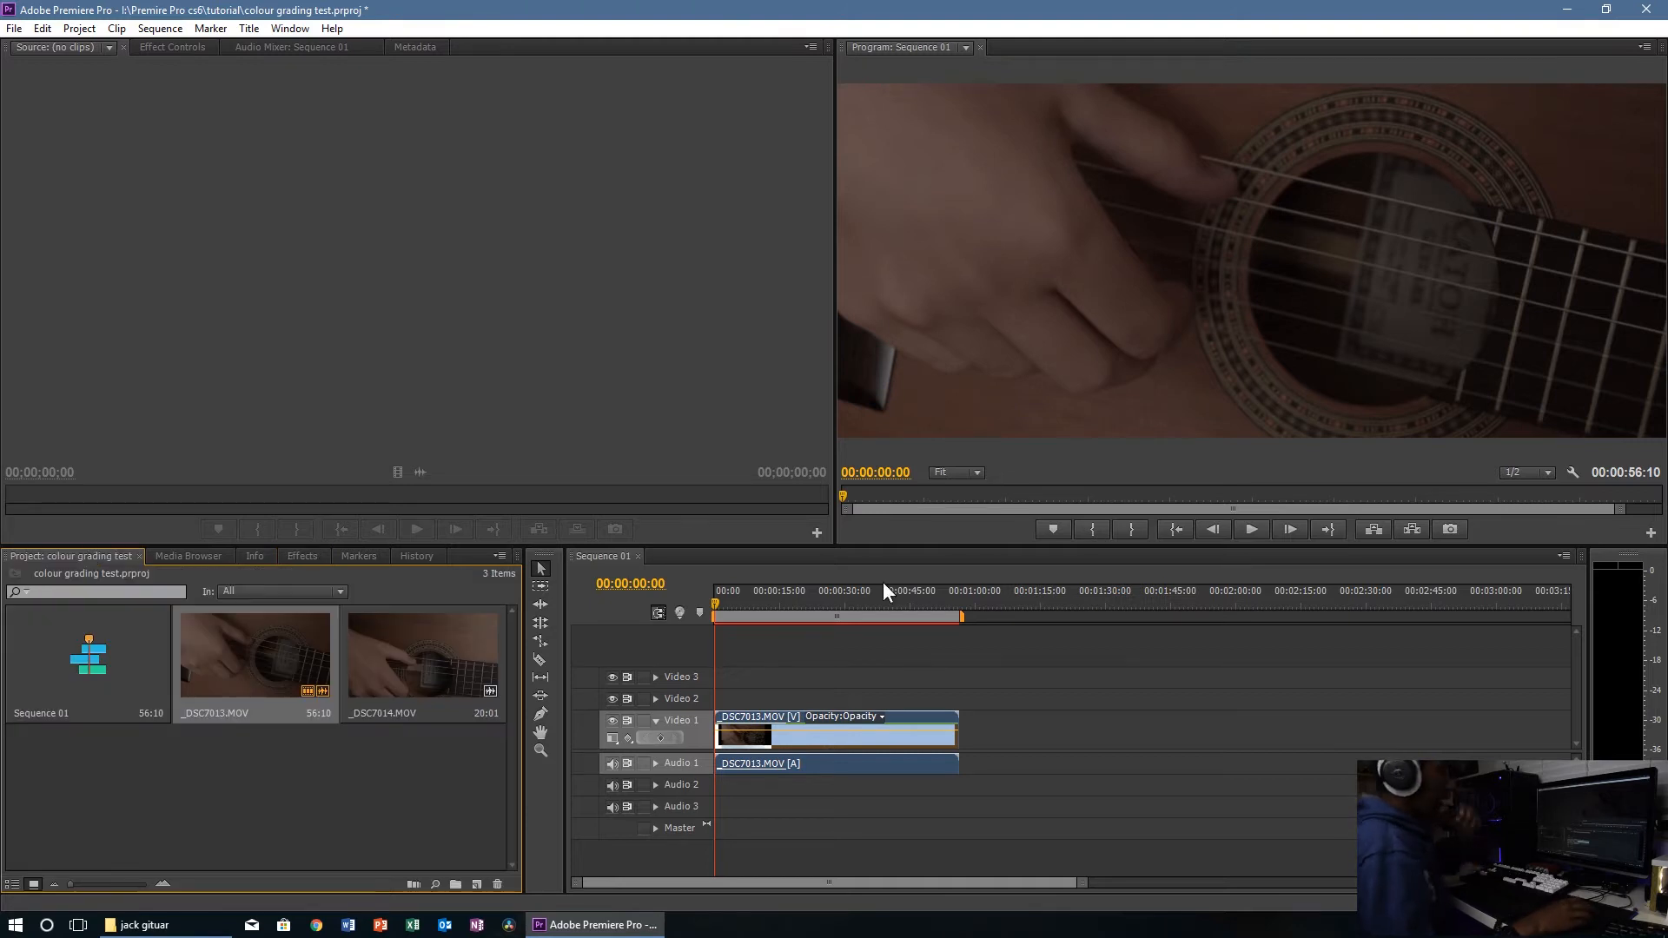
mouse_move(205, 68)
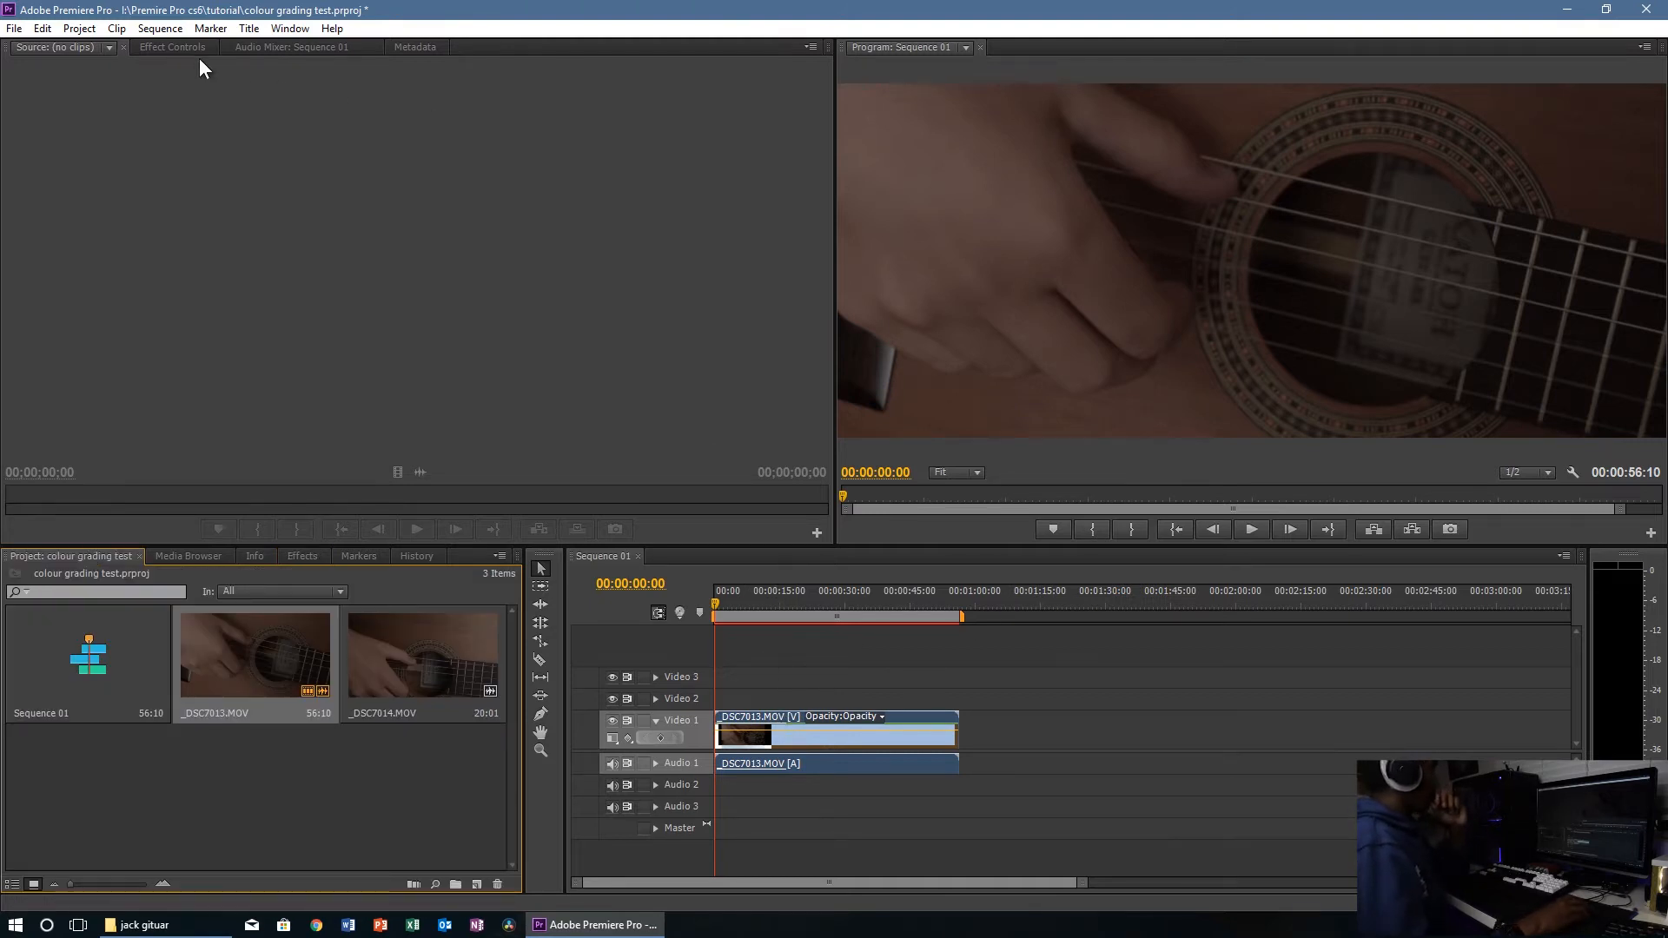
Step: Set the clip's Brightness to 25 and Contrast to 33 in Effect Controls
click(172, 47)
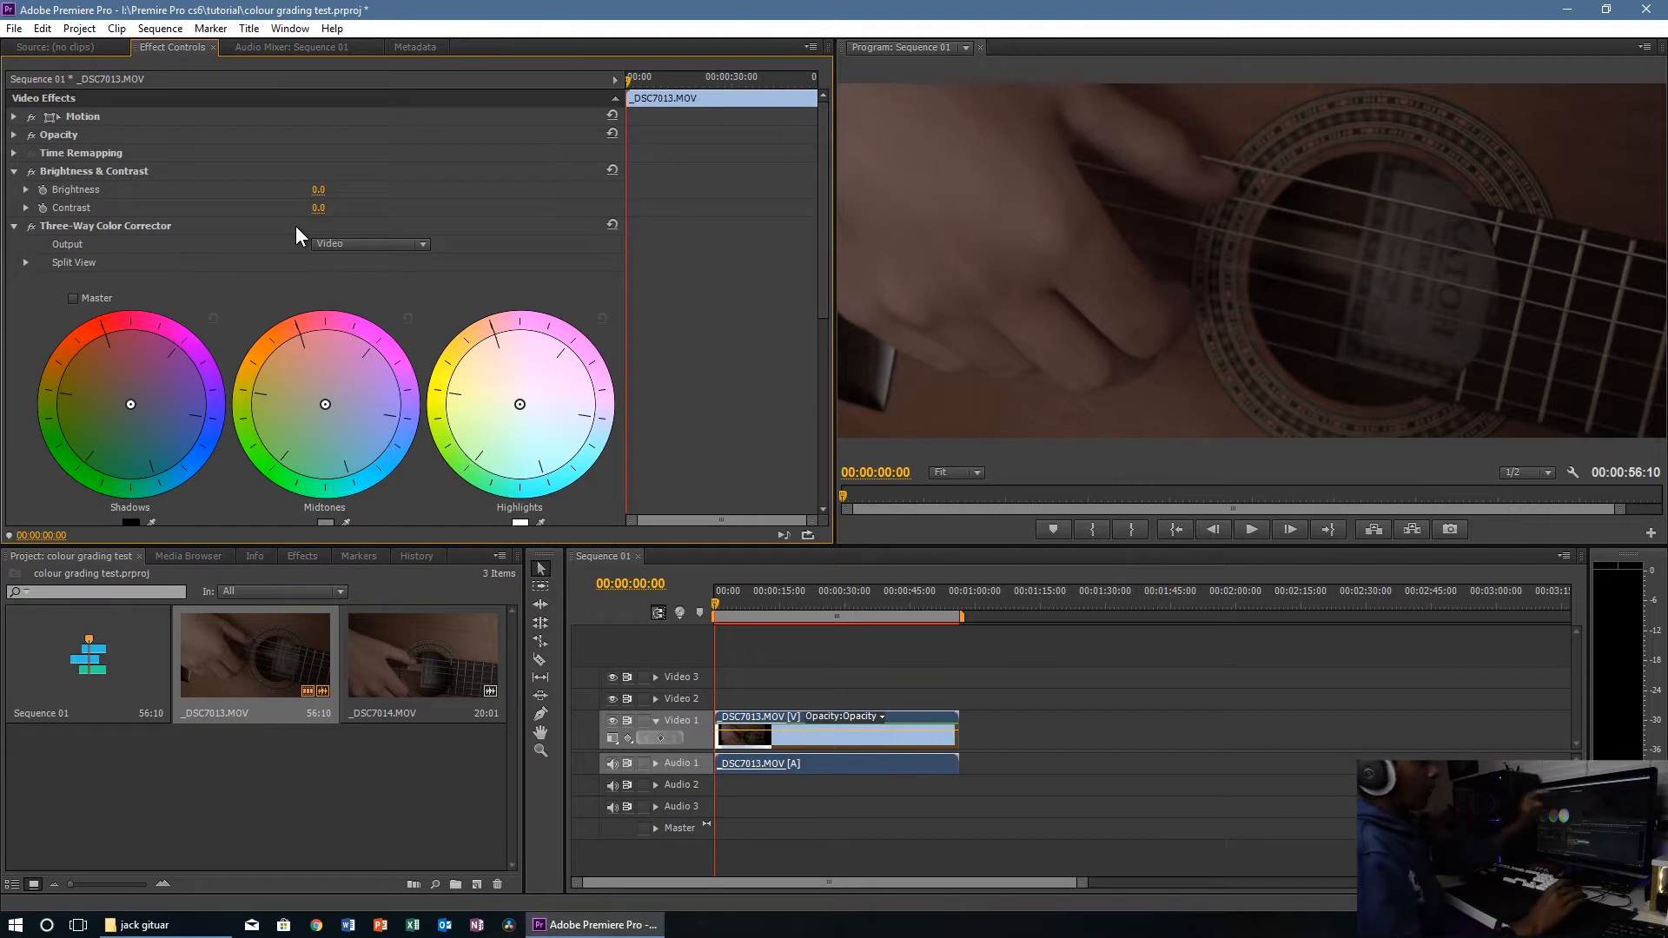
mouse_move(344, 230)
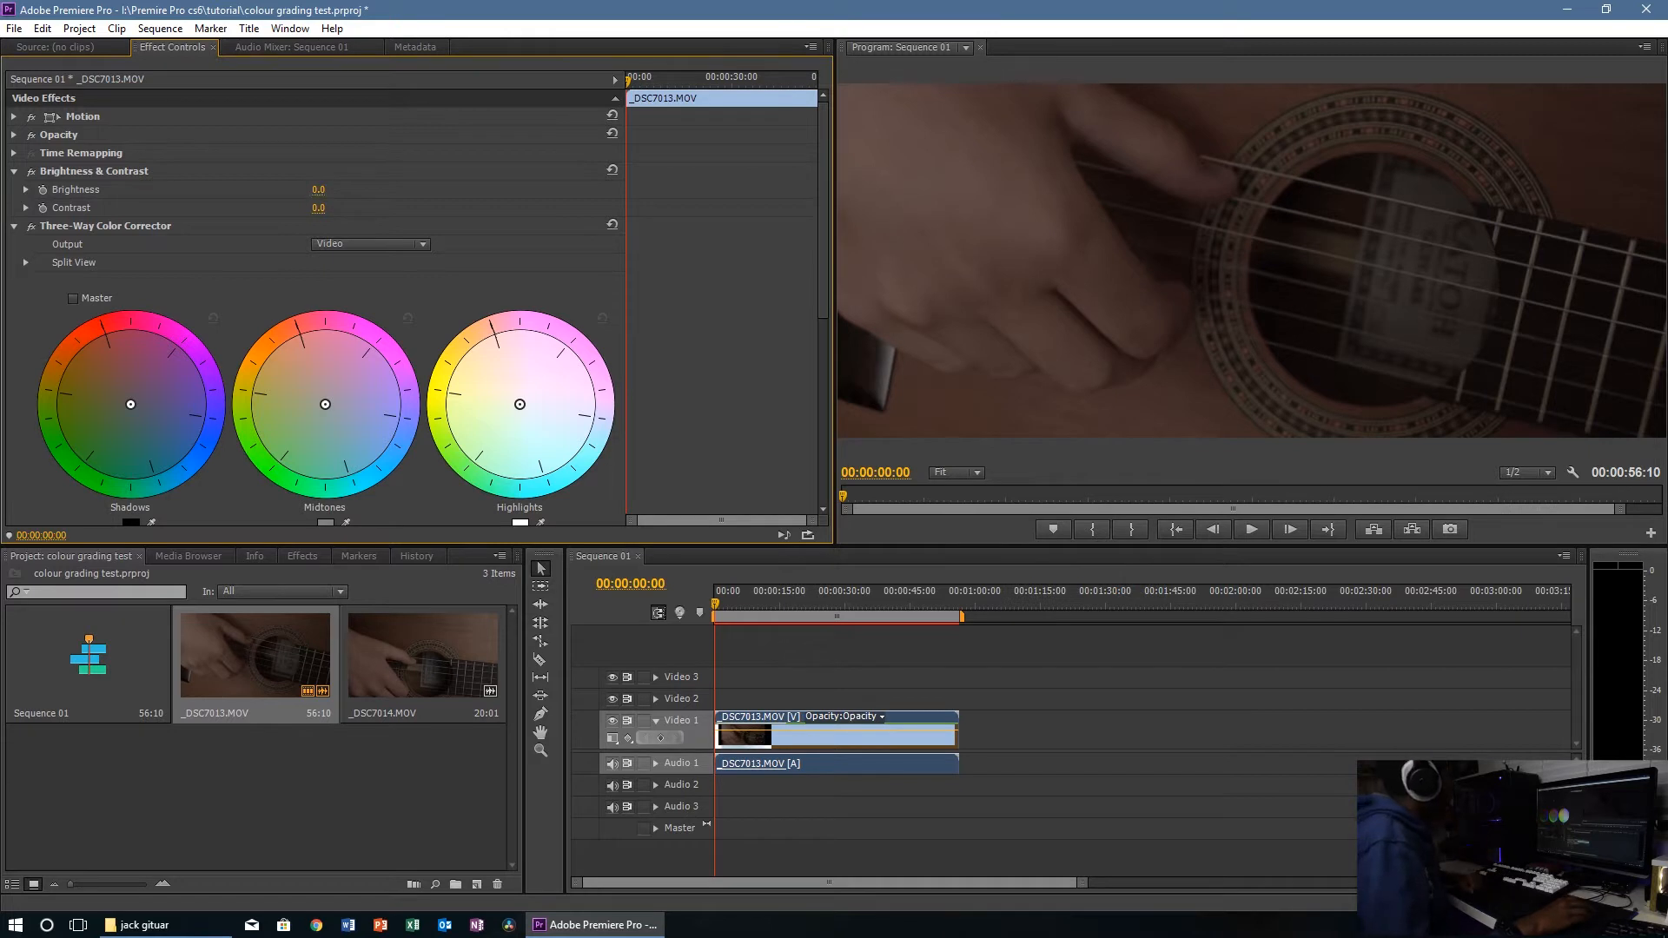
click(318, 189)
text(25)
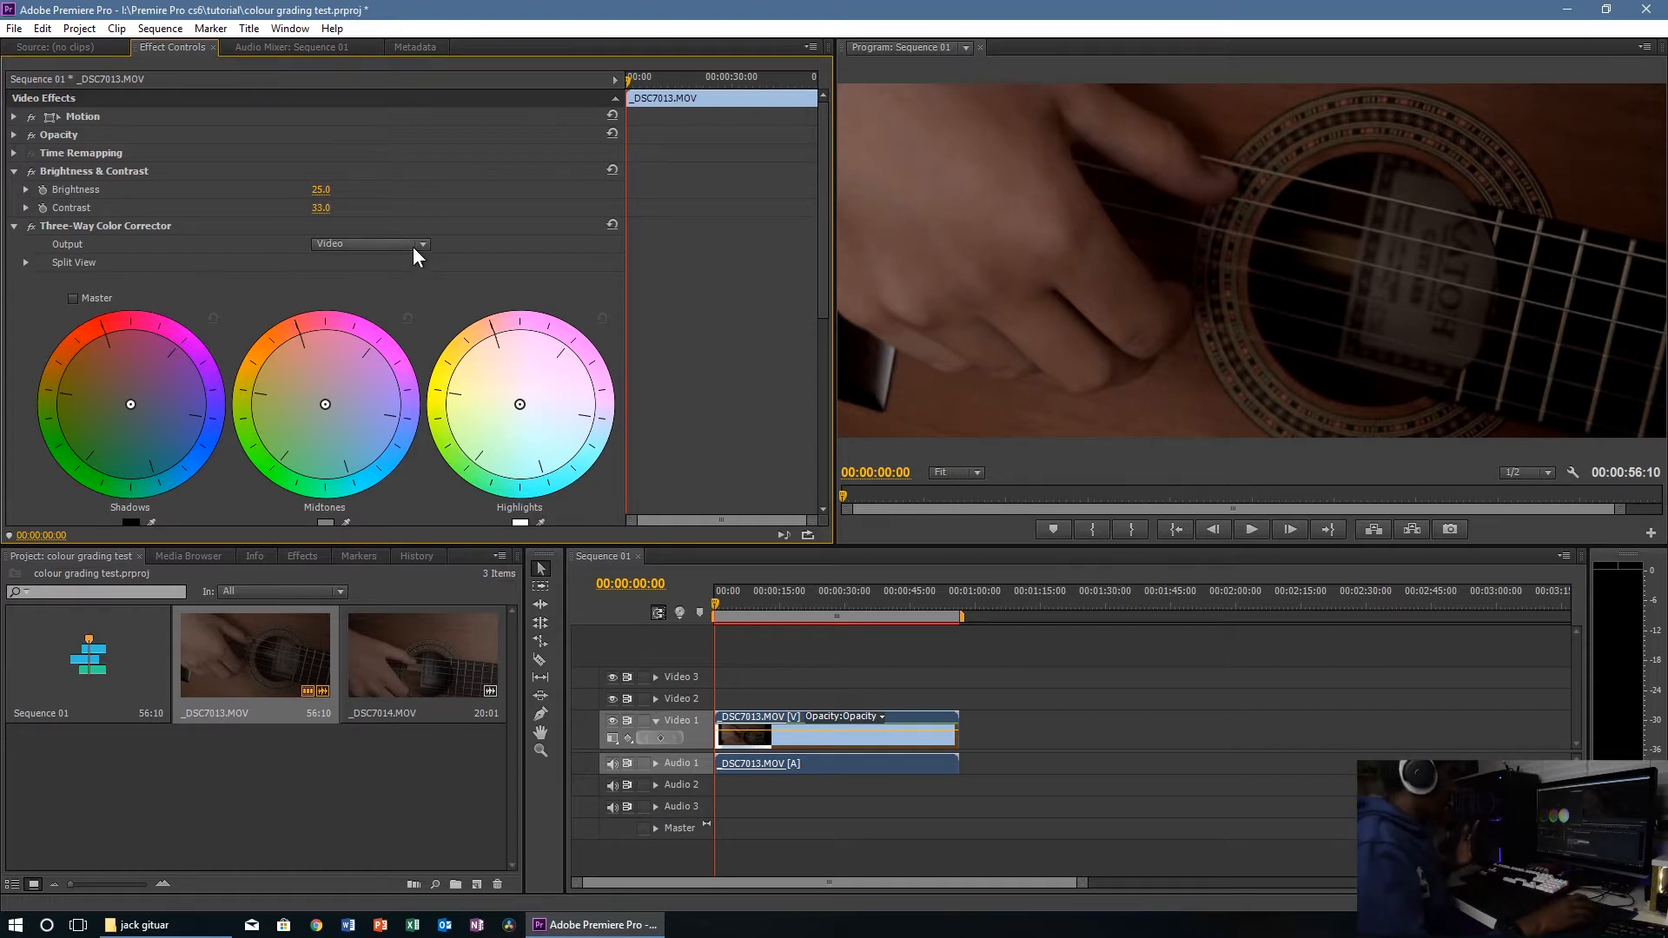
scroll(down, 3)
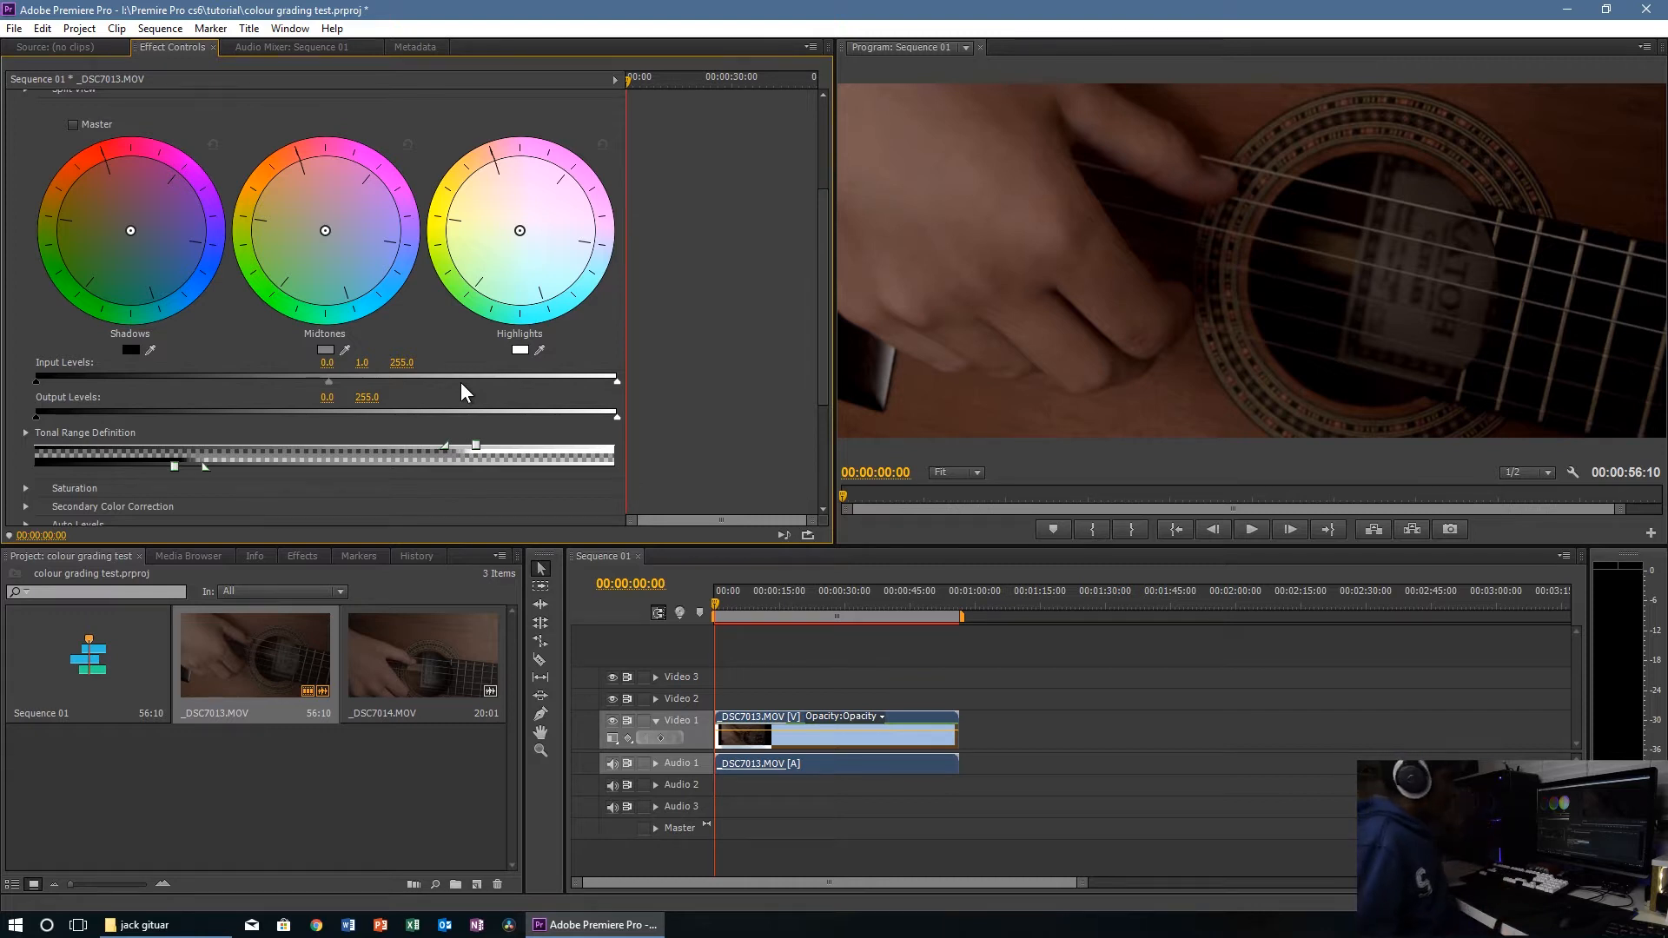
mouse_move(468, 353)
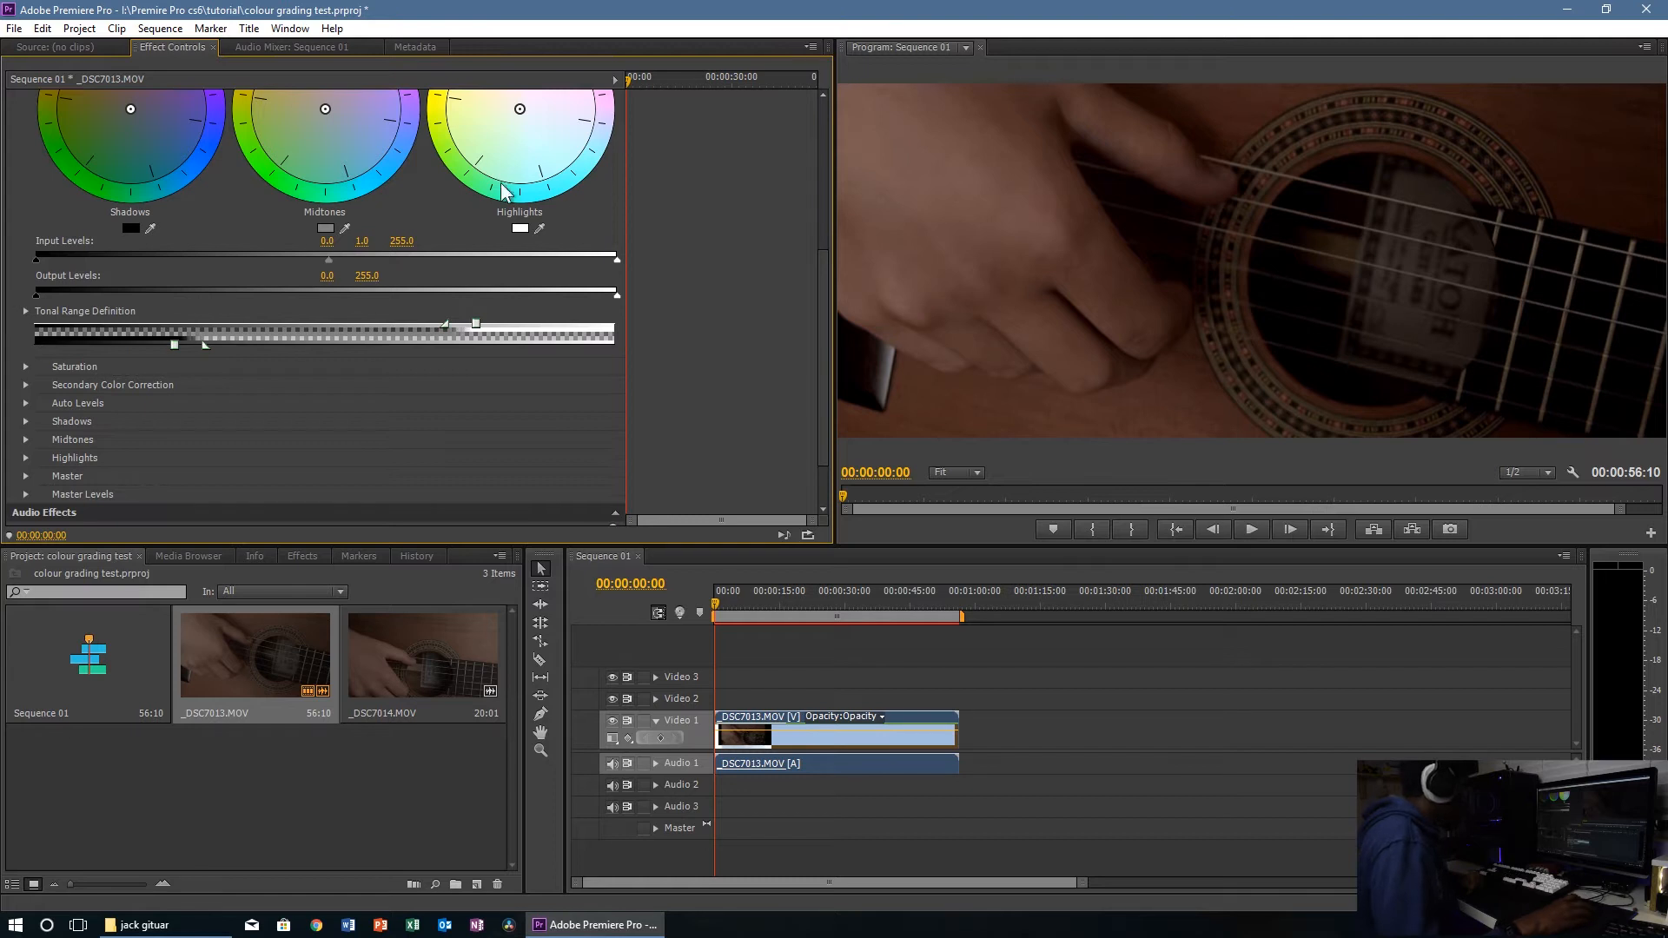
mouse_move(511, 278)
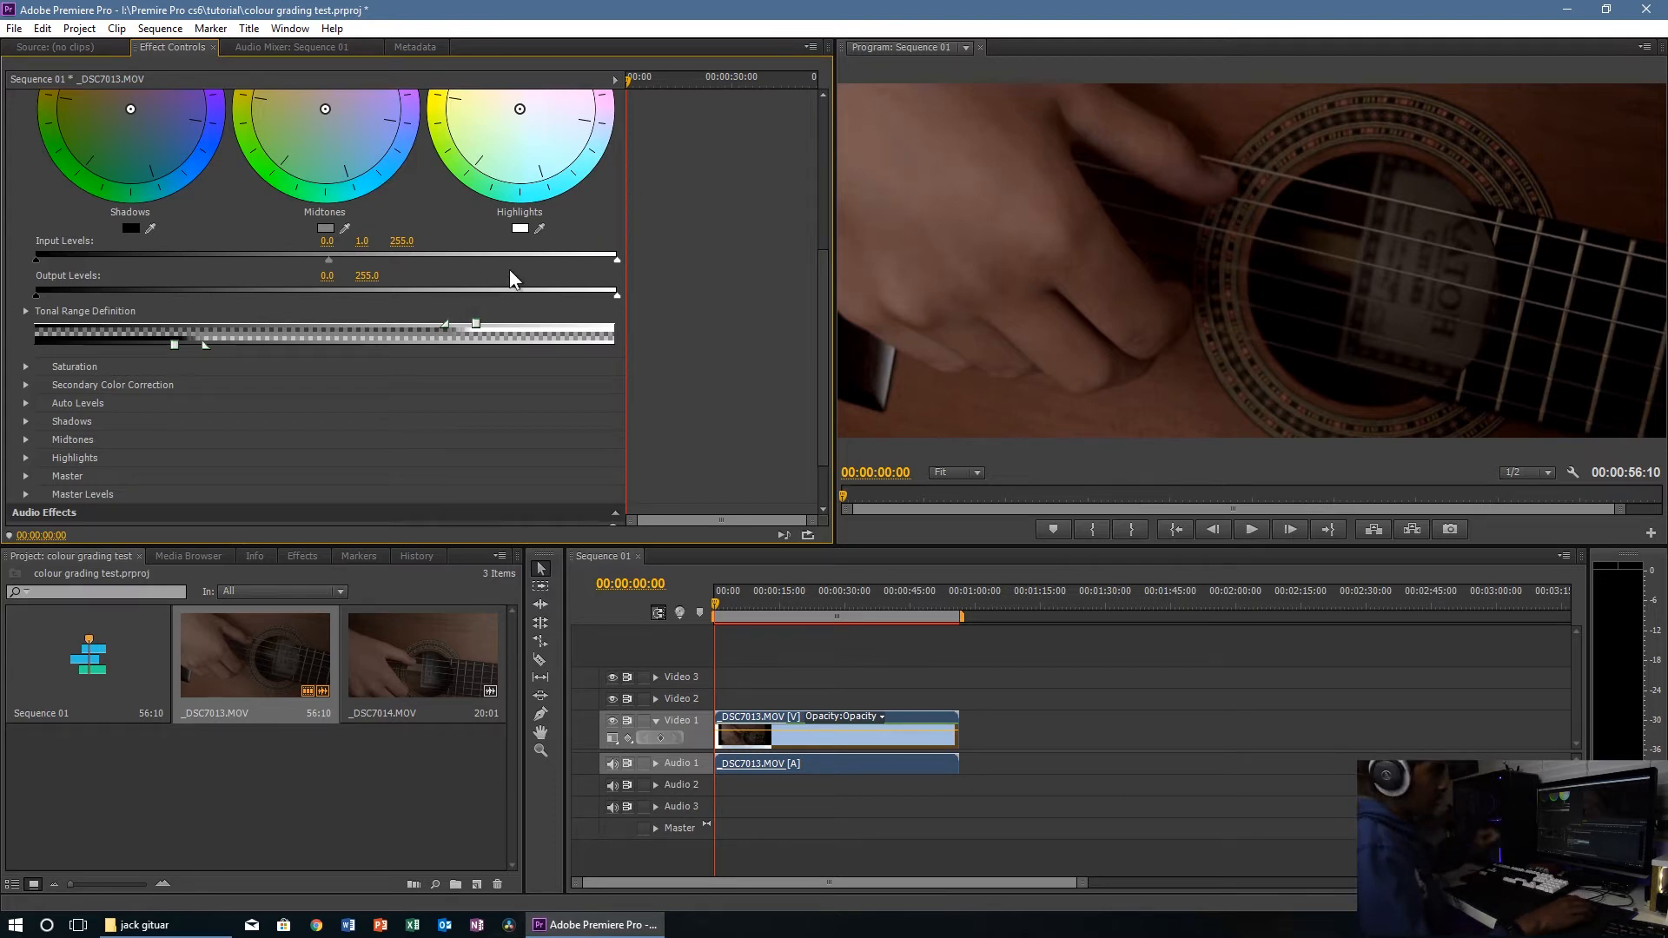
mouse_move(458, 316)
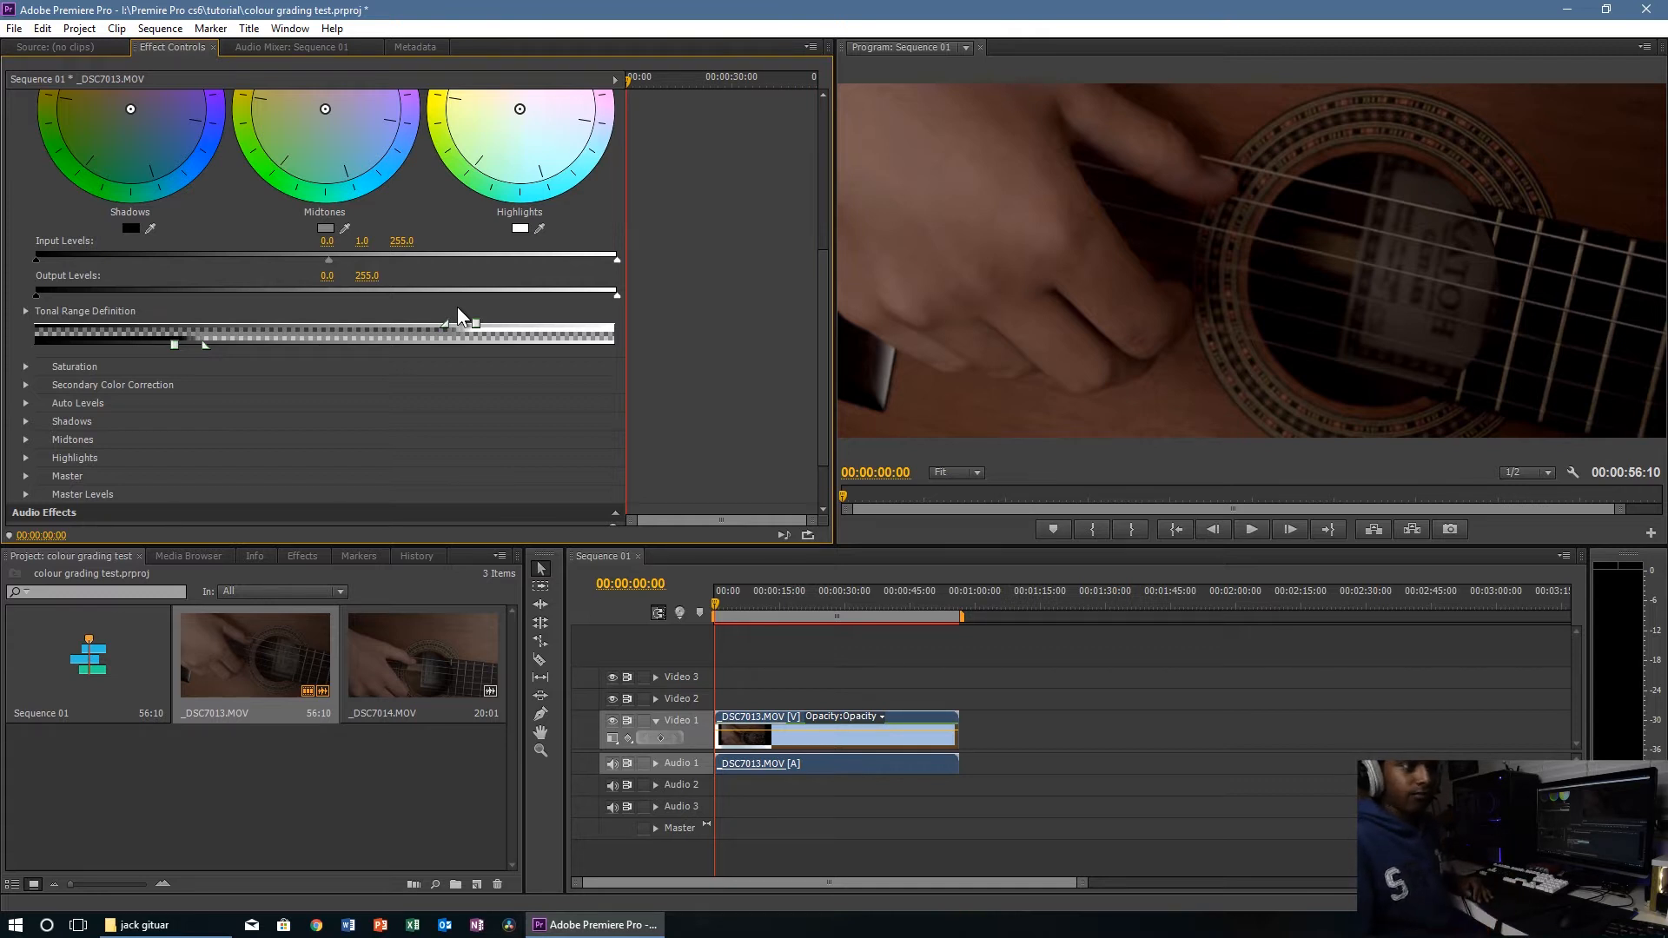
mouse_move(40, 299)
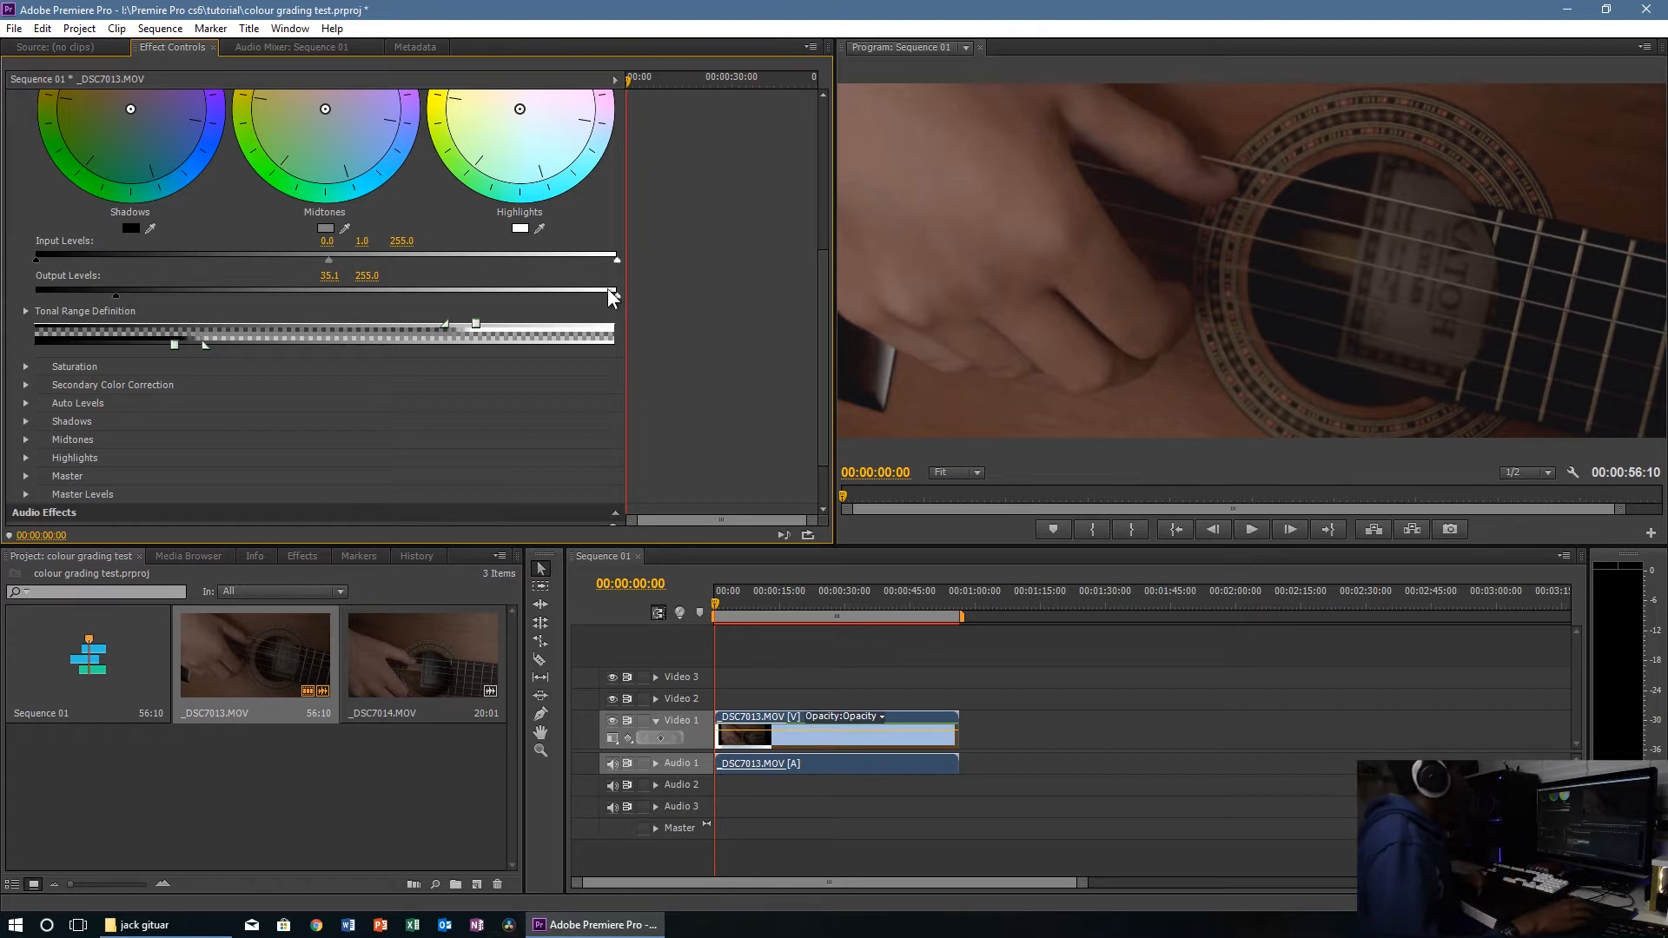
Step: Raise the black input level to 19.8 and pull the white input level down to 228.7
drag(612, 295, 582, 300)
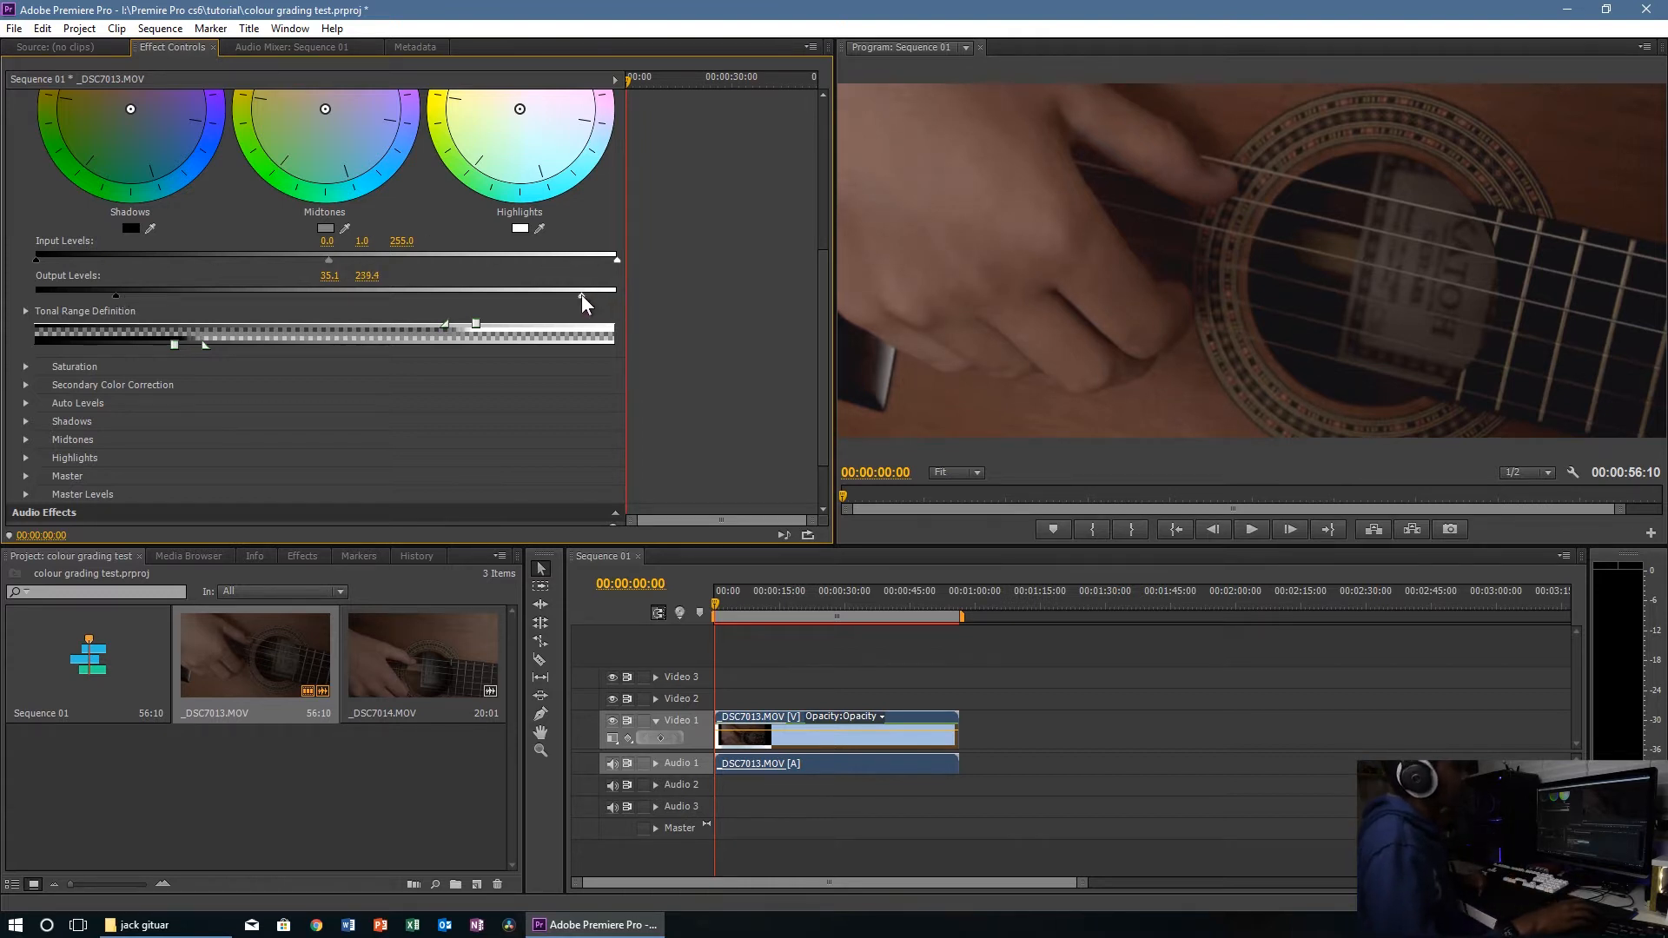
drag(584, 297, 617, 266)
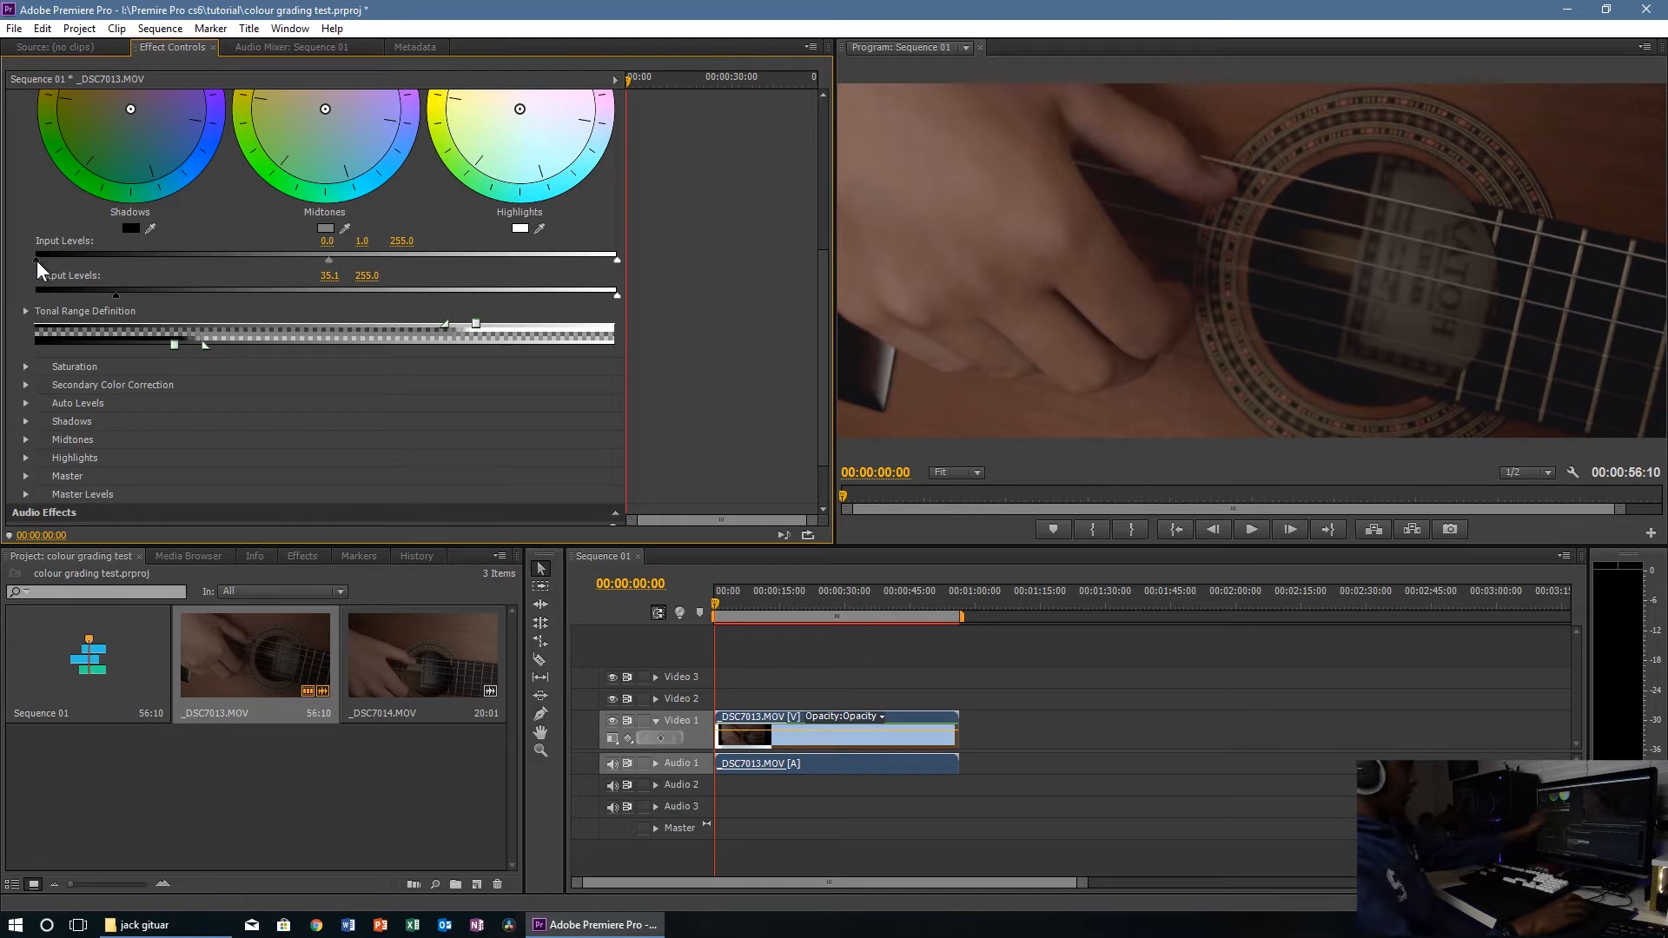
drag(35, 256, 46, 255)
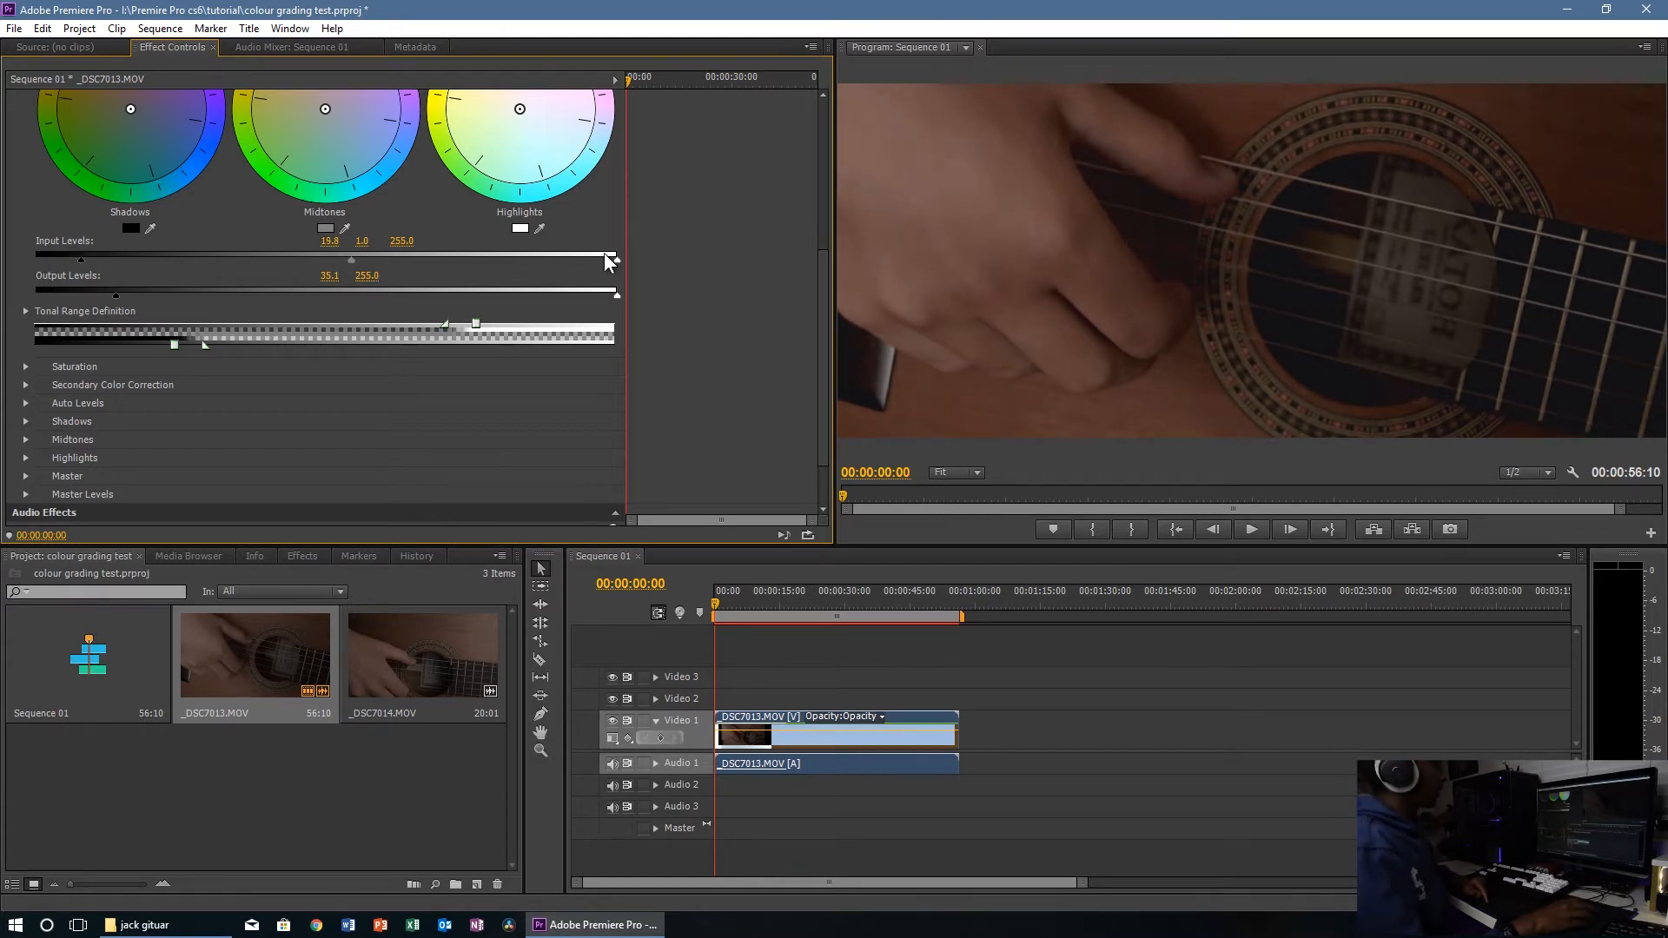
drag(612, 259, 584, 259)
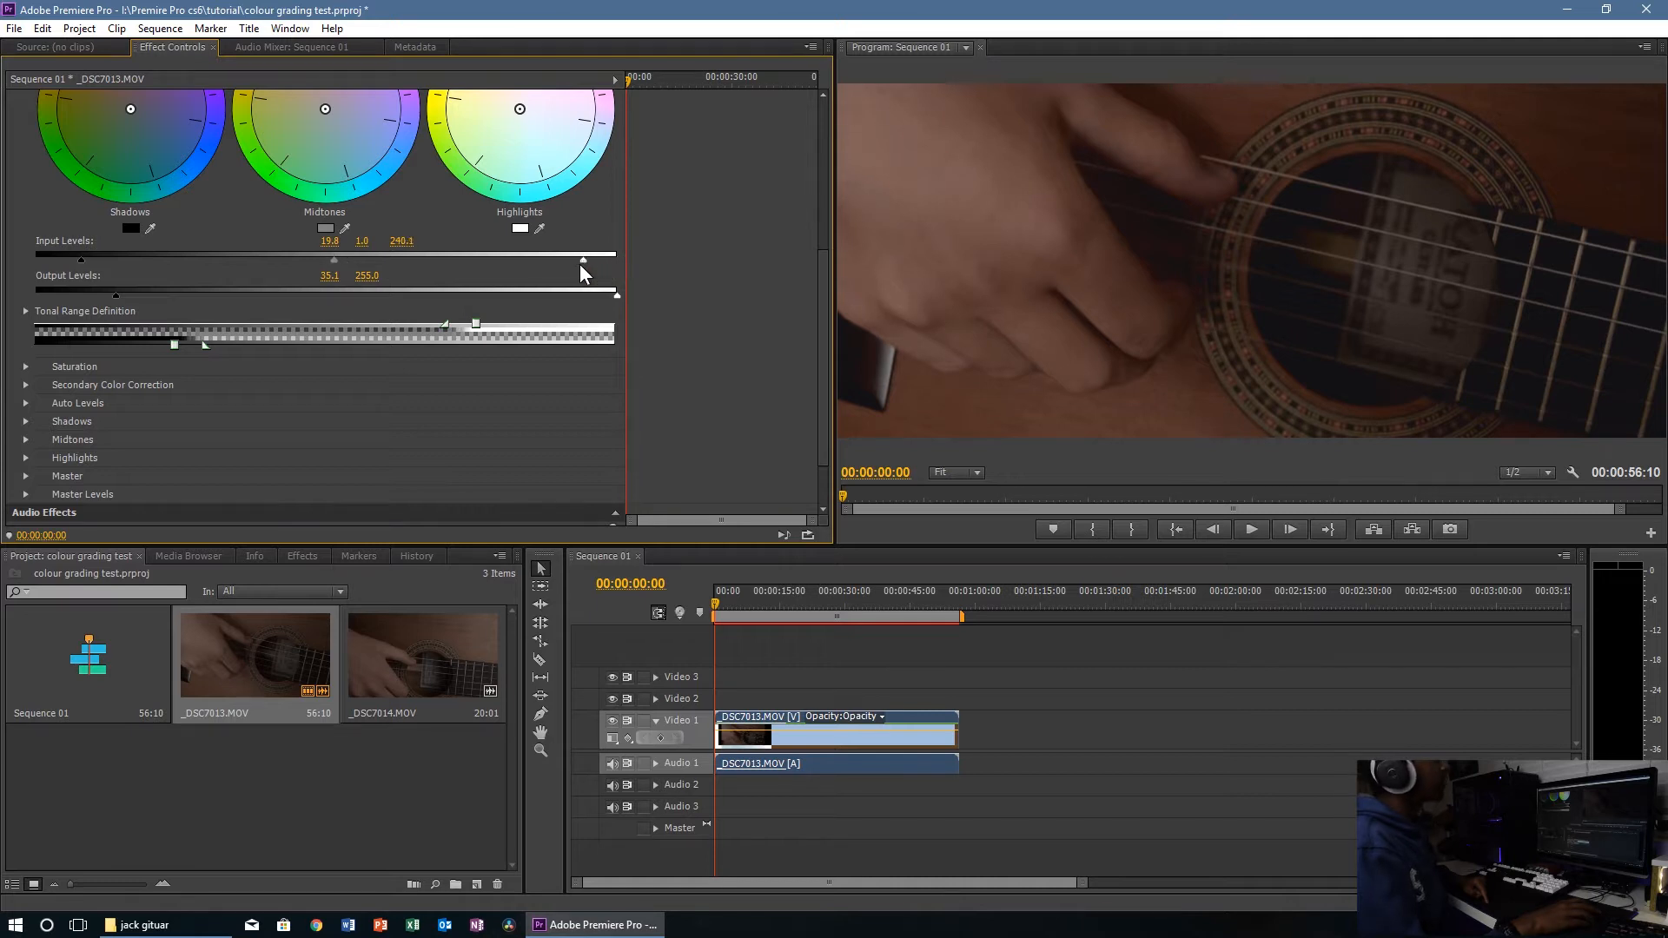
drag(582, 261, 553, 261)
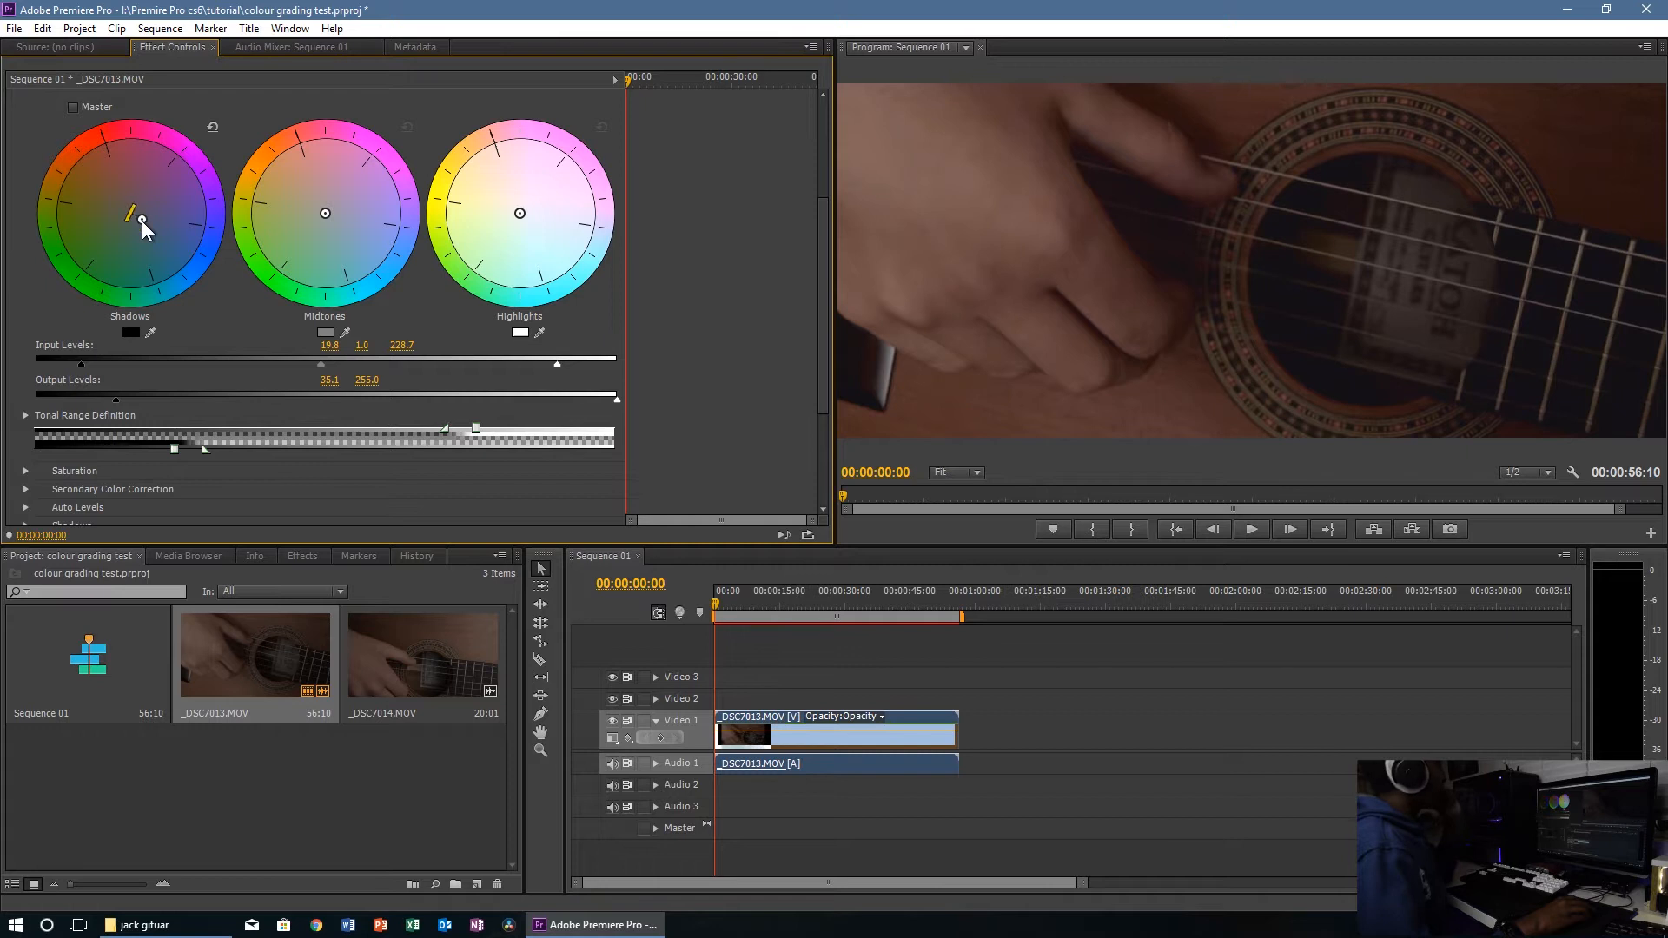
Step: Shift the Shadows and Midtones colour balance, then play back the graded guitar clip
drag(141, 221, 139, 226)
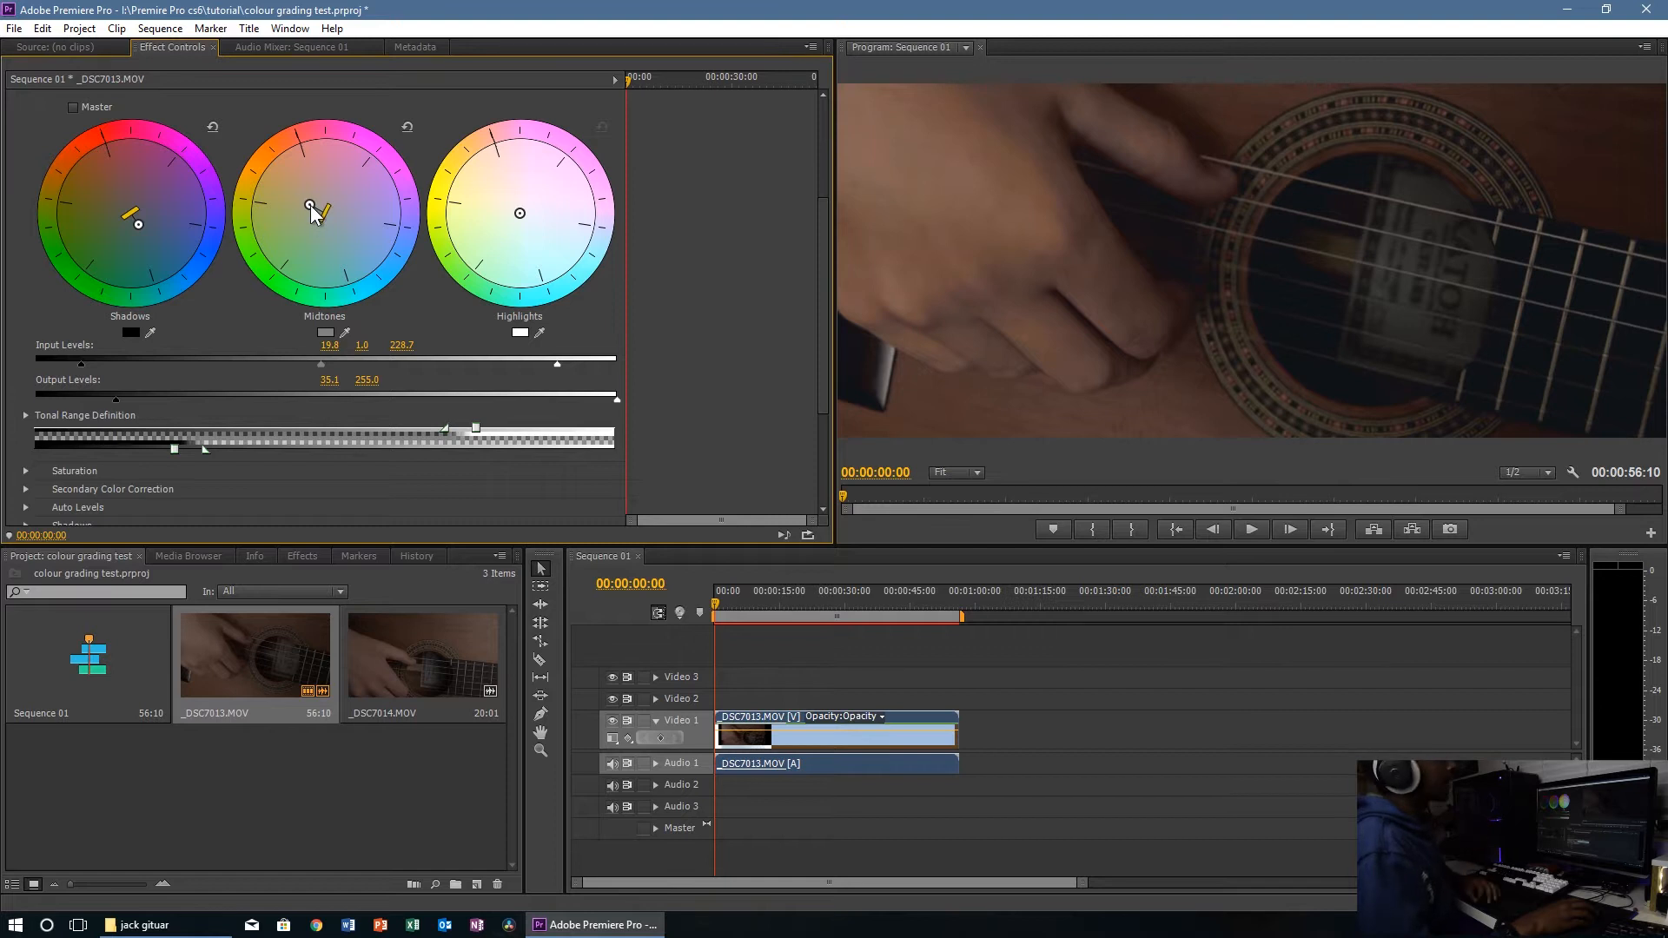
drag(309, 205, 320, 219)
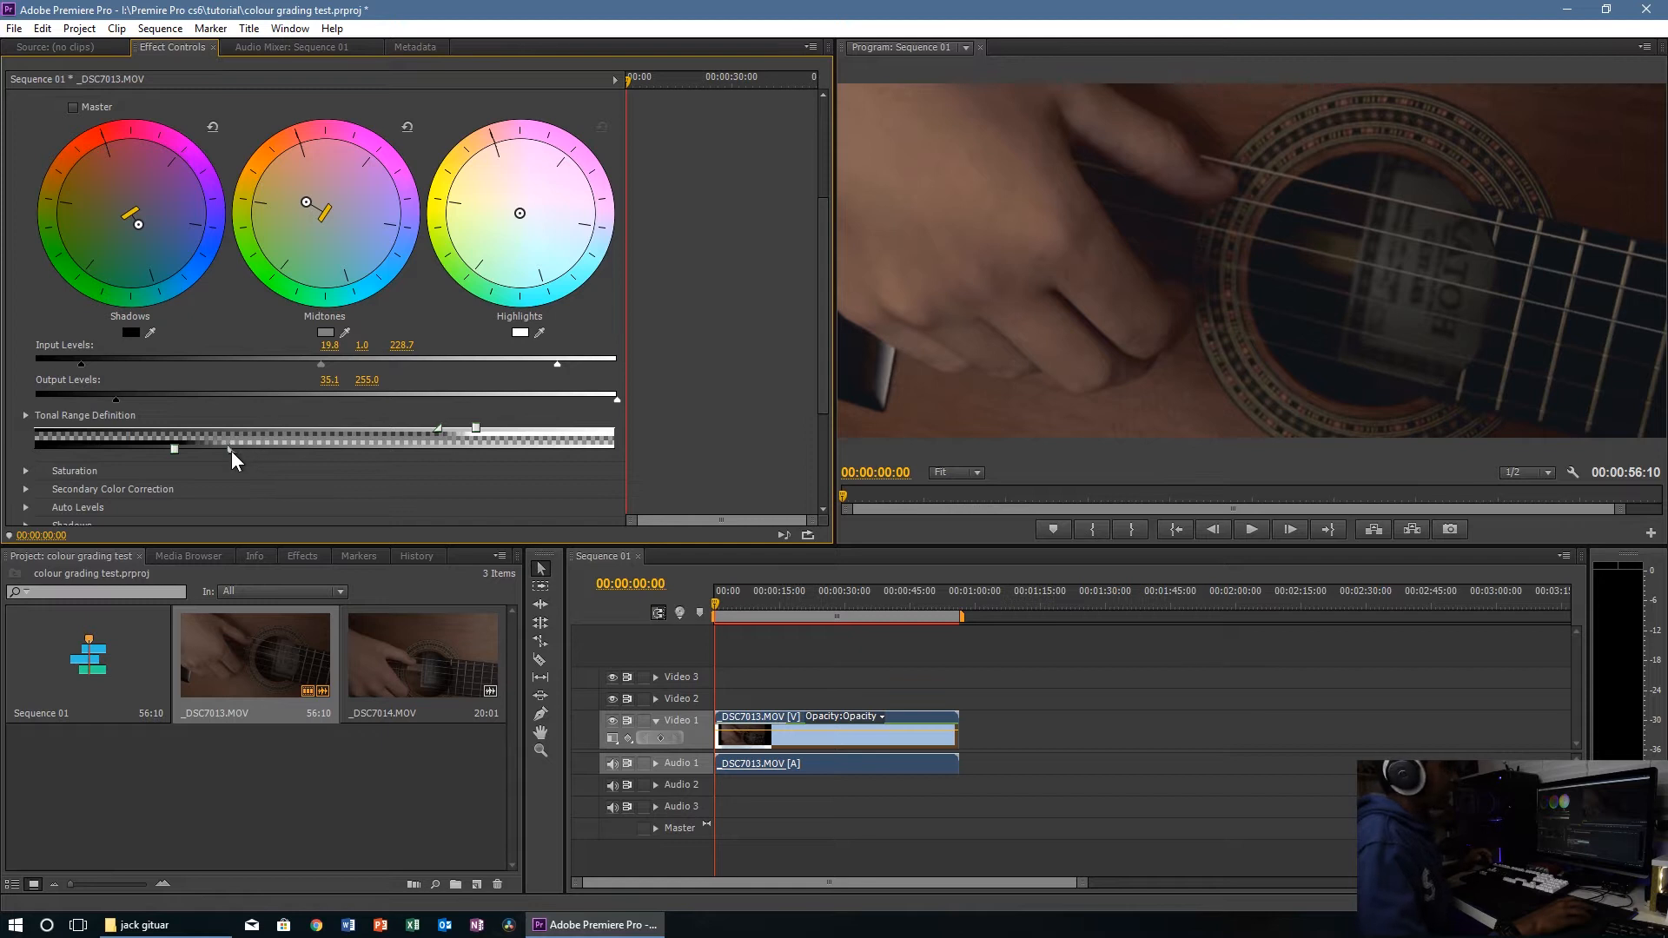
mouse_move(652, 624)
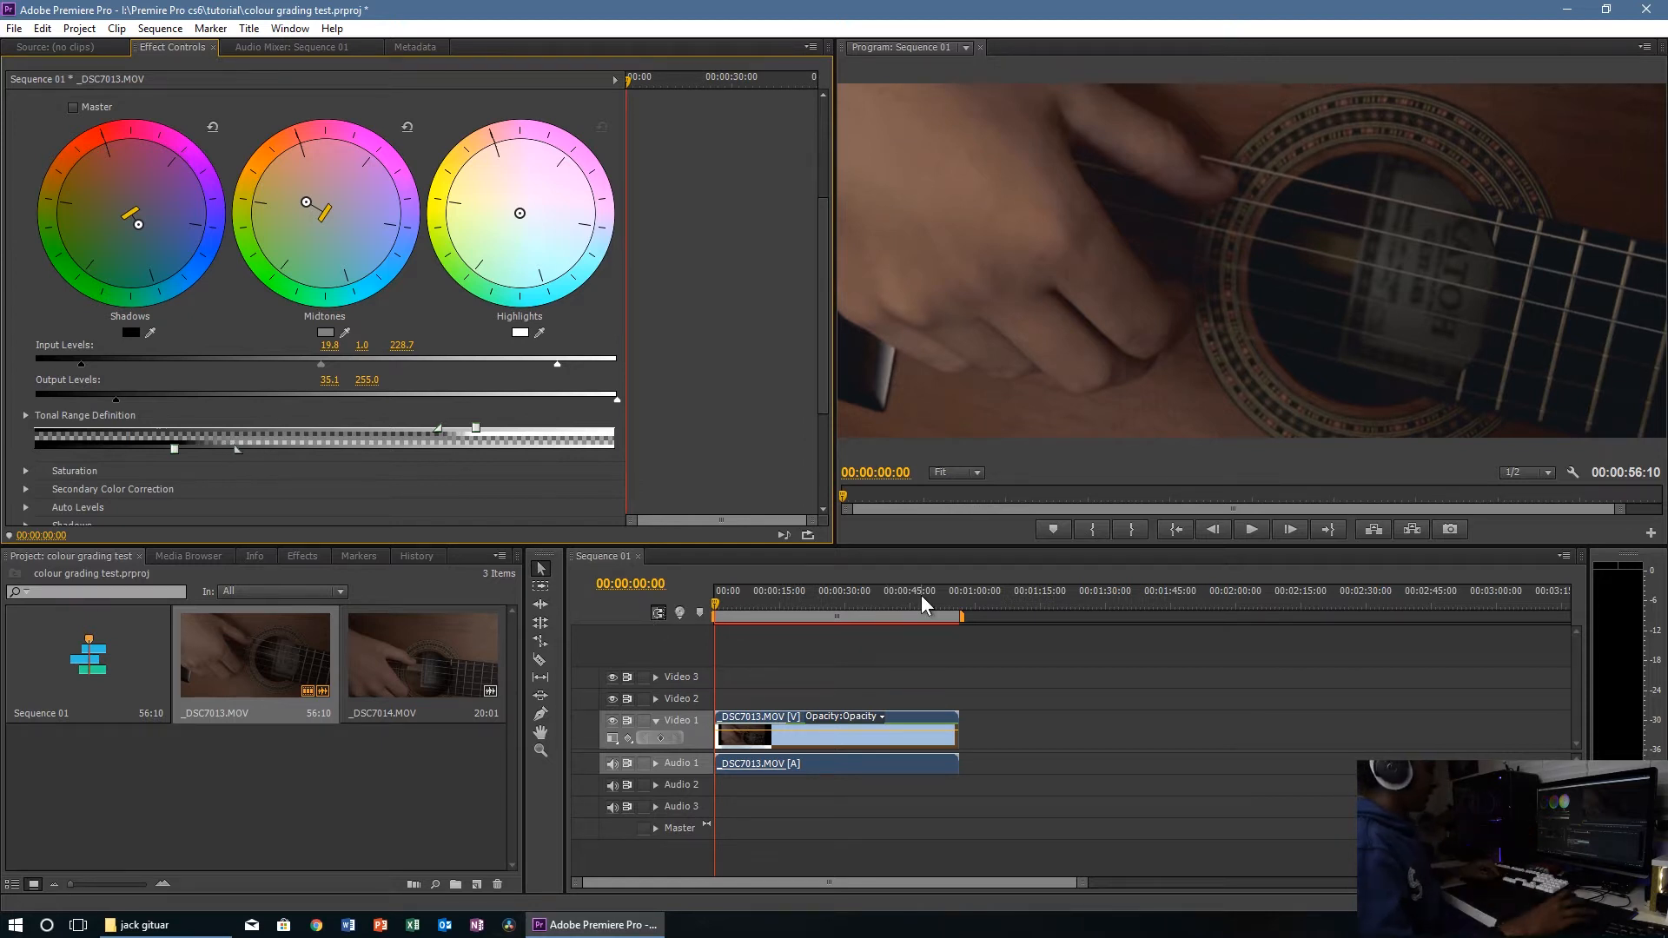
click(1253, 528)
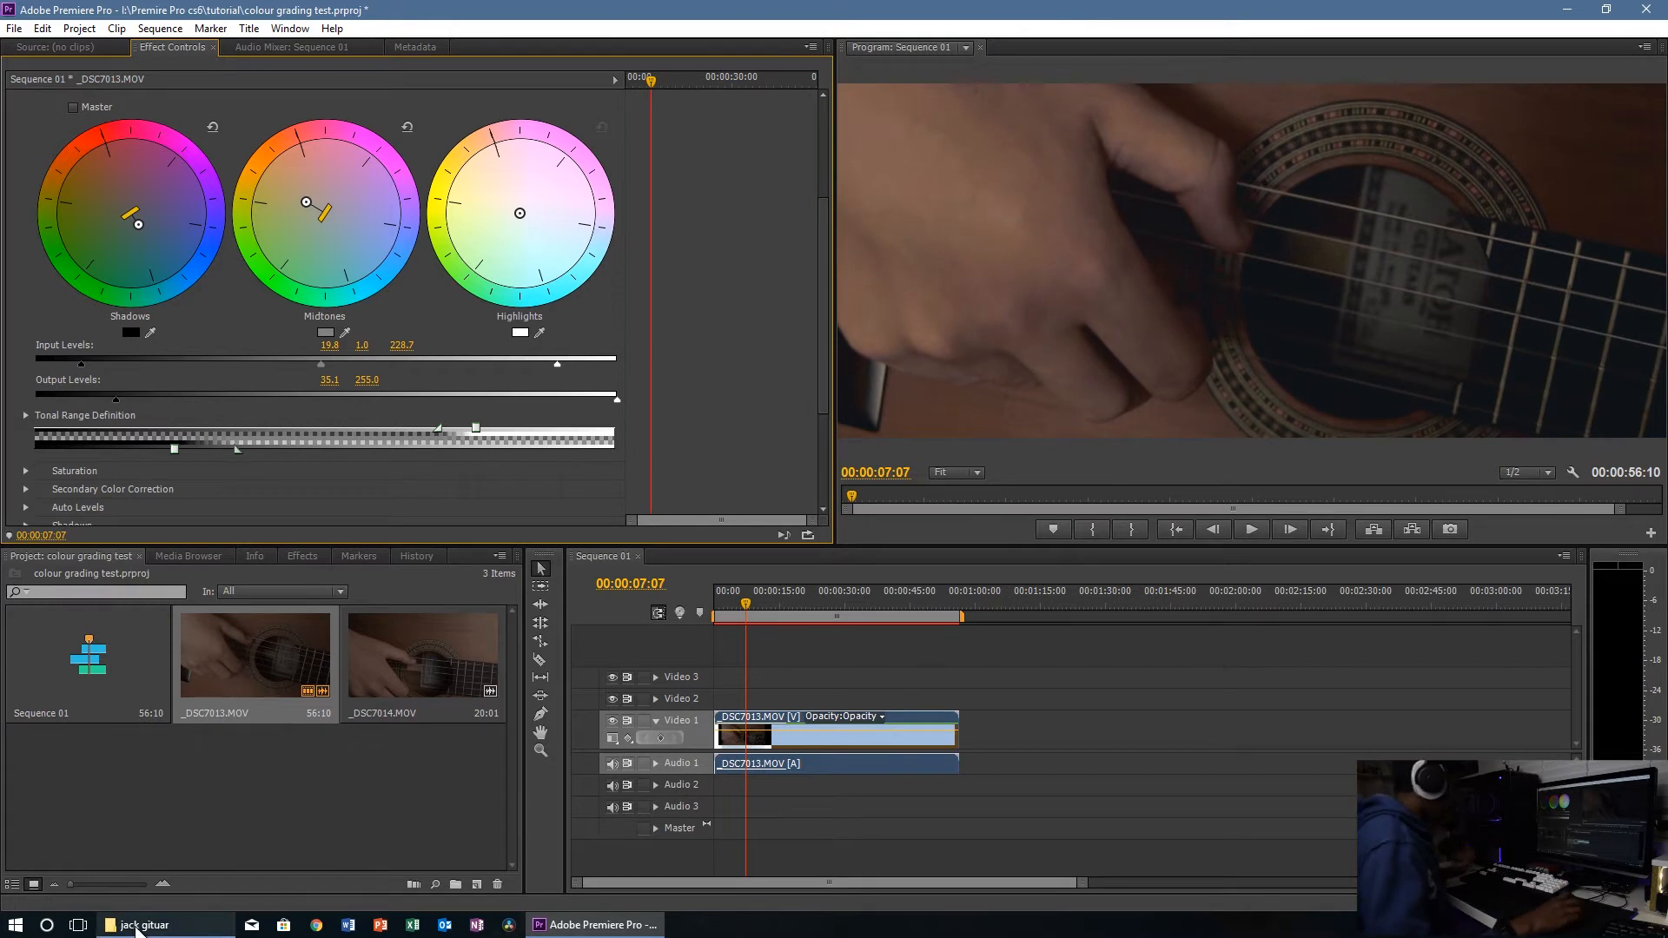
Step: Browse File Explorer to TFS > in production > video > obession 1 clips folder
click(140, 924)
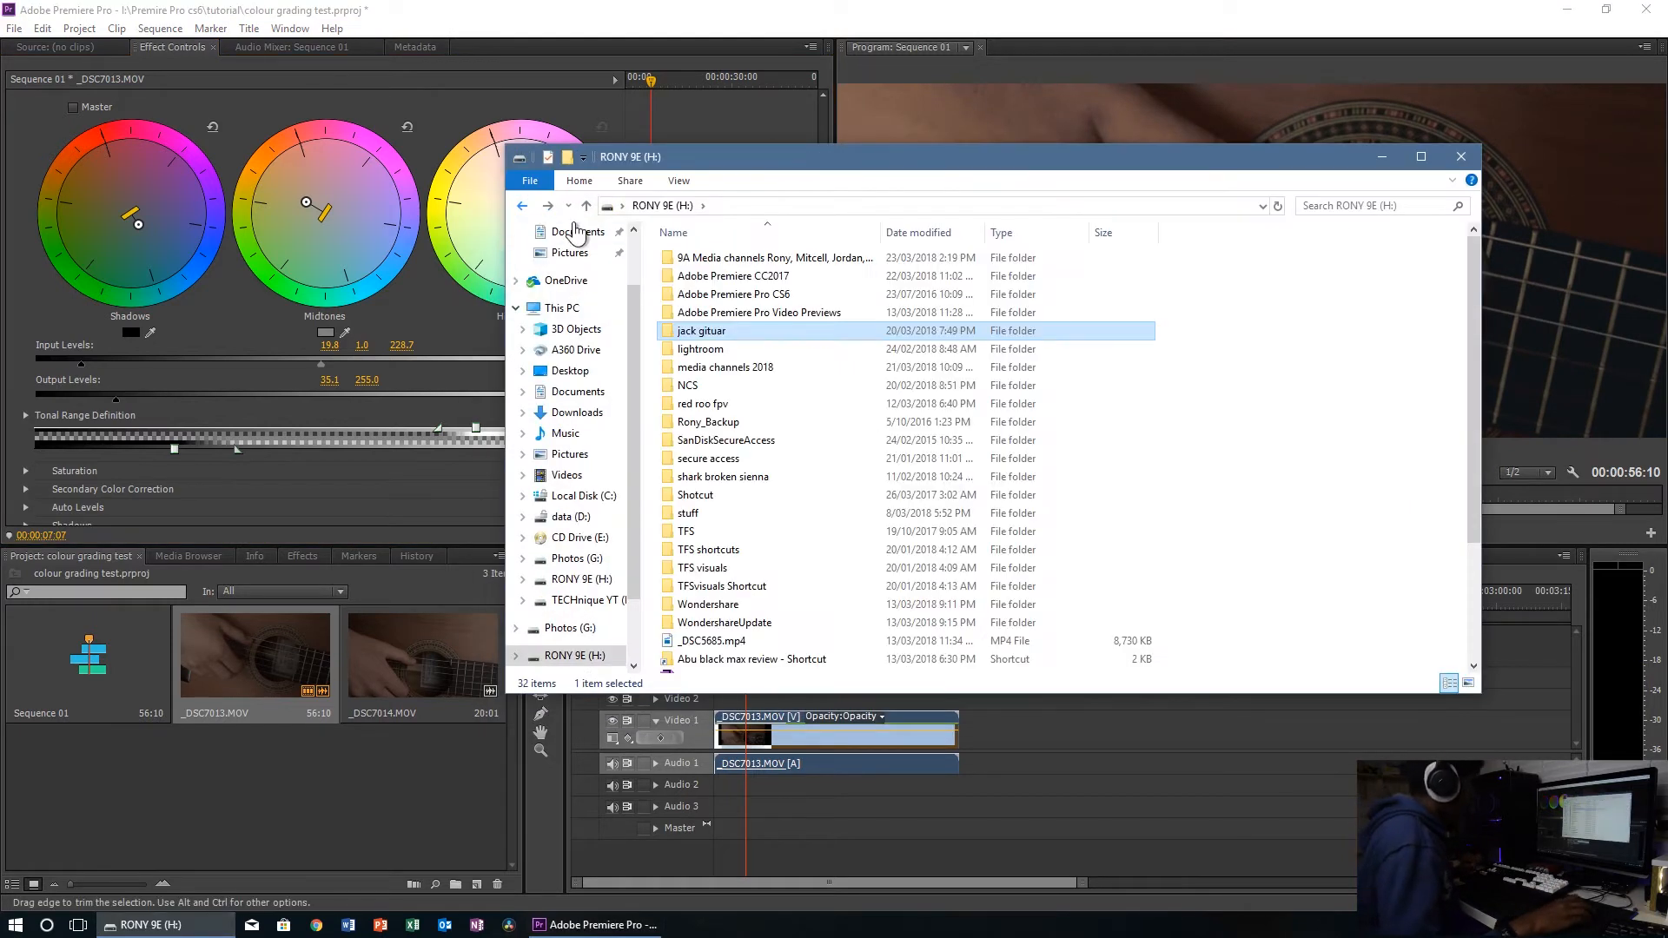
mouse_move(782, 552)
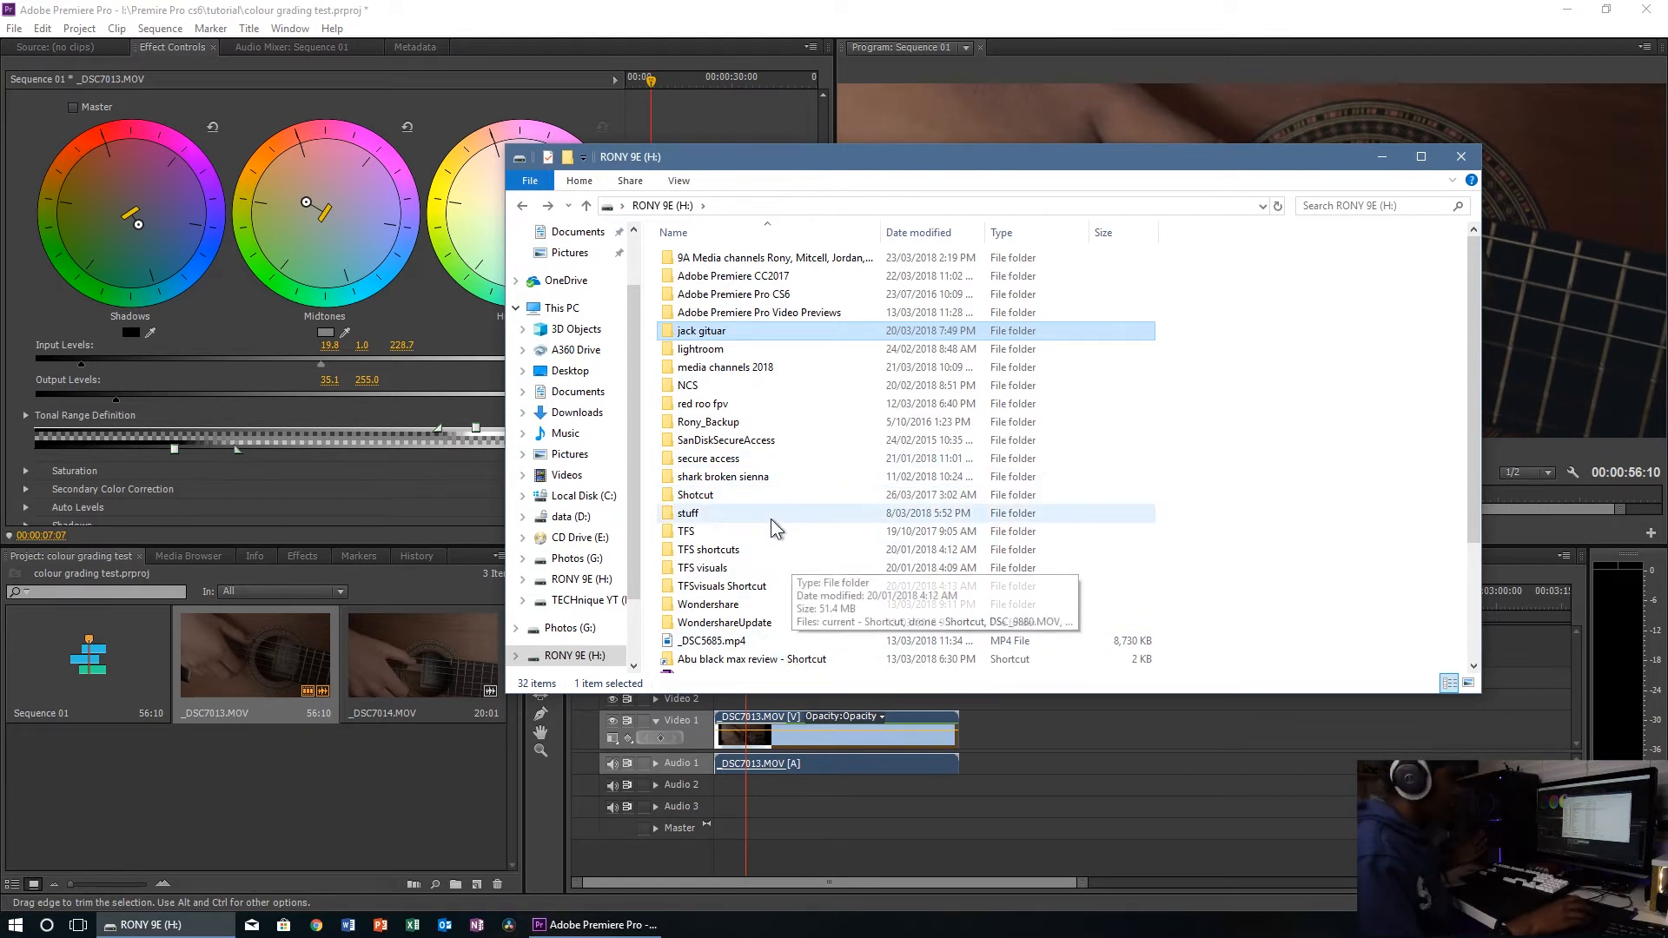
mouse_move(811, 465)
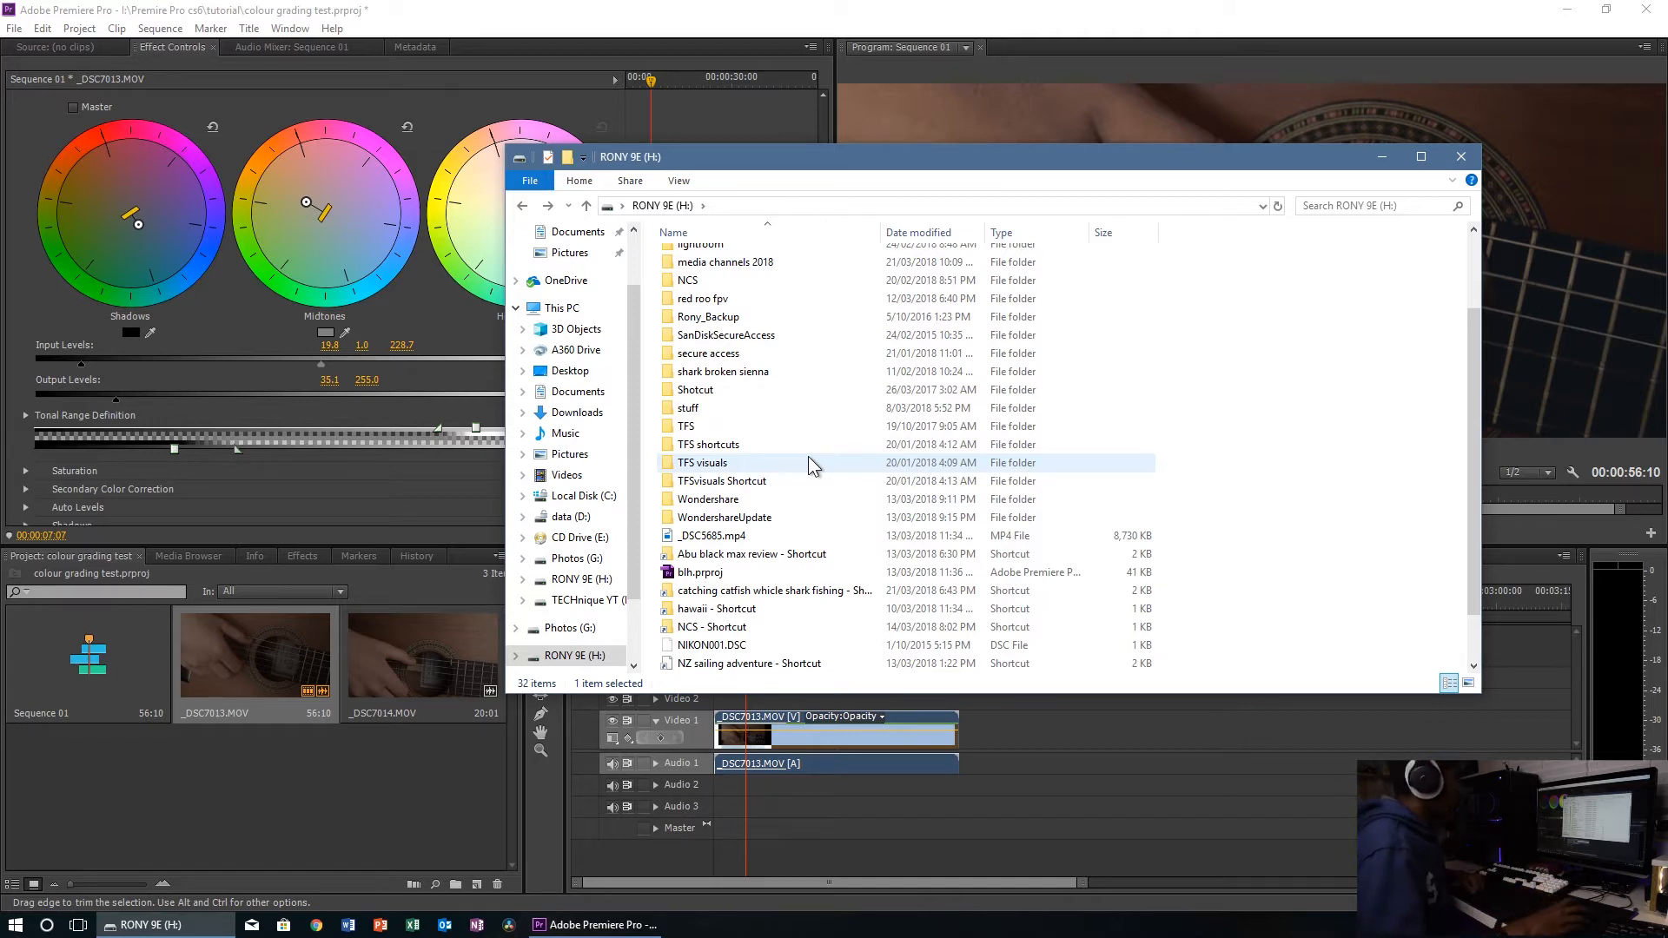
double_click(685, 425)
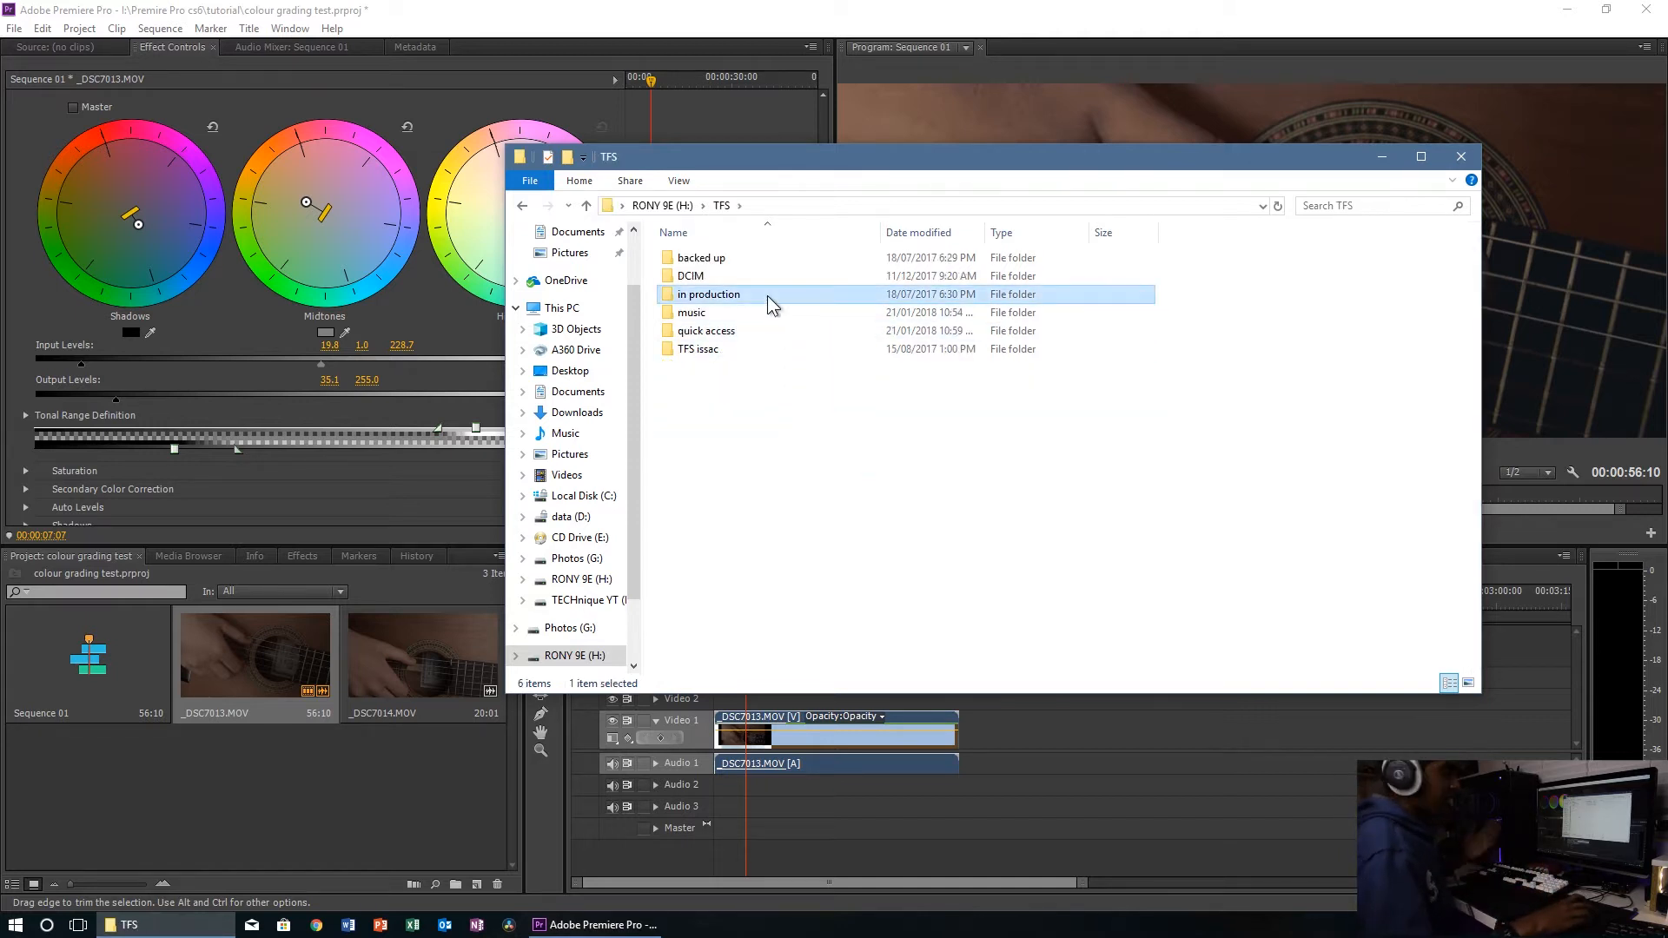
double_click(709, 293)
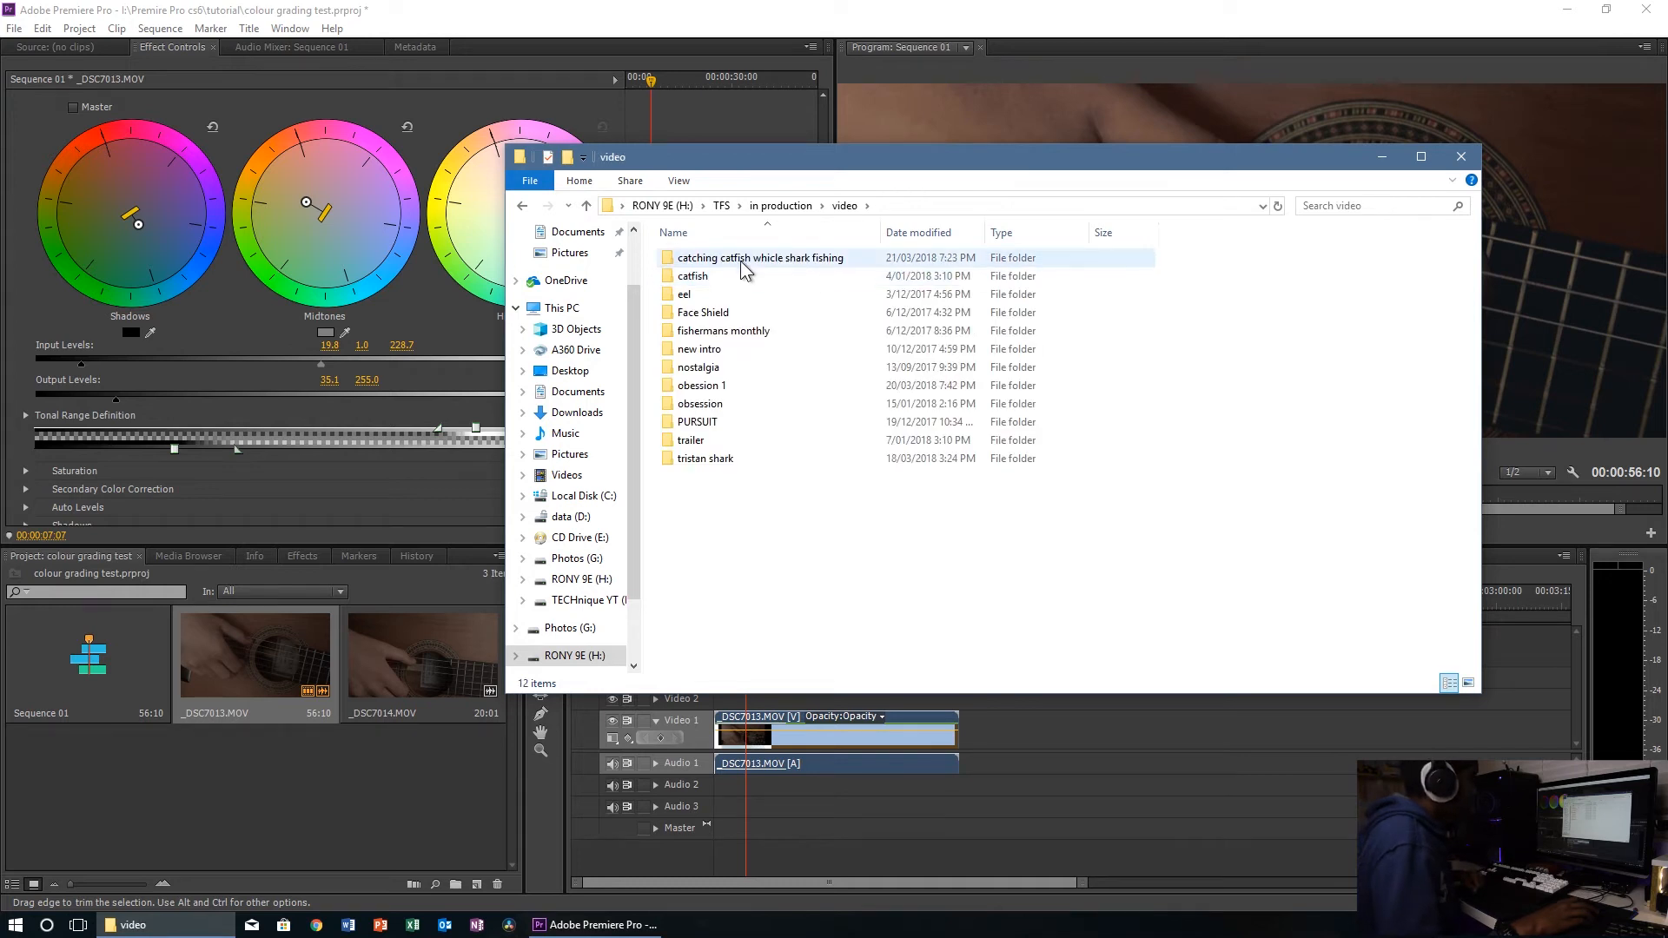
double_click(761, 257)
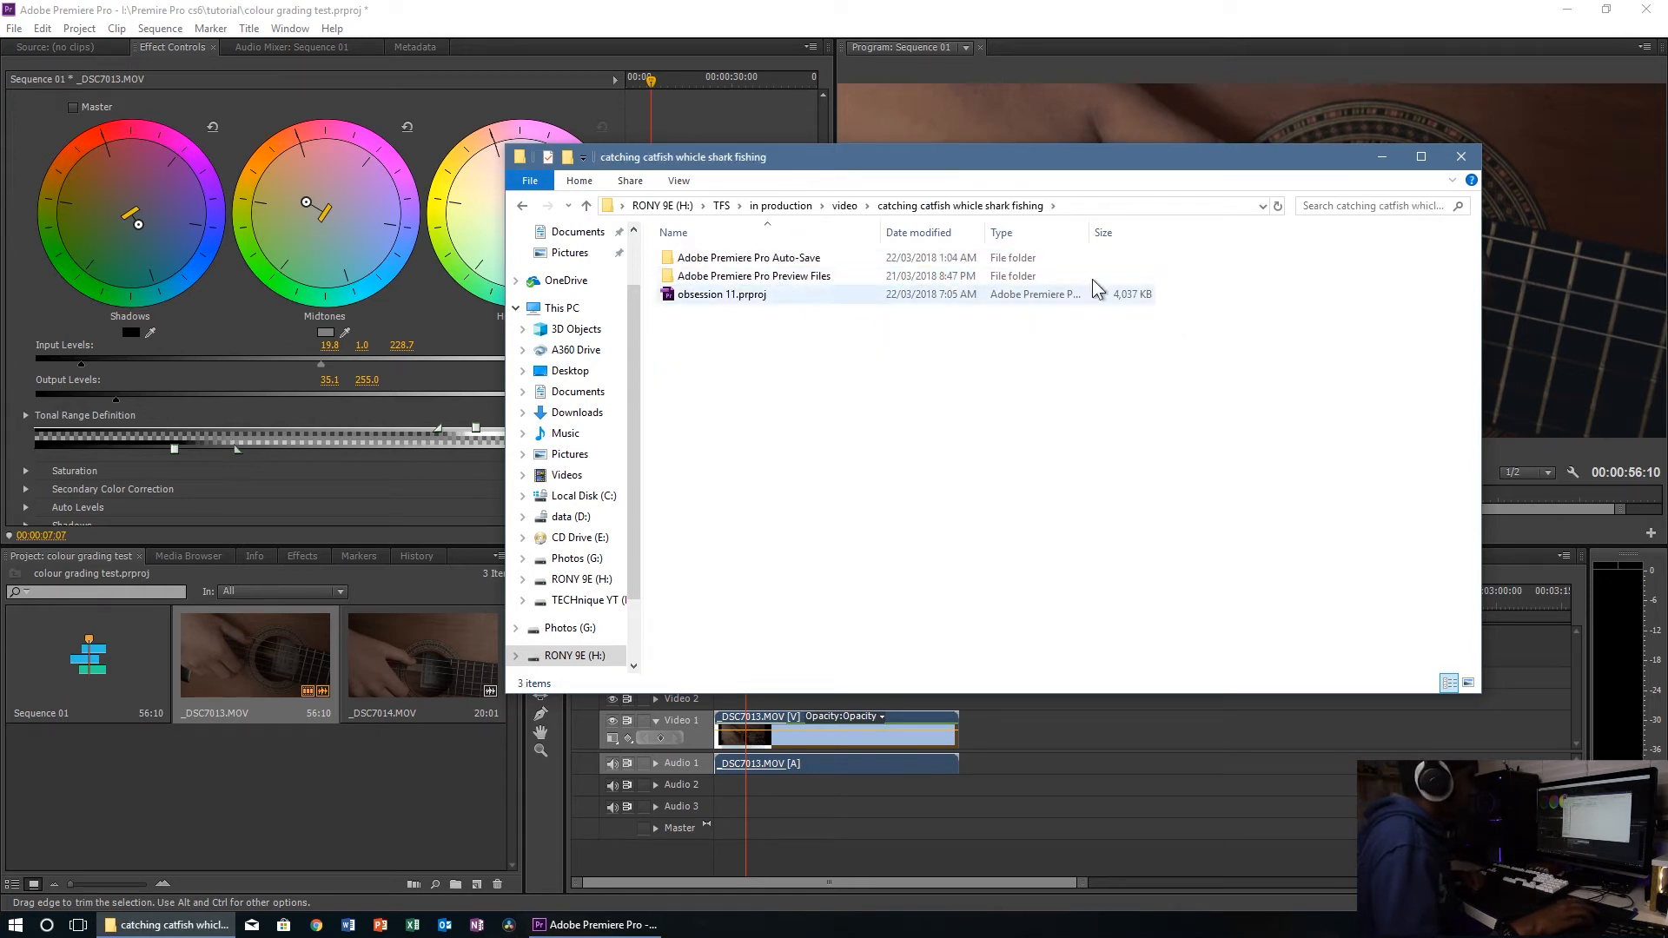
click(521, 205)
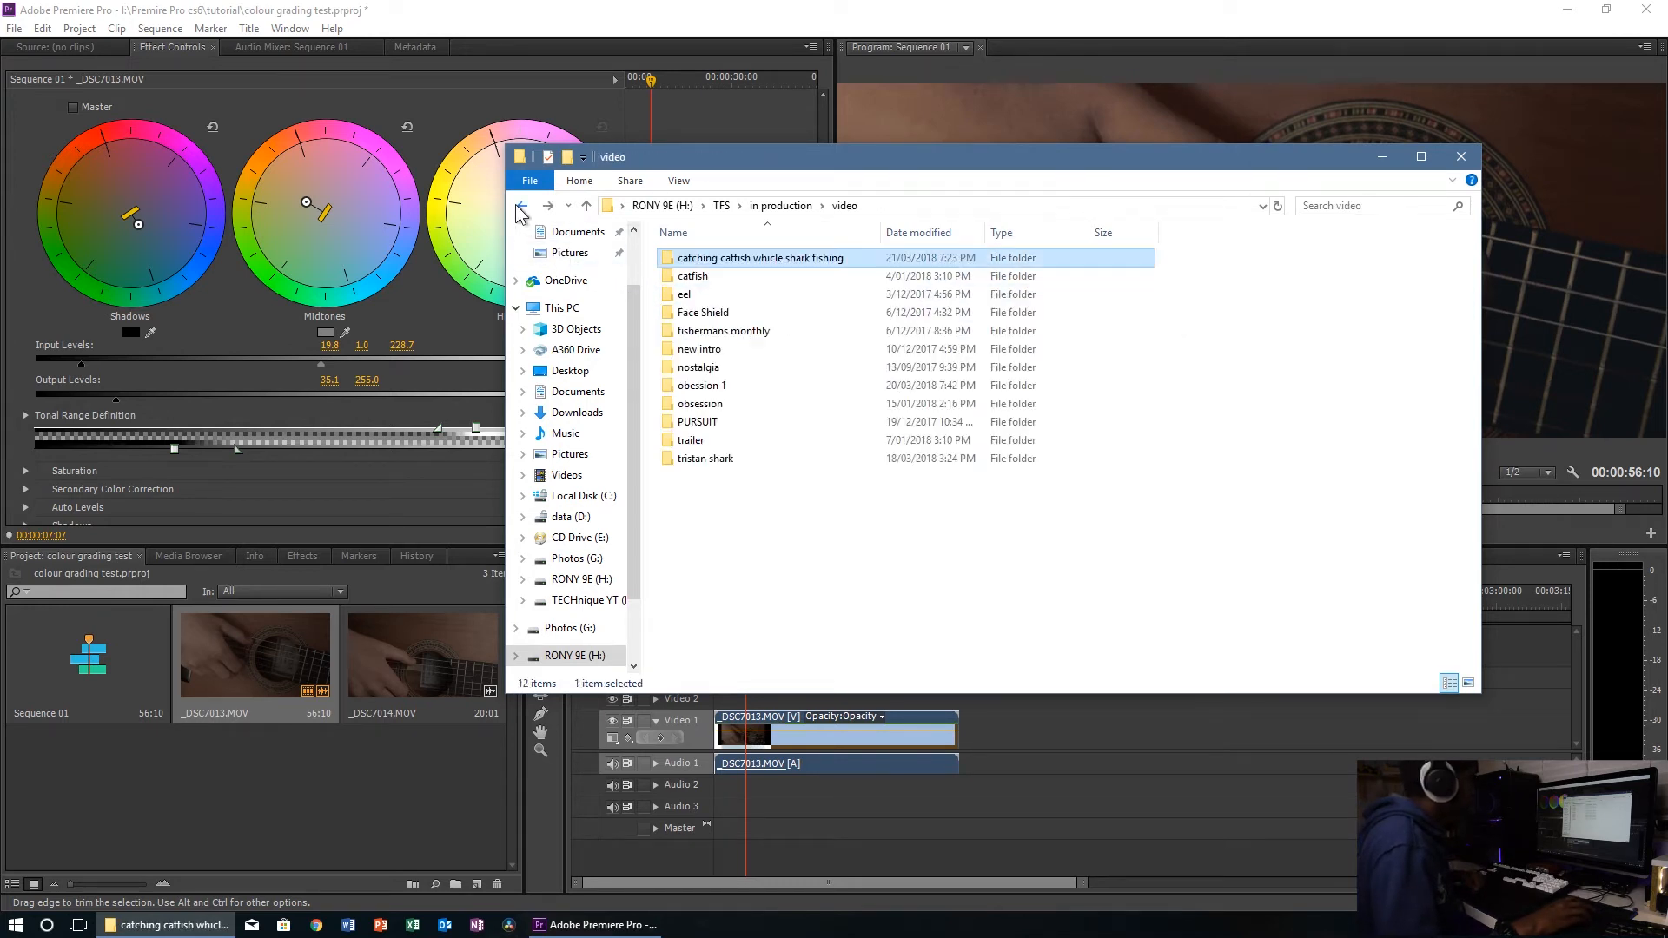
double_click(701, 386)
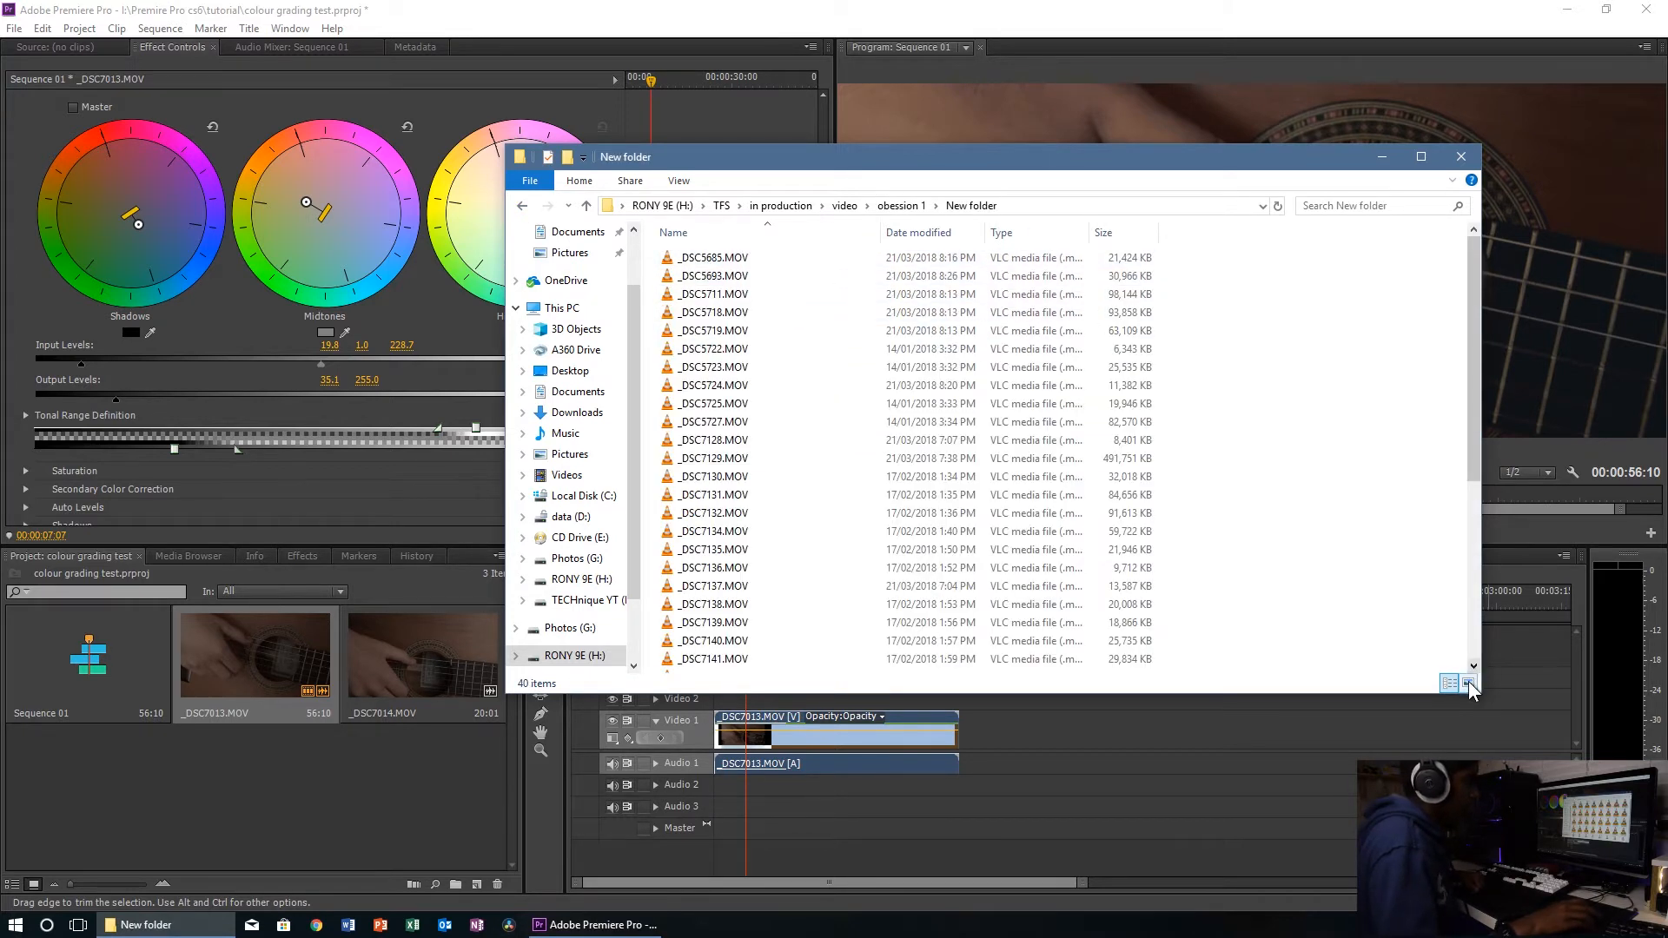
Step: Show the clips as large thumbnails and pick _DSC7155.MOV for Premiere
click(1469, 681)
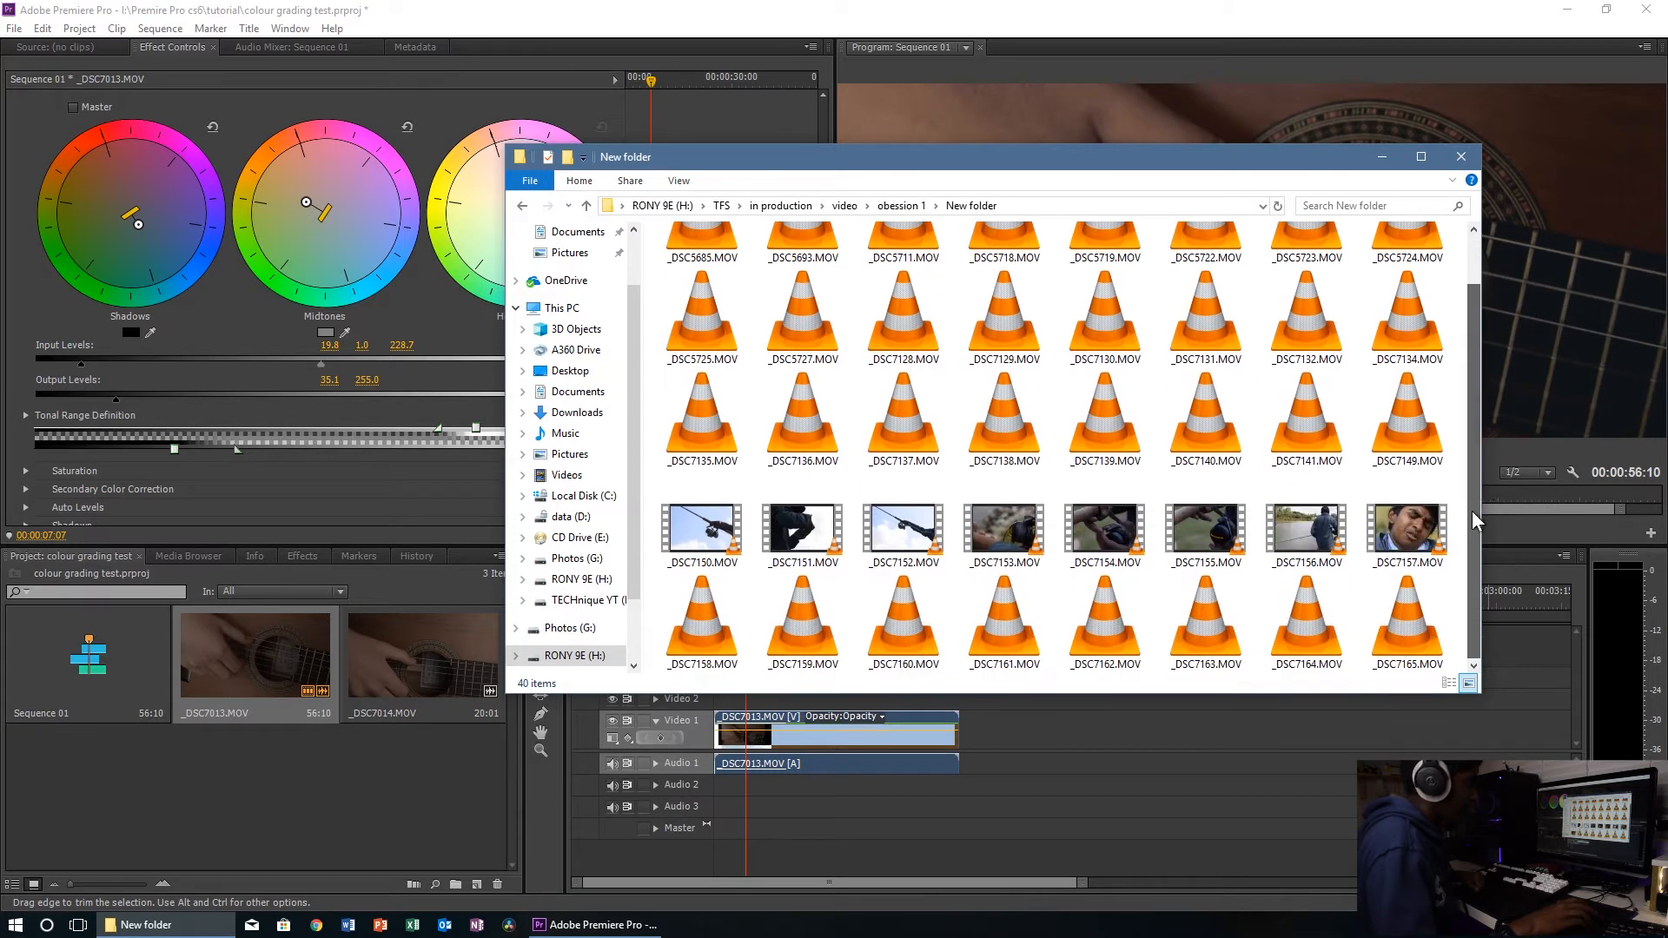
click(1206, 528)
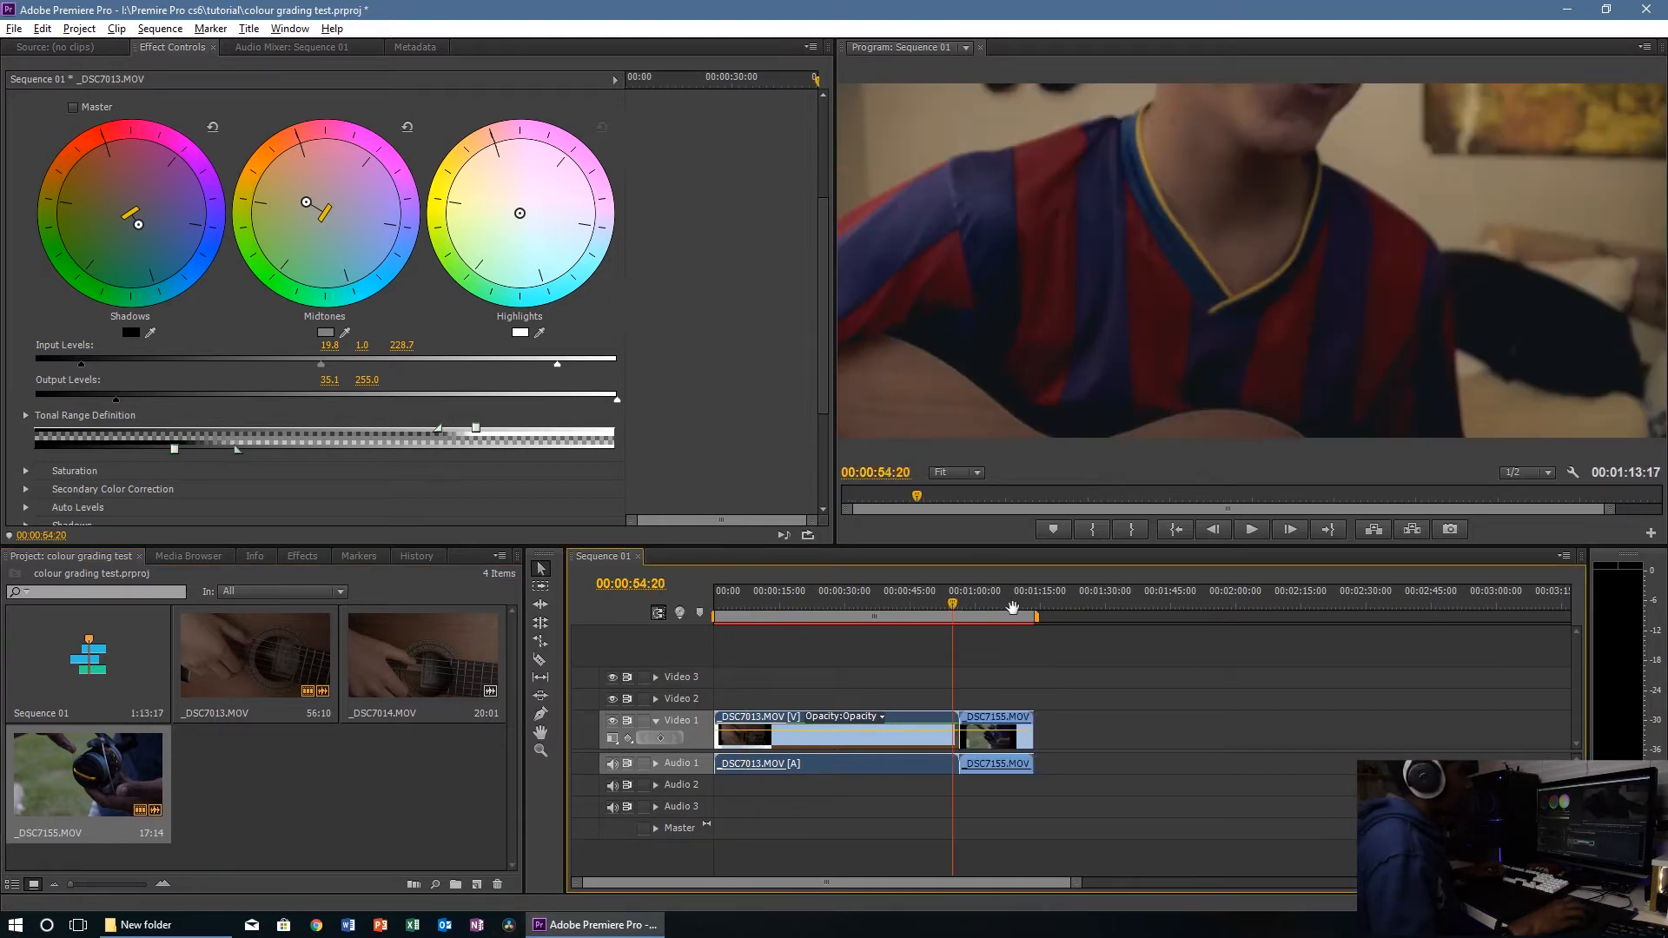
Step: Delete the guitar clip, leaving only _DSC7155.MOV, and play the fishing clip to review it
click(1117, 660)
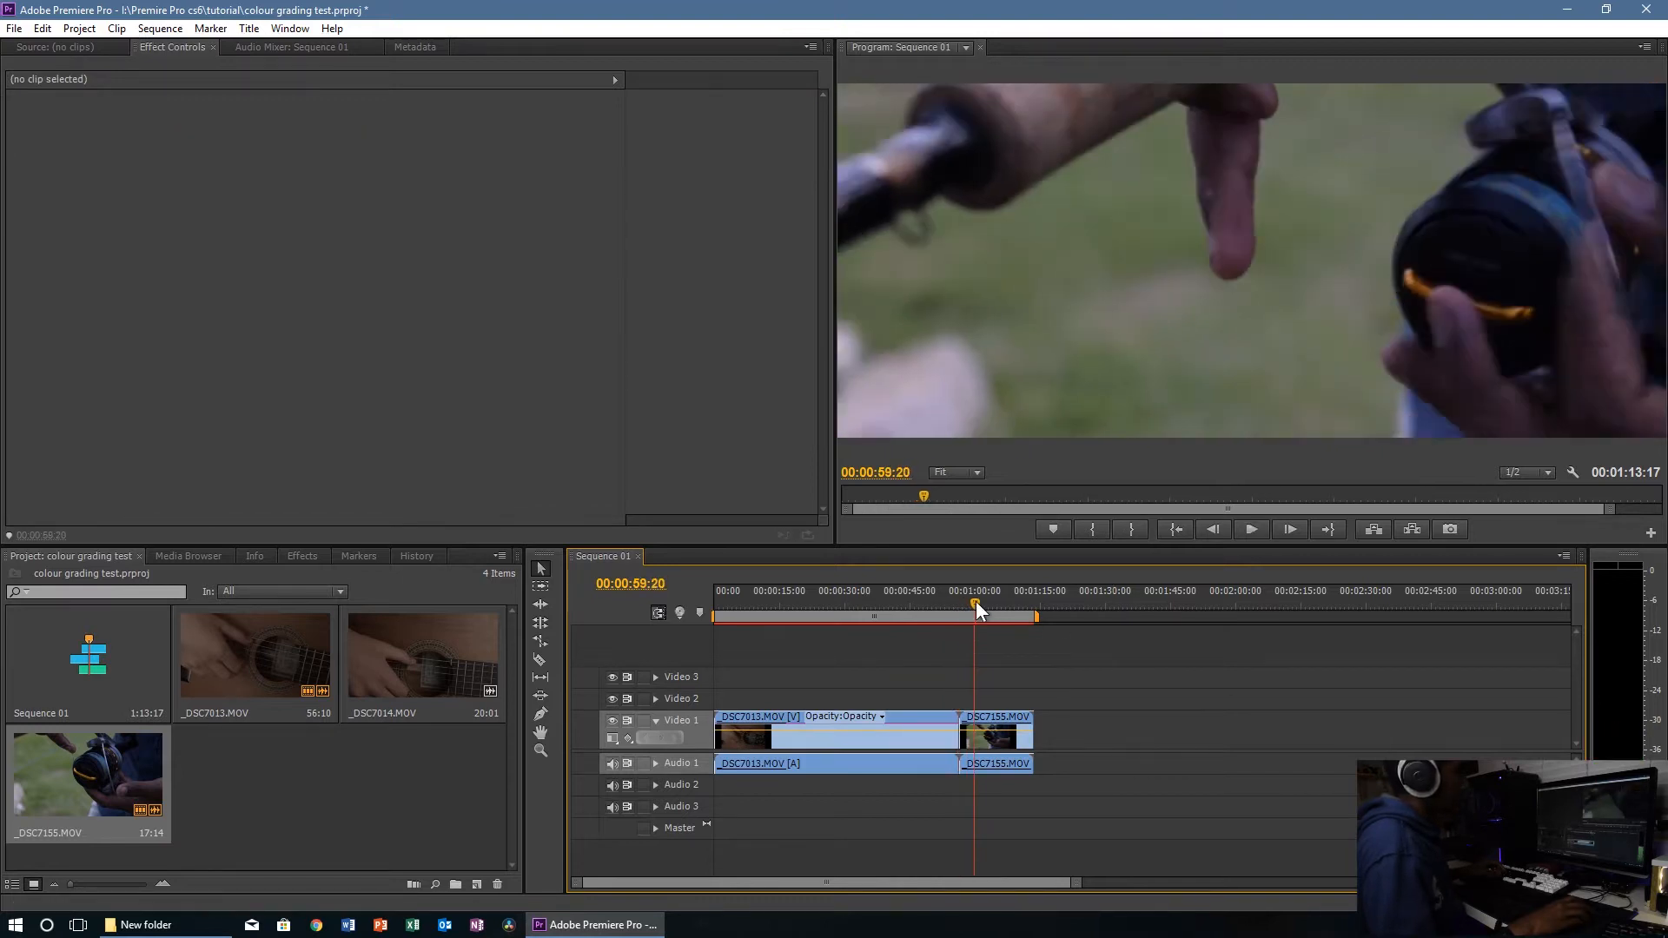
click(835, 728)
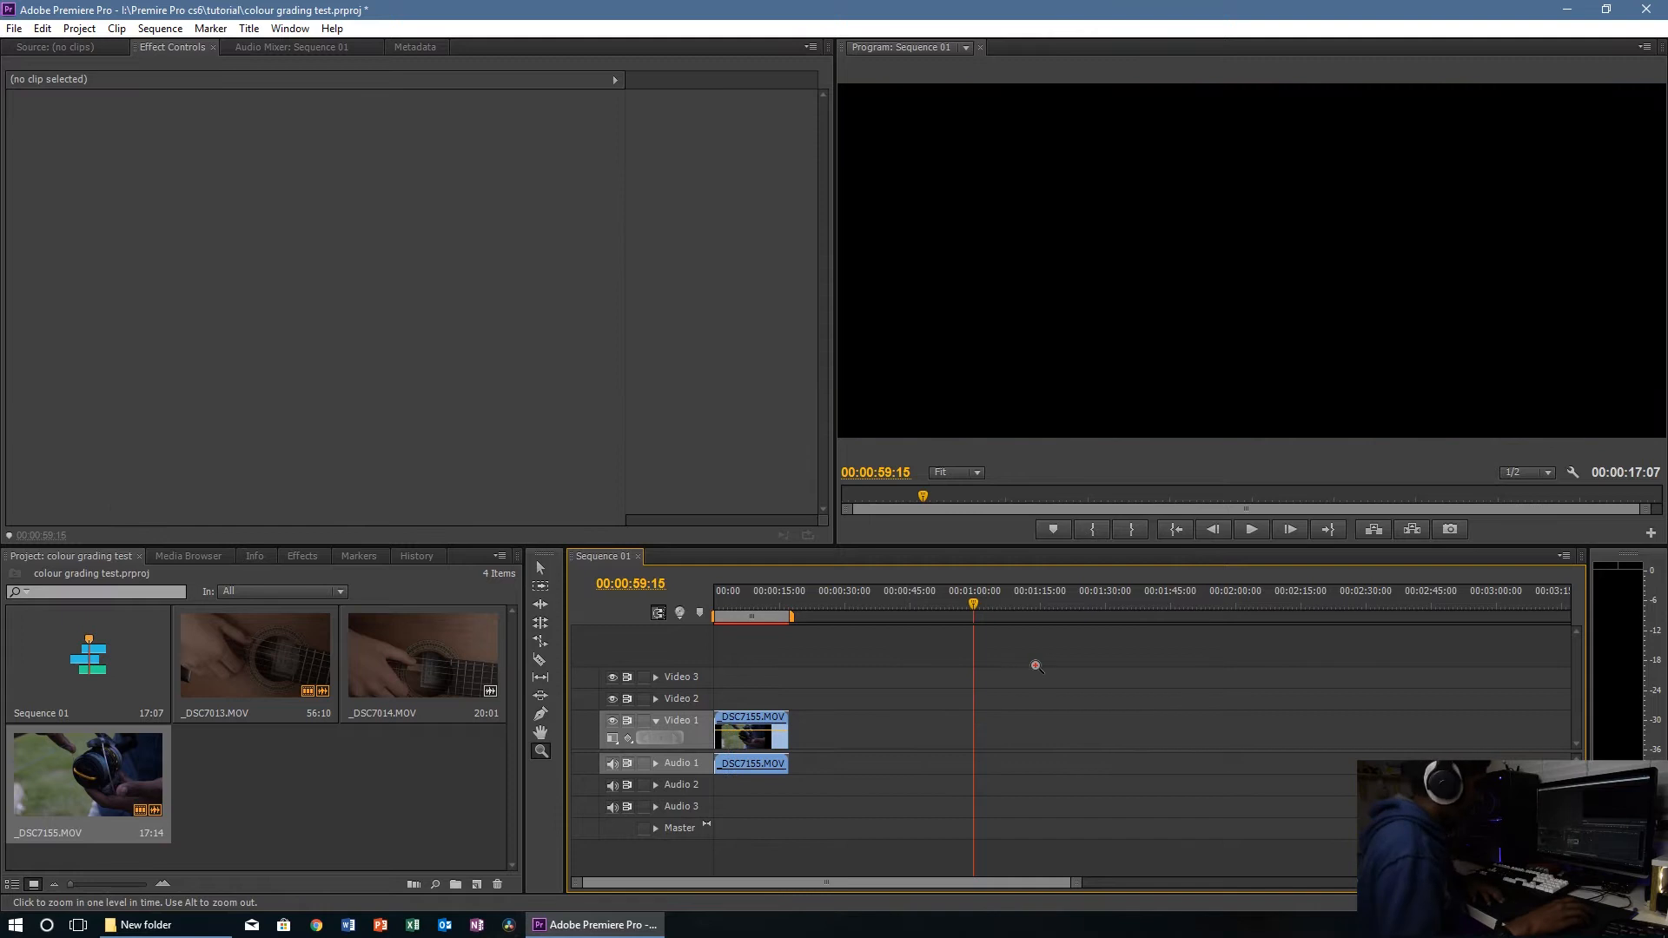
click(716, 615)
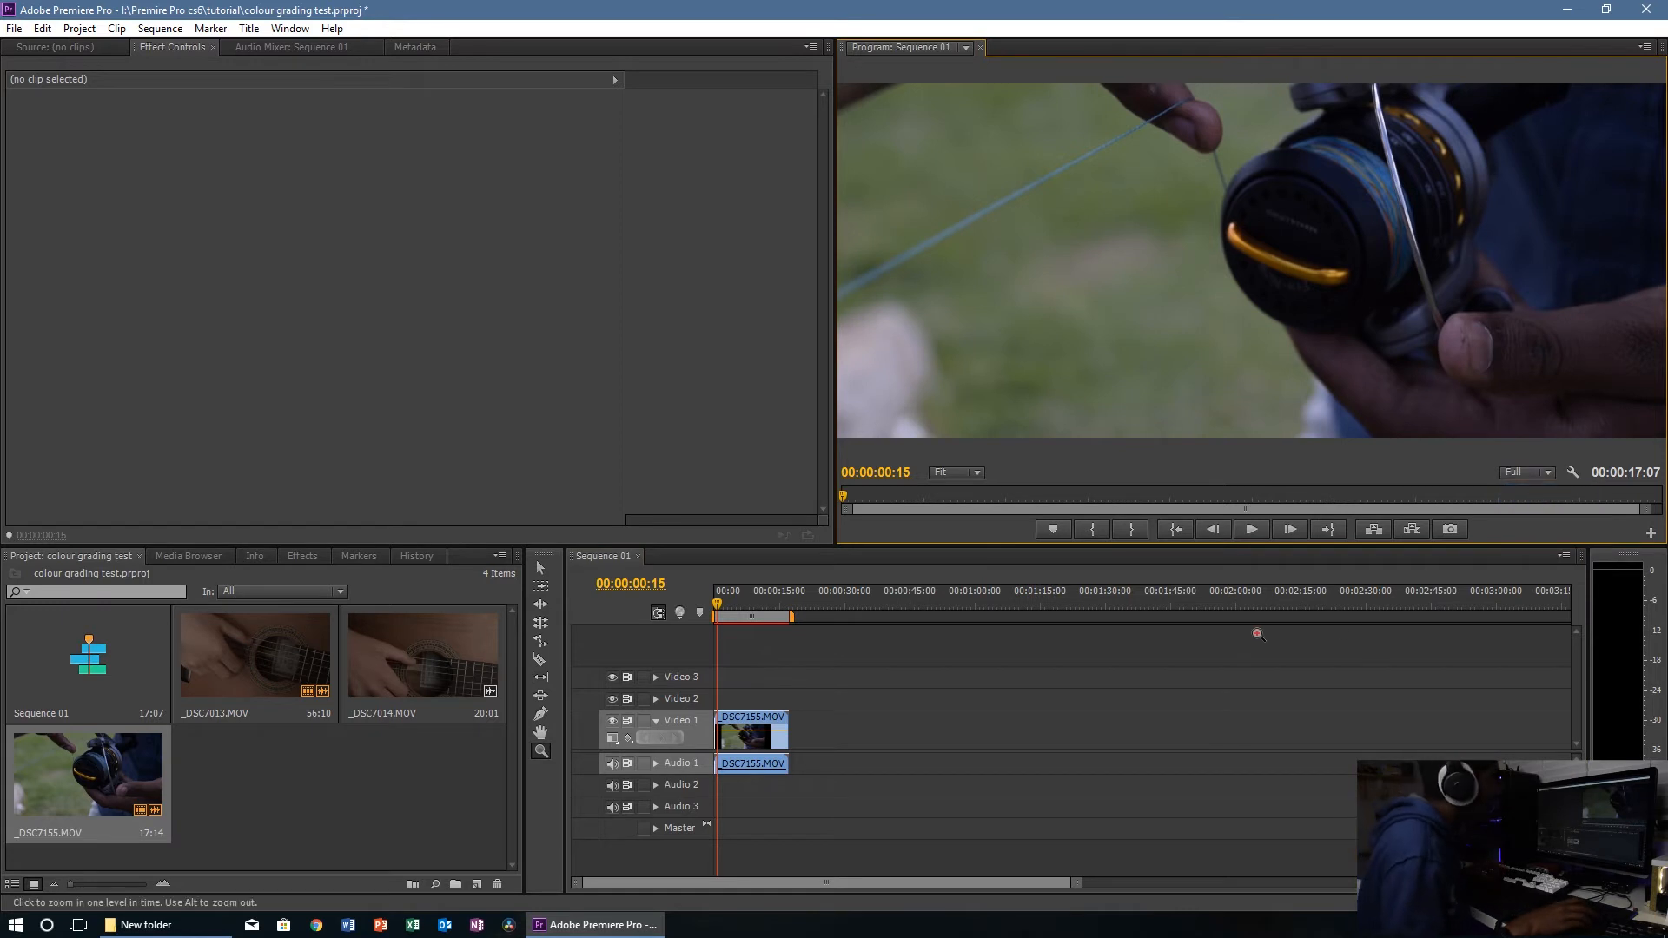
click(1253, 528)
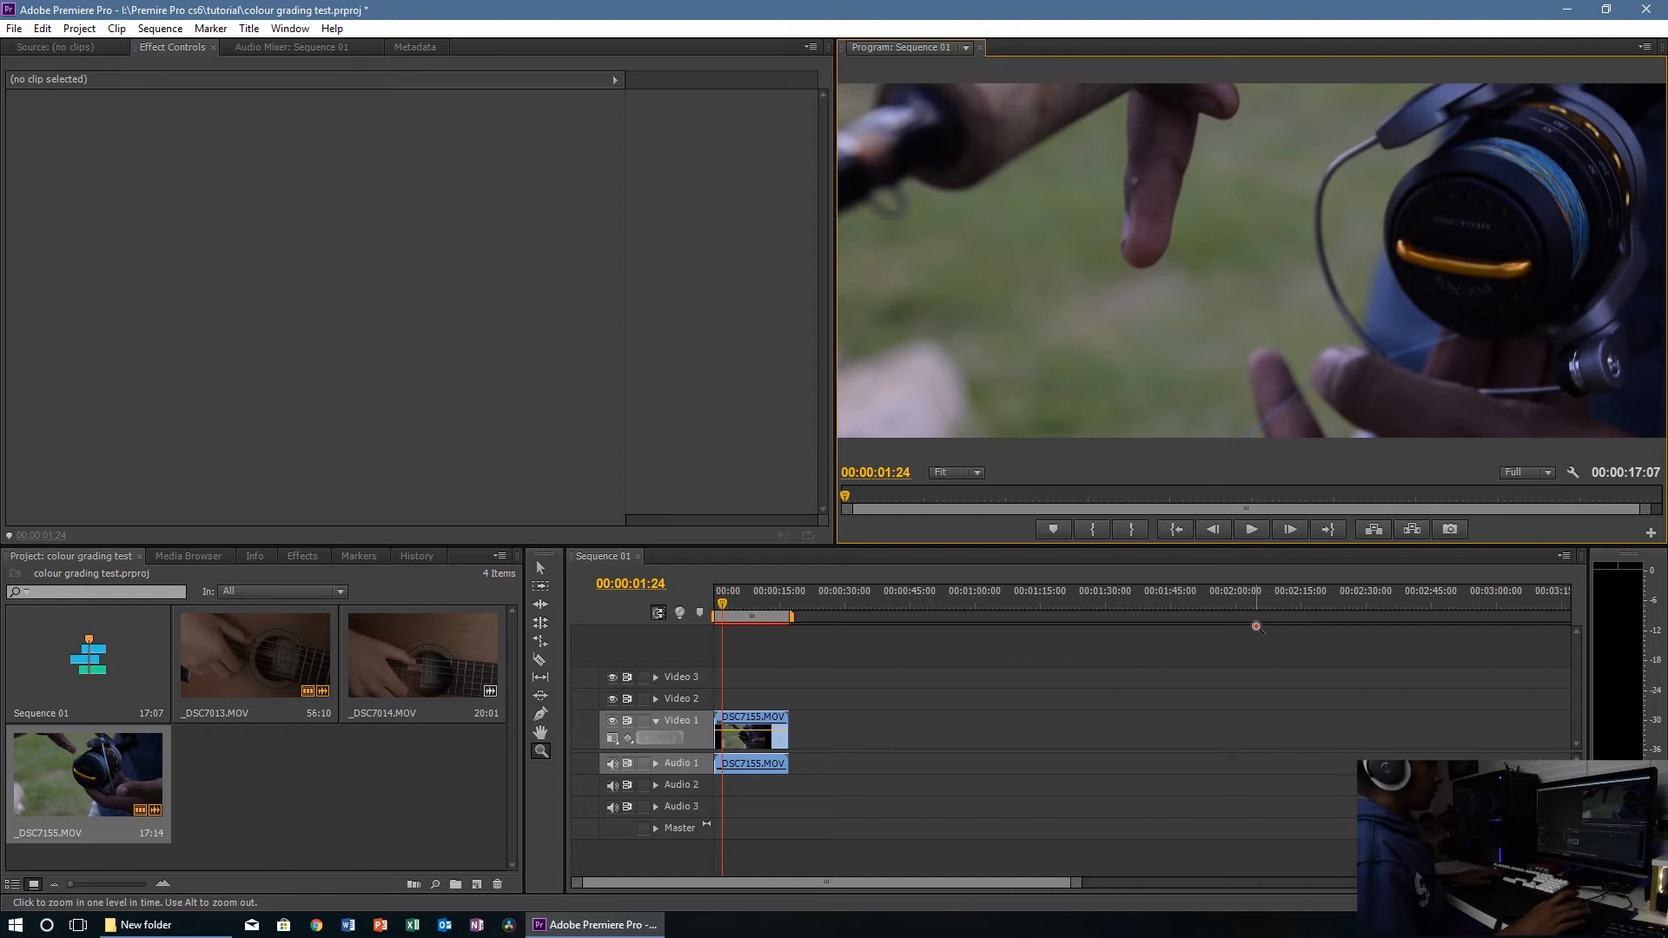
click(1251, 528)
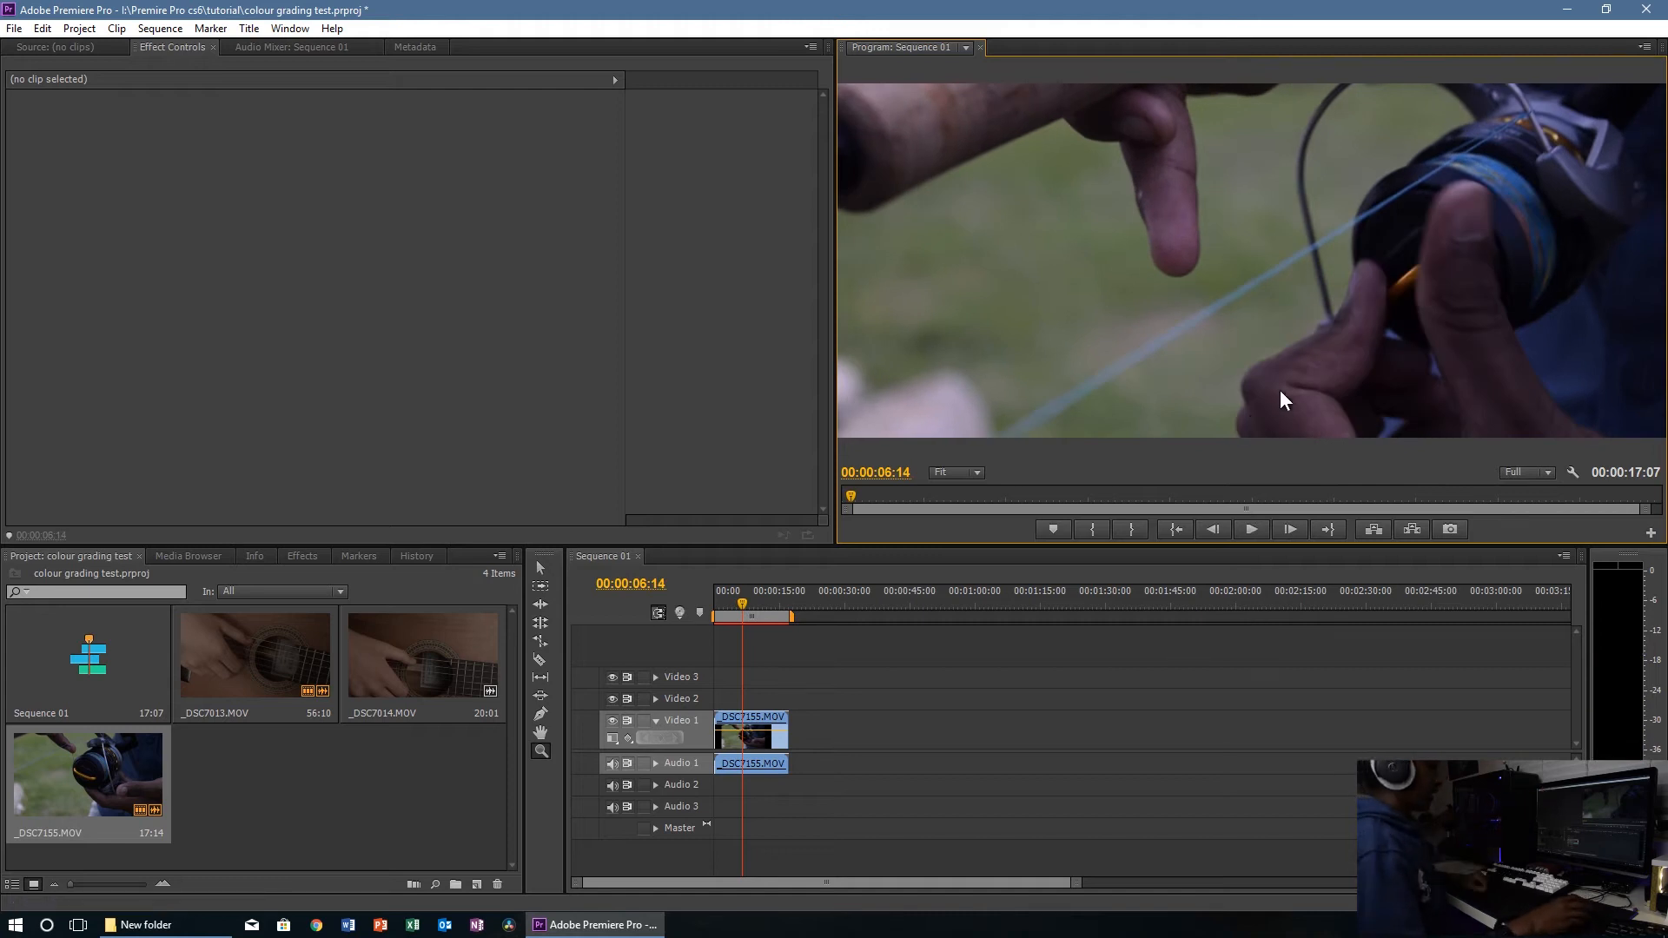
mouse_move(224, 125)
text(three)
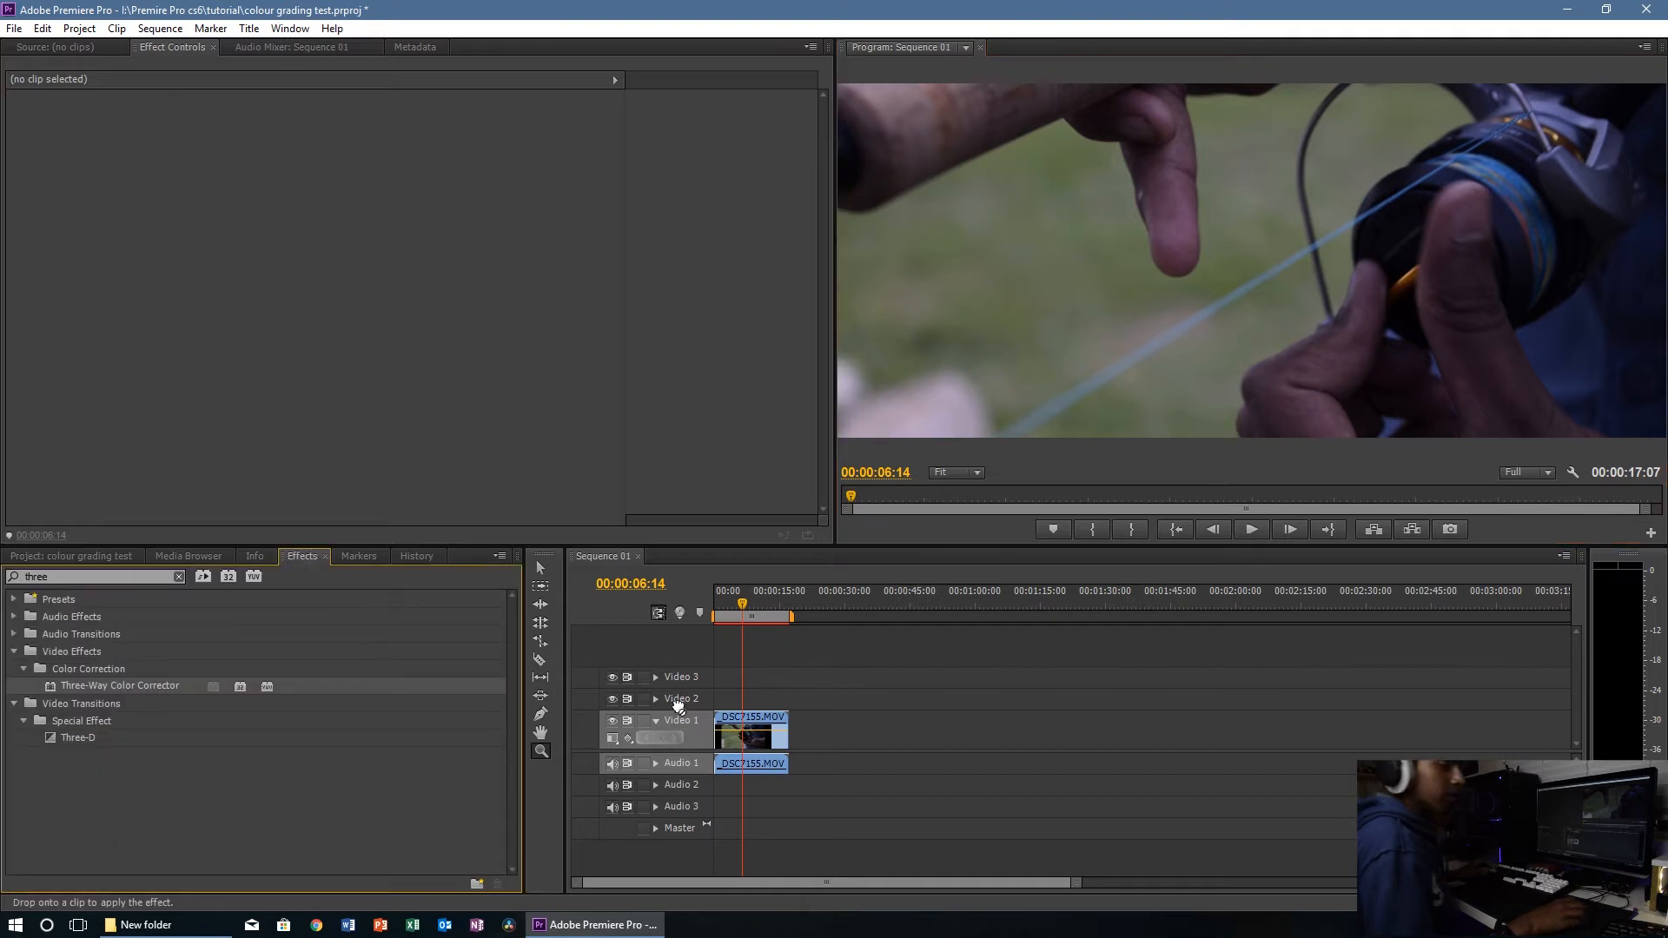
Step: Apply Three-Way Color Corrector to the fishing clip and search Effects for 'bri'
click(750, 731)
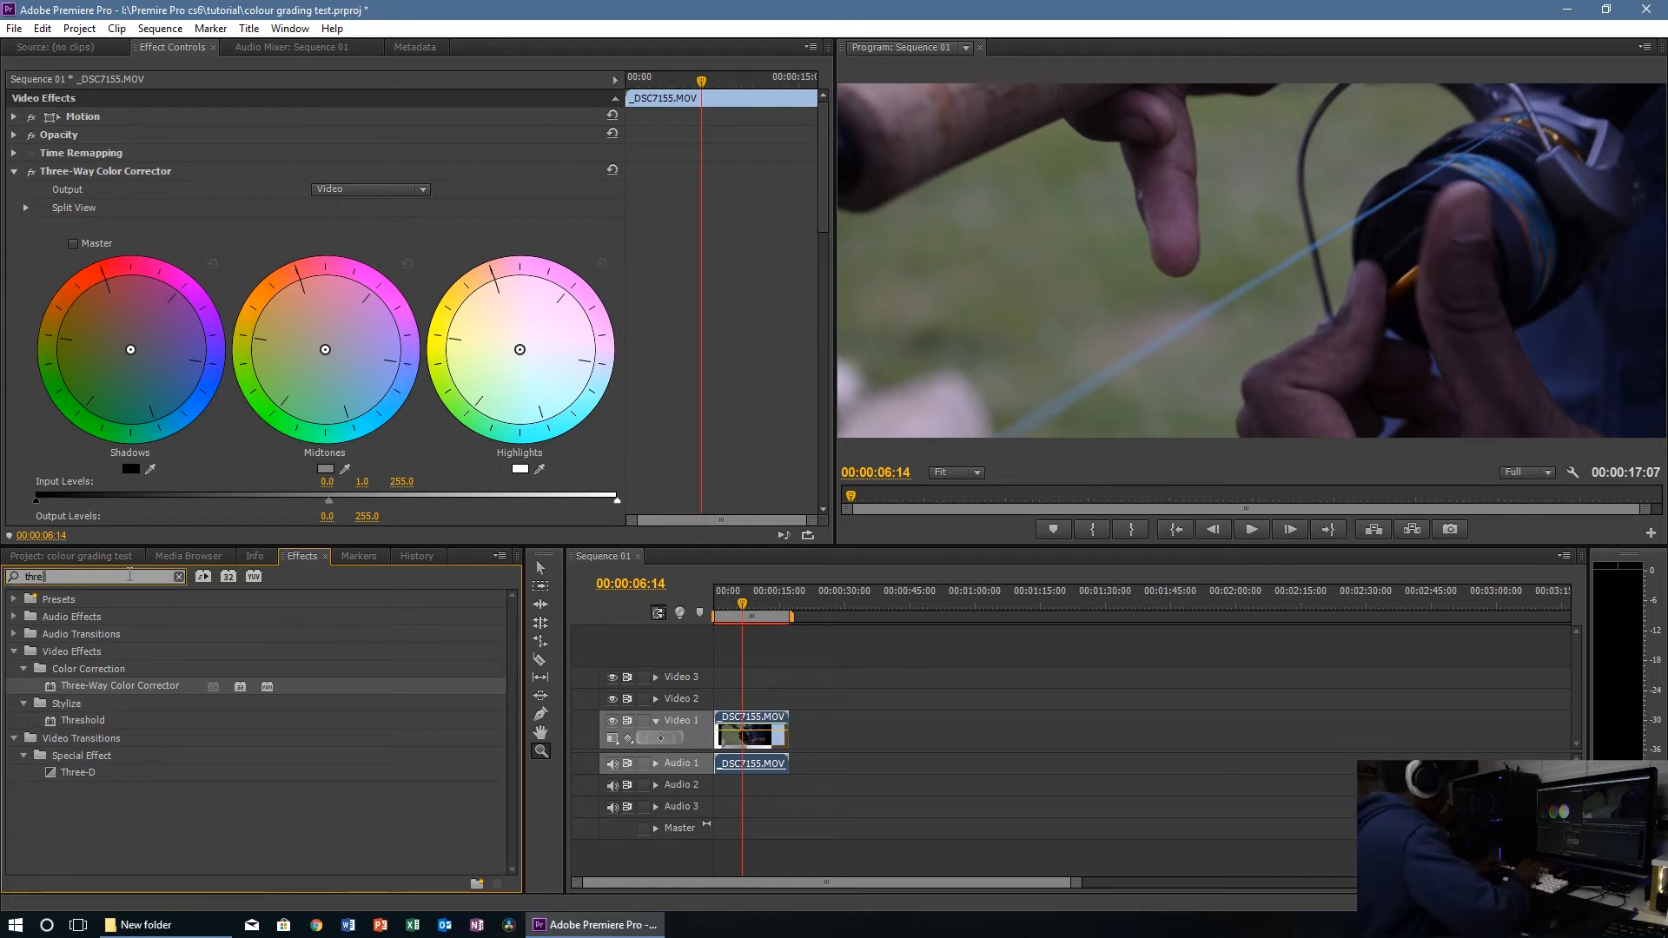
text(bri)
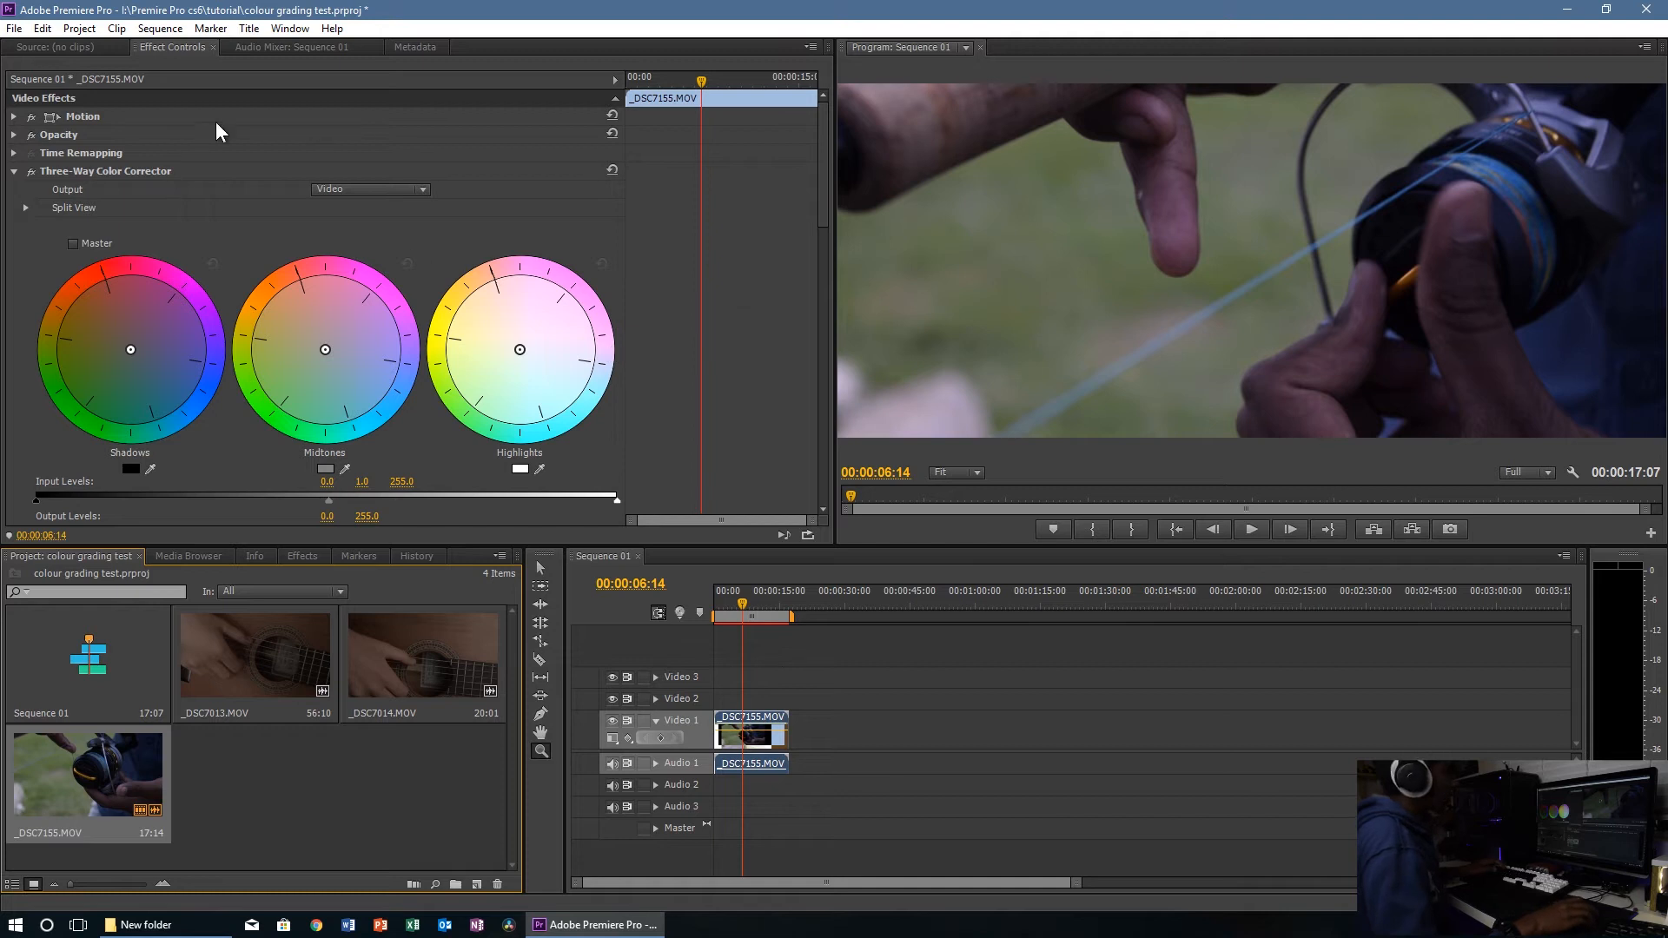
mouse_move(104, 197)
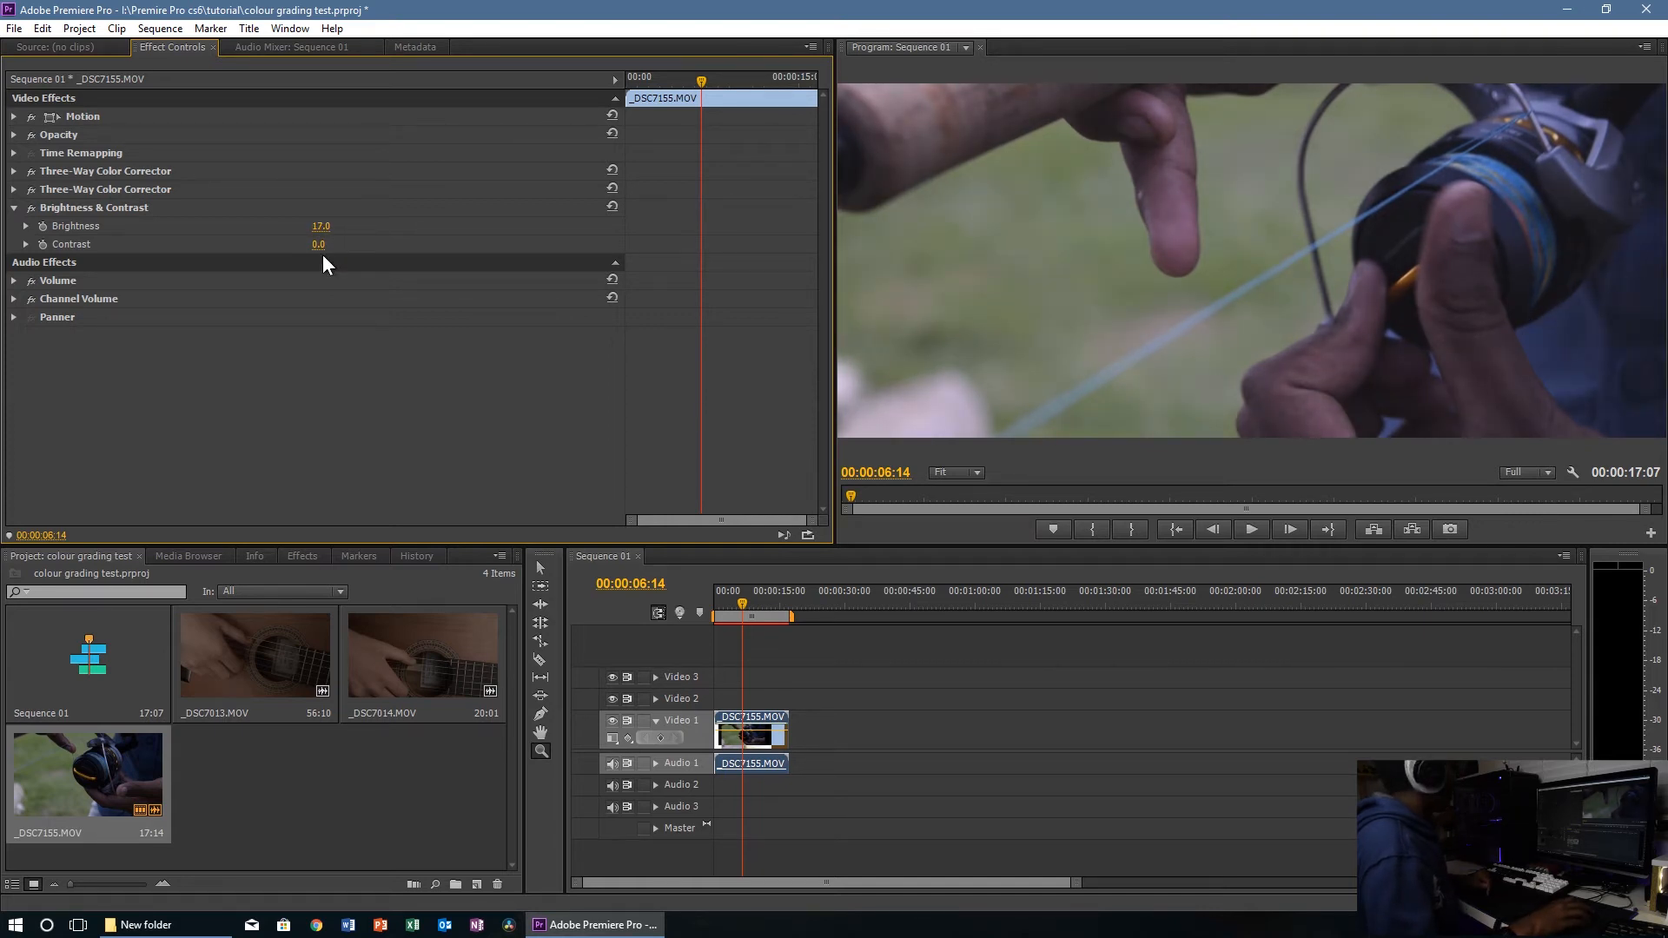
Step: Scrub the fishing clip's Contrast value in Brightness & Contrast
drag(317, 243, 324, 244)
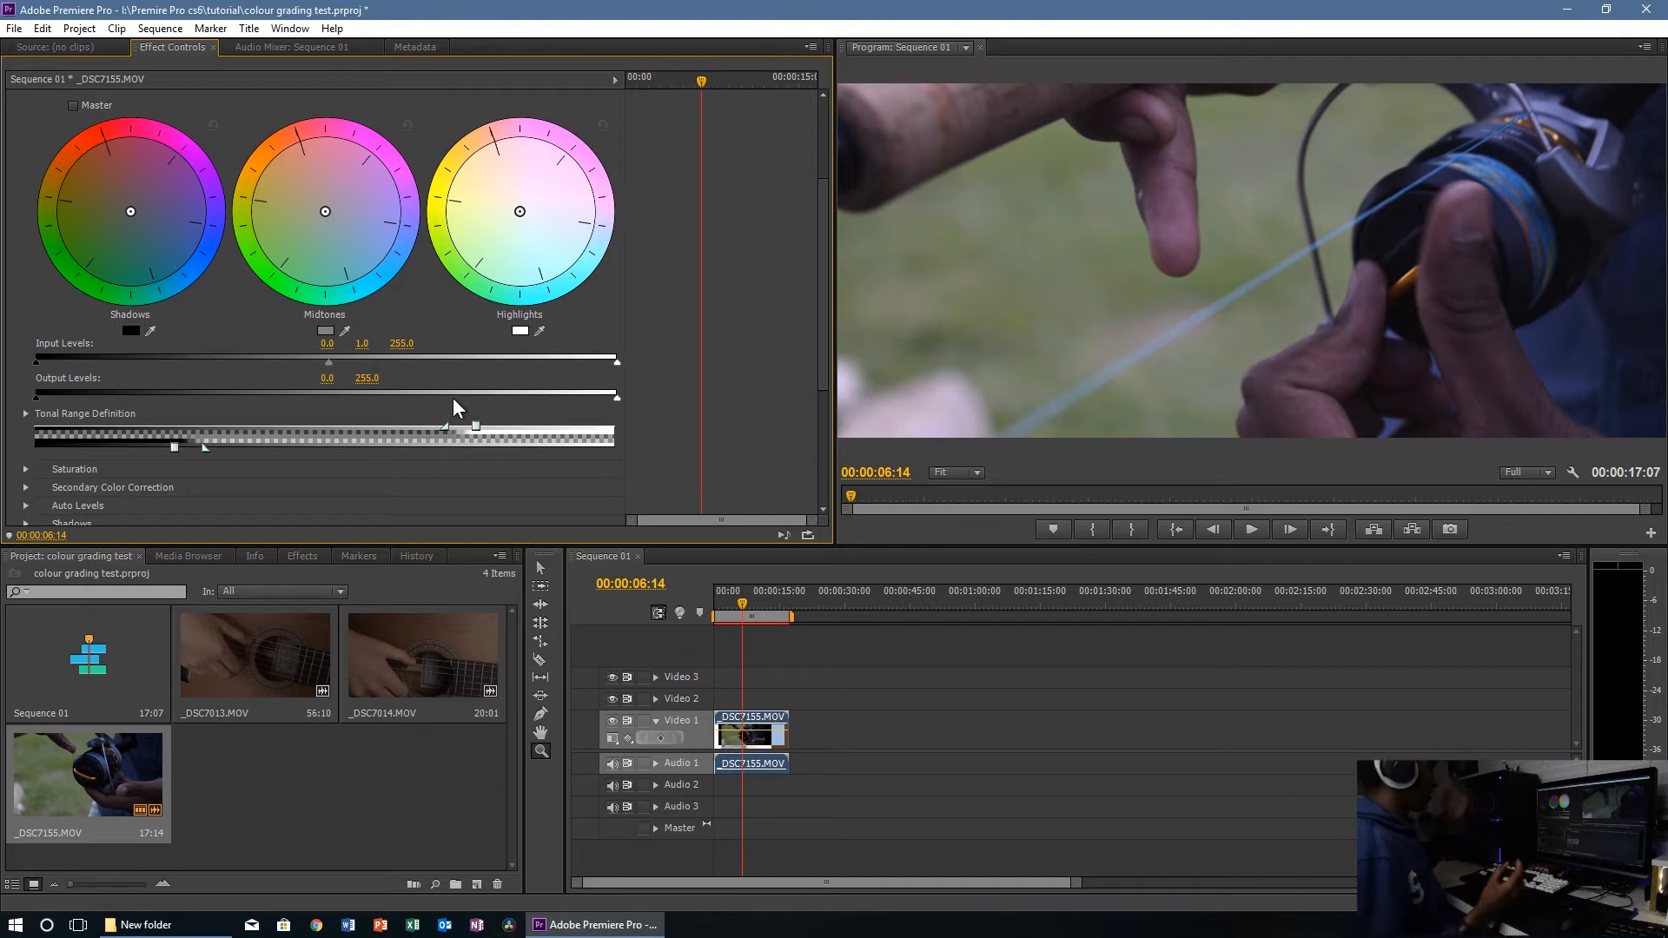
mouse_move(133, 219)
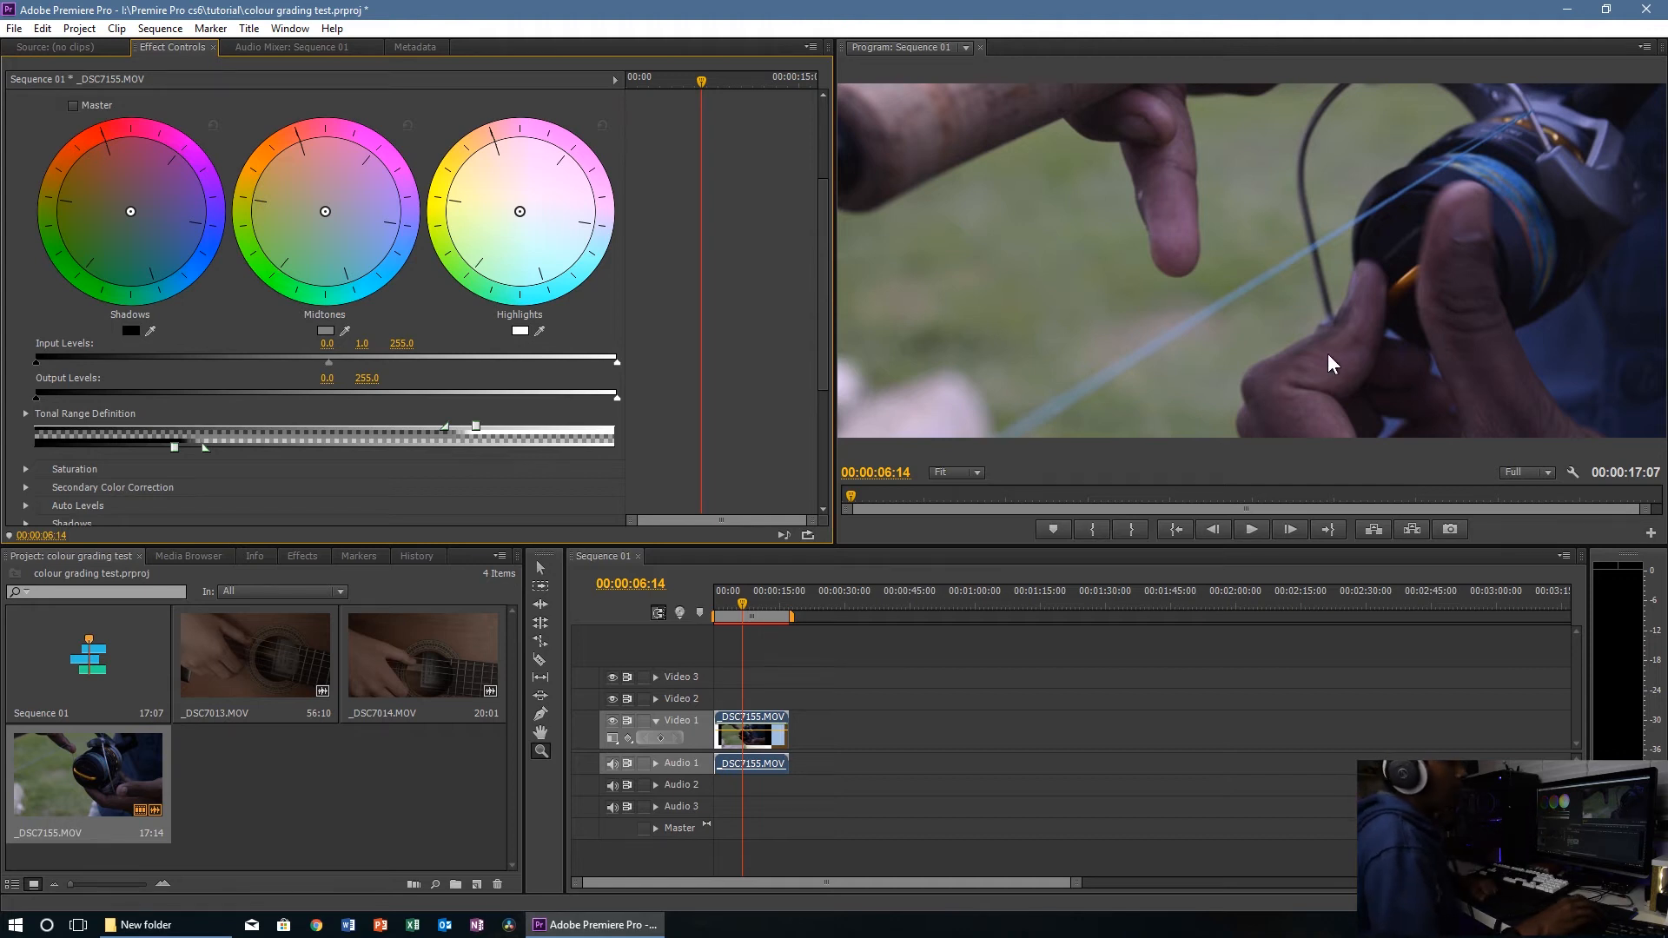
mouse_move(36, 410)
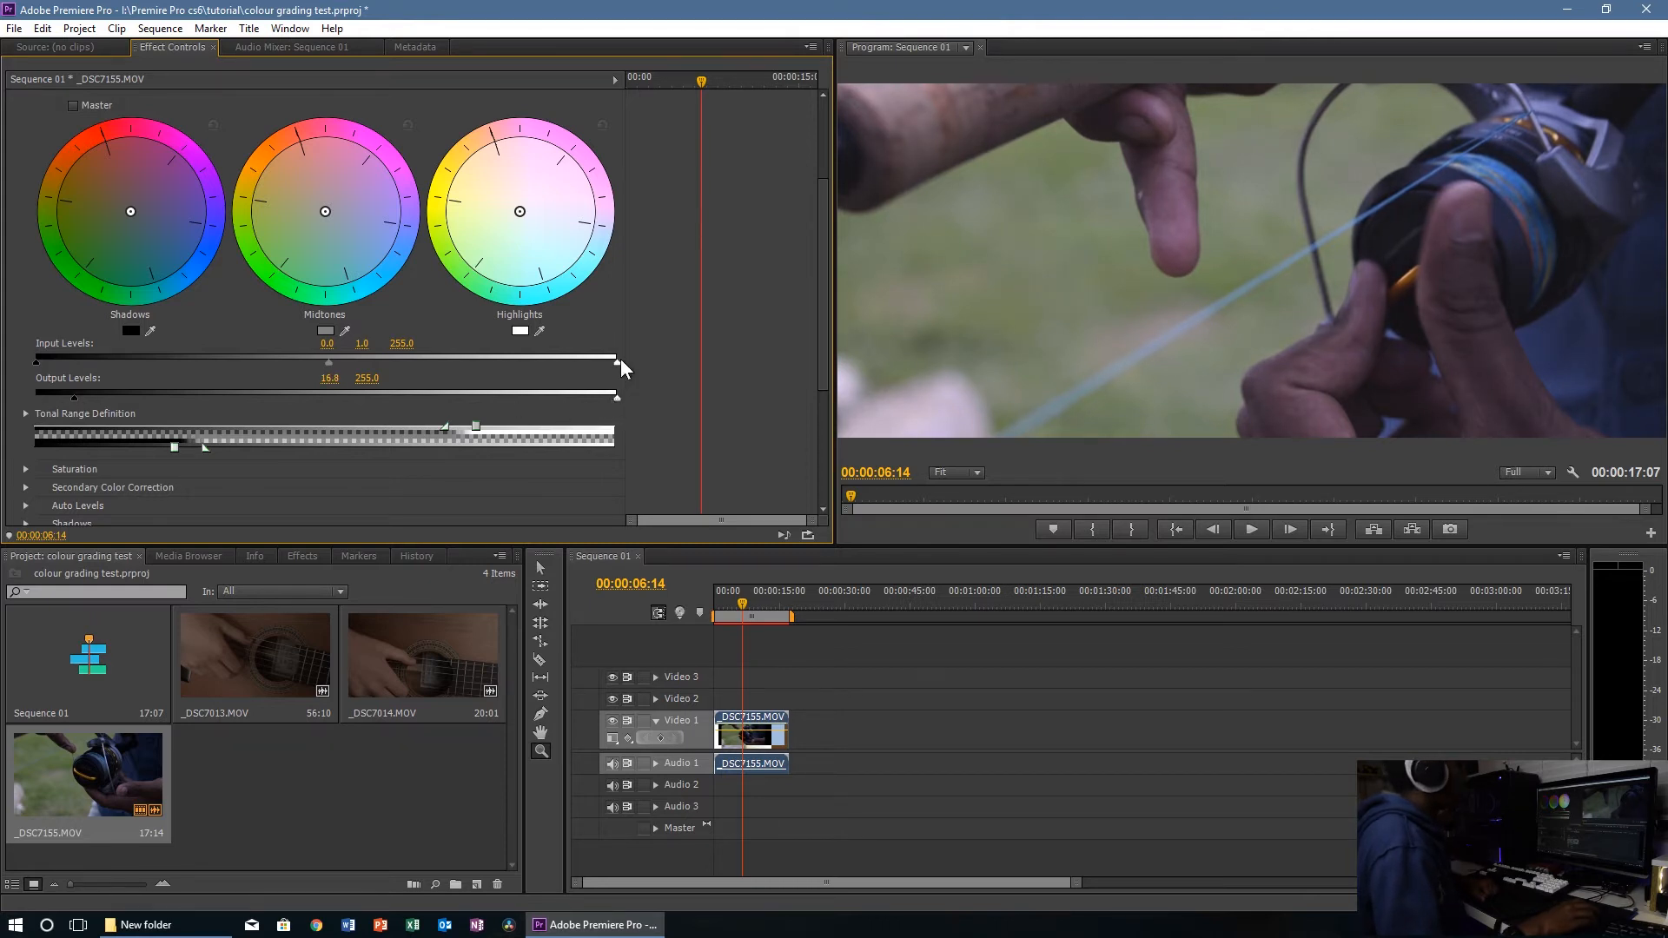
Step: Narrow Input Levels to 24.4–240.9, raise Output black to 22.1 and shift the shadow and midtone balance
drag(616, 360, 585, 360)
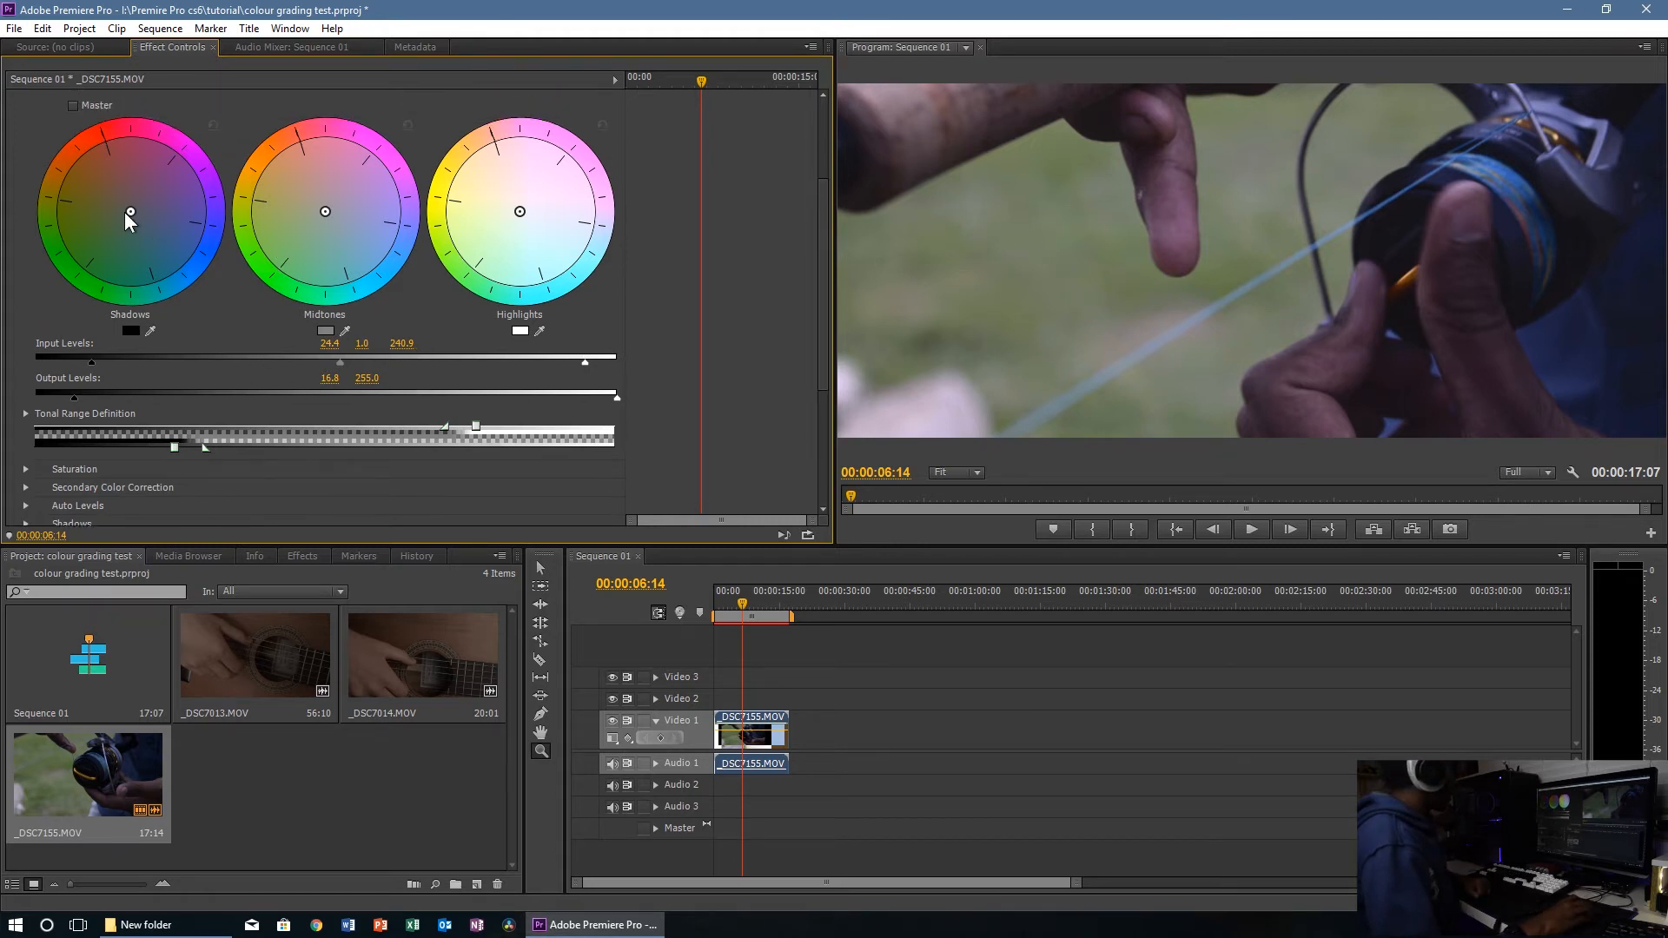
drag(130, 212, 136, 219)
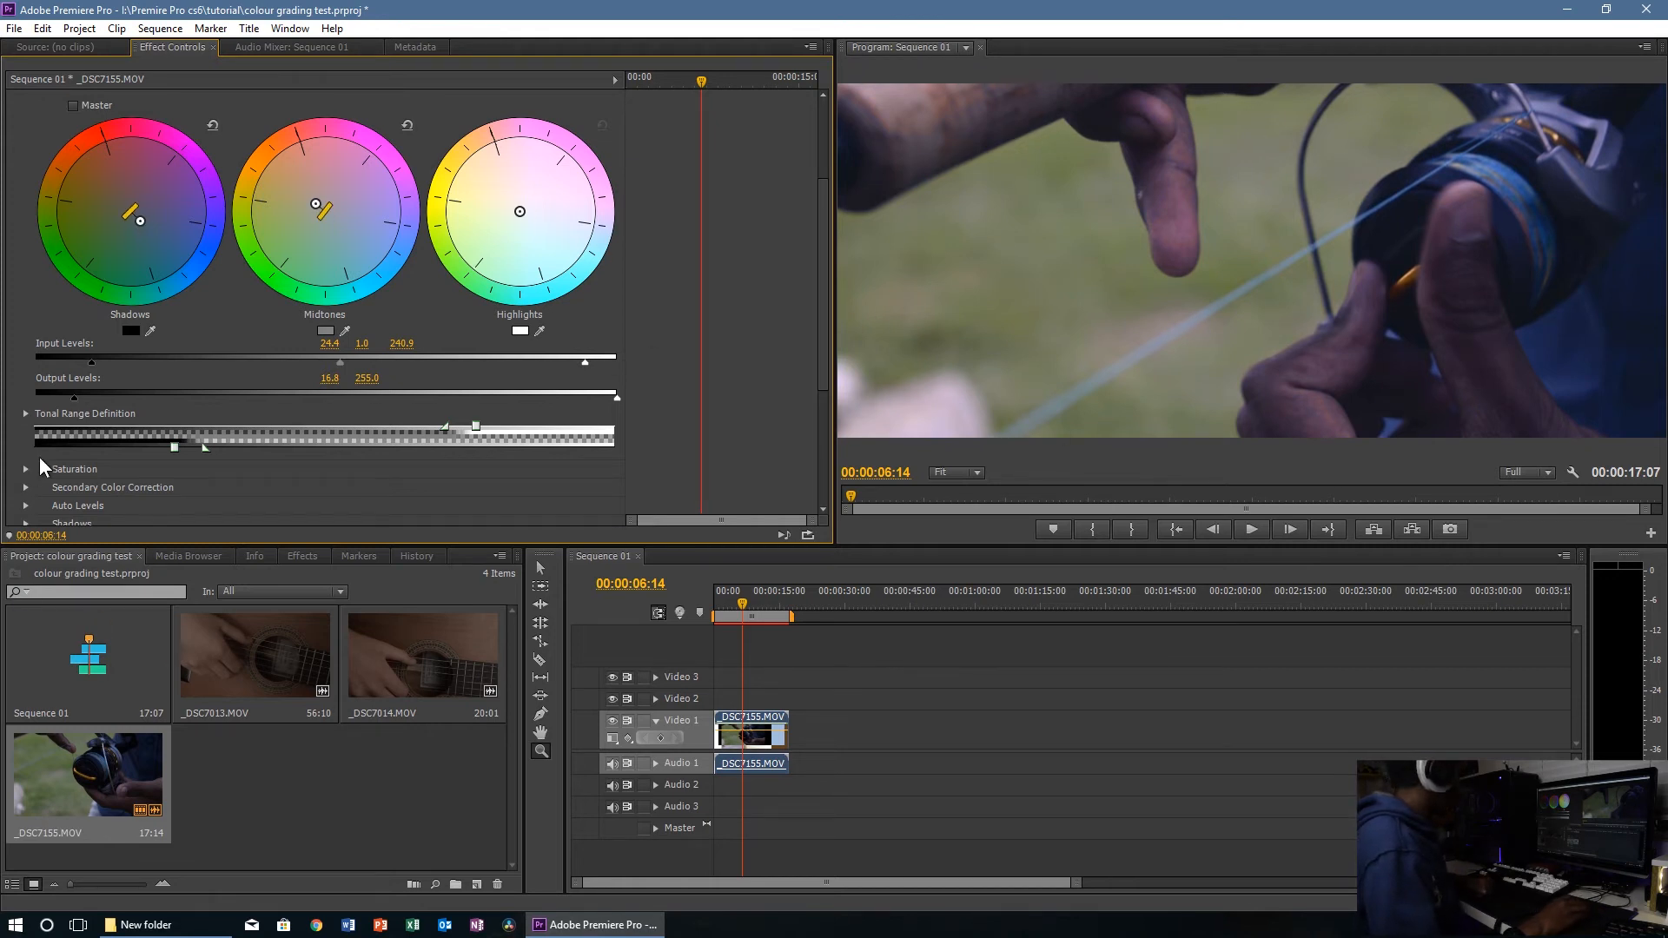
drag(92, 395, 116, 394)
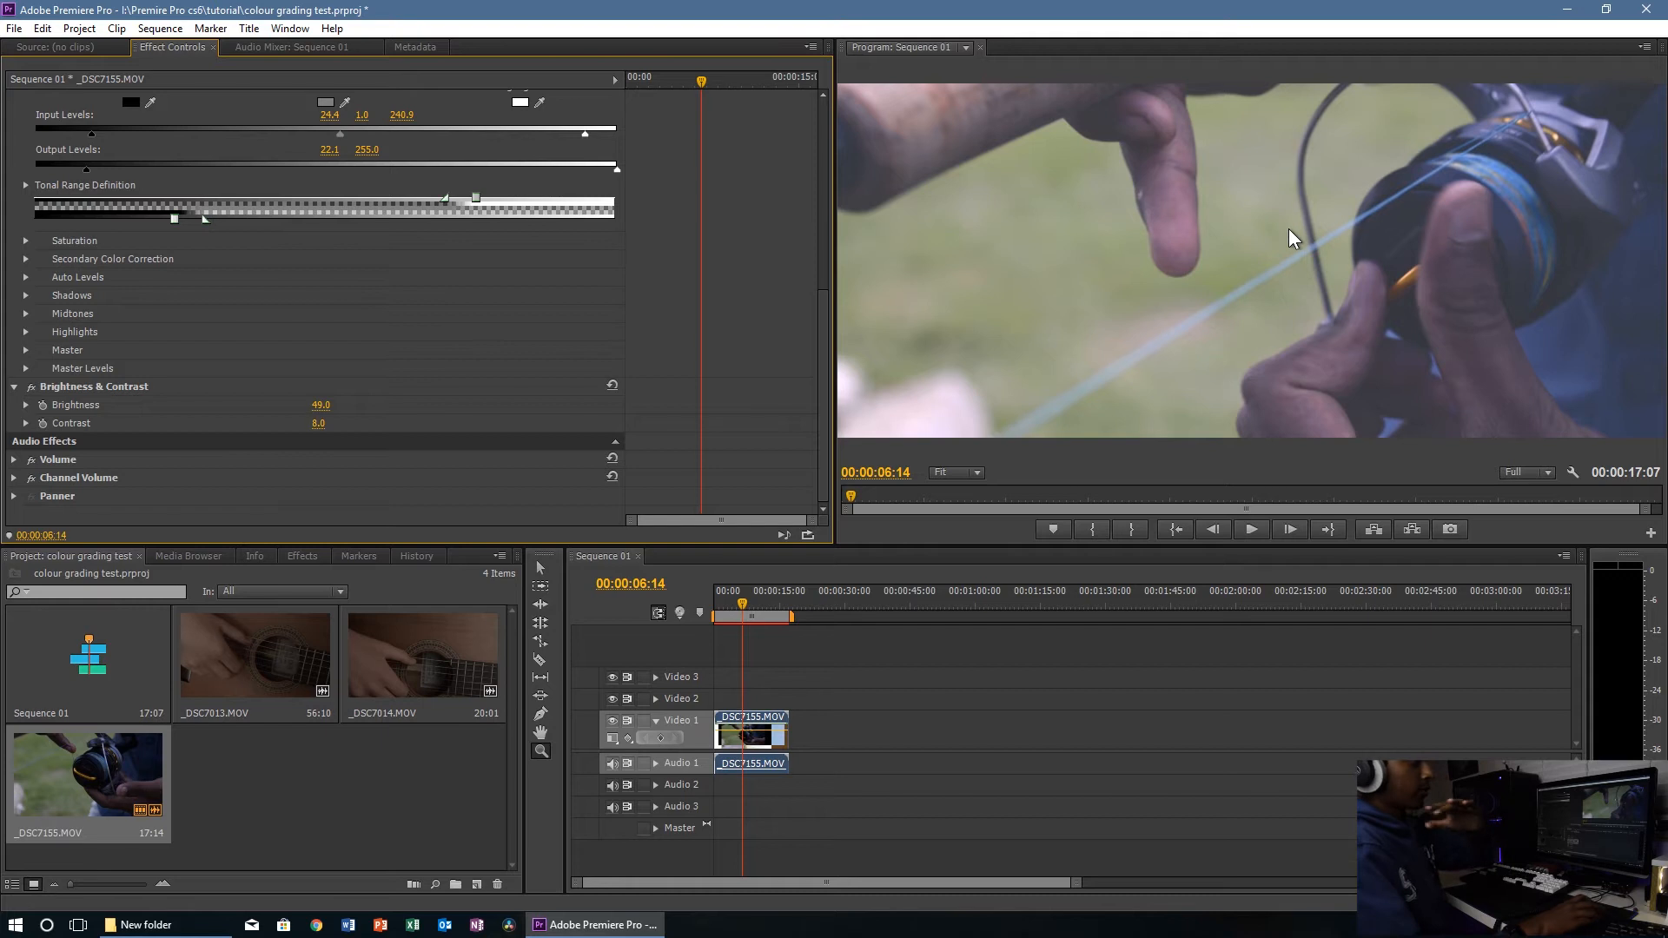
mouse_move(1288, 231)
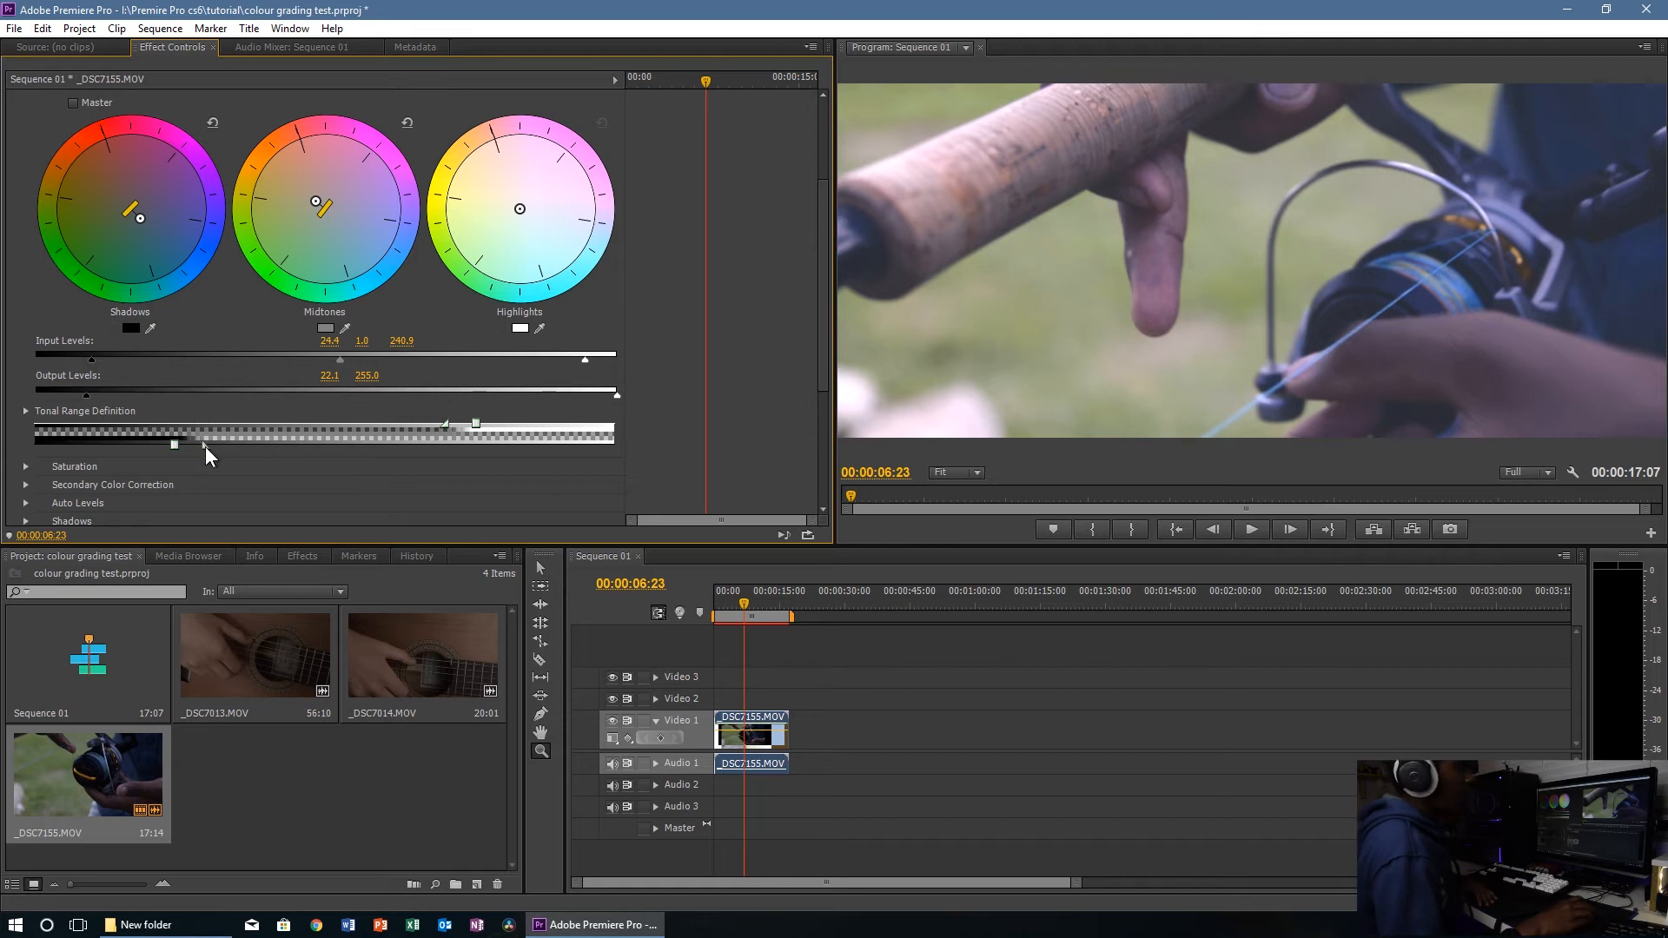
mouse_move(982, 343)
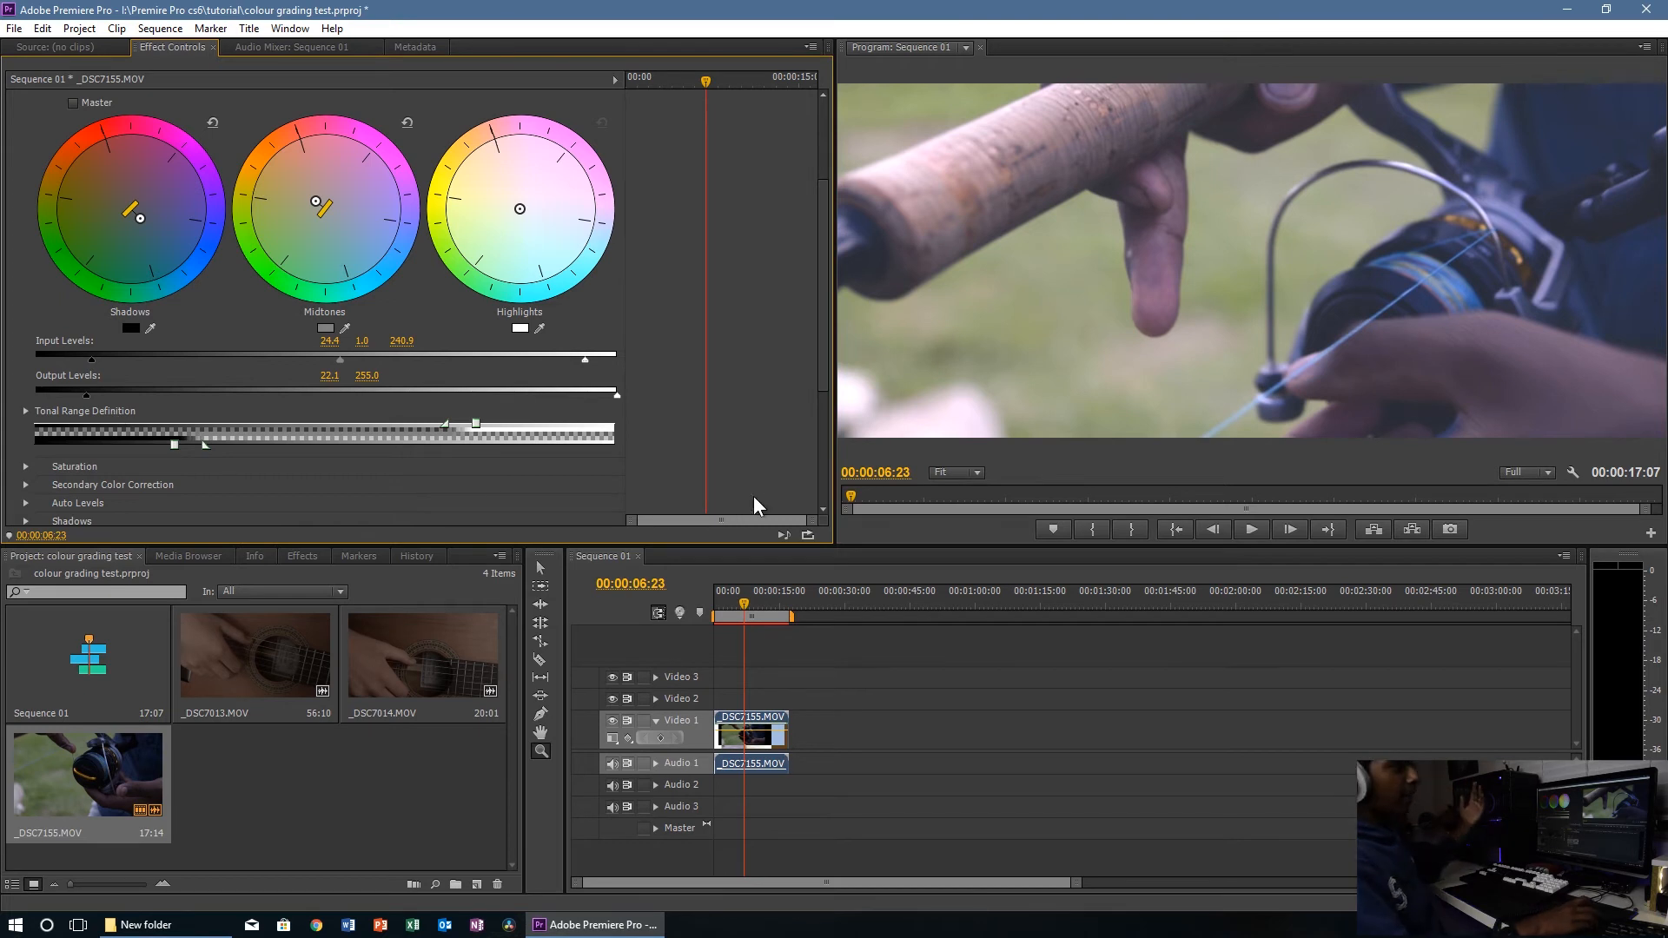
Step: Play the graded clip, stop at 00:00:11:01 and preview the Program Monitor at 1/2 resolution
click(1251, 528)
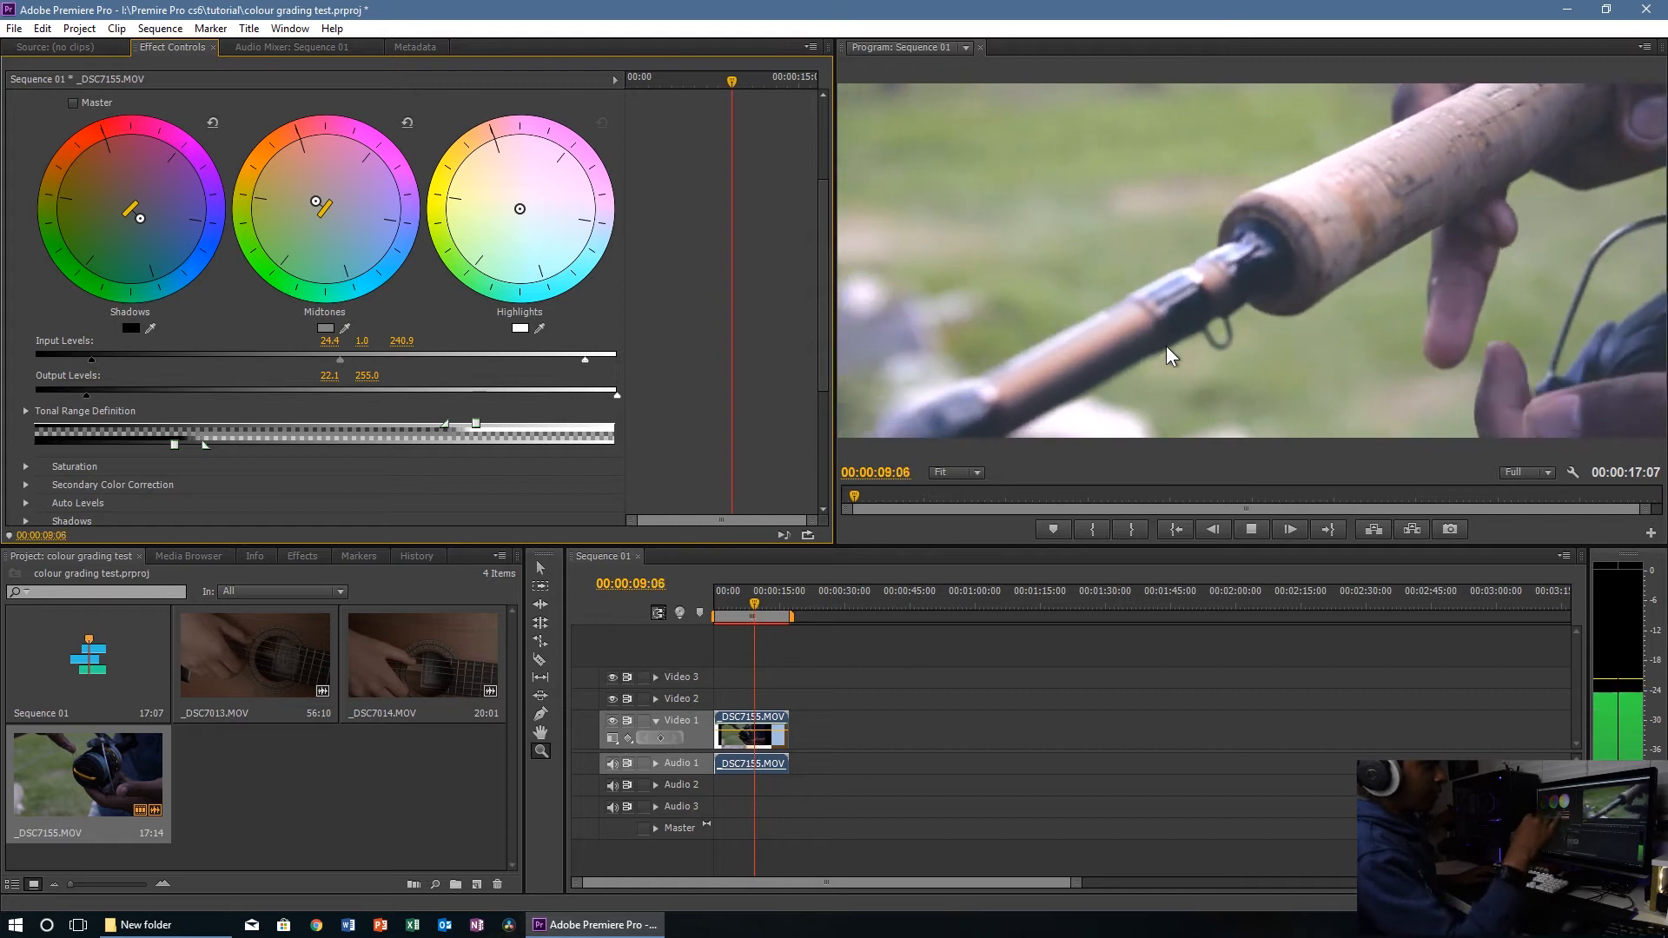
click(1251, 528)
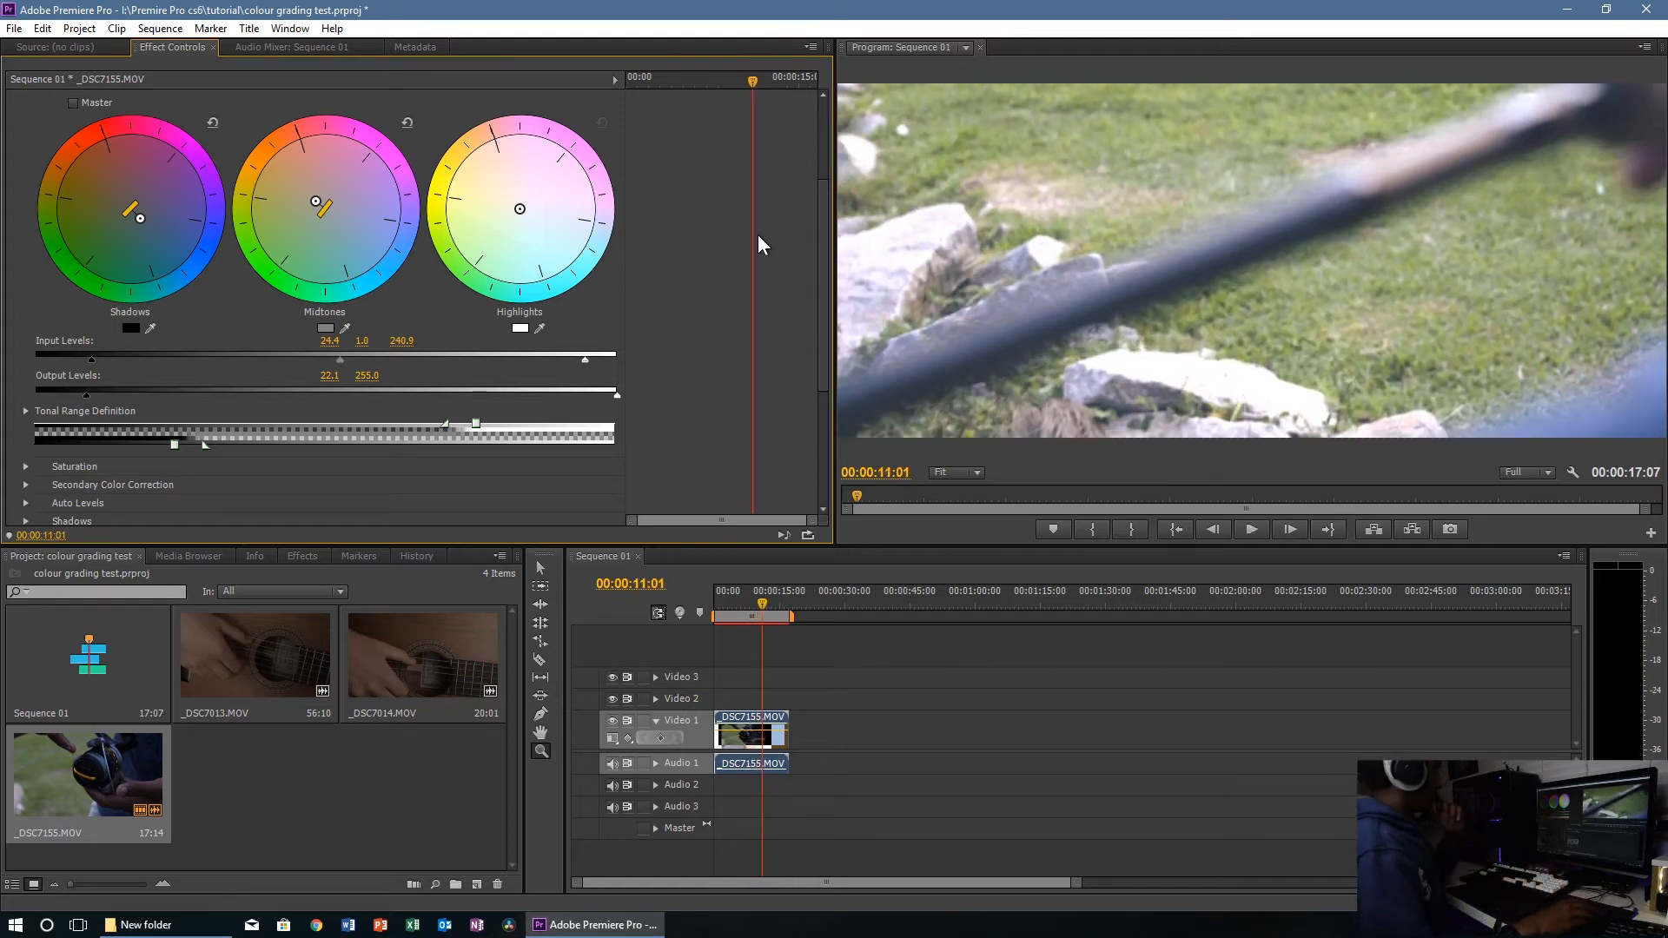
click(1526, 473)
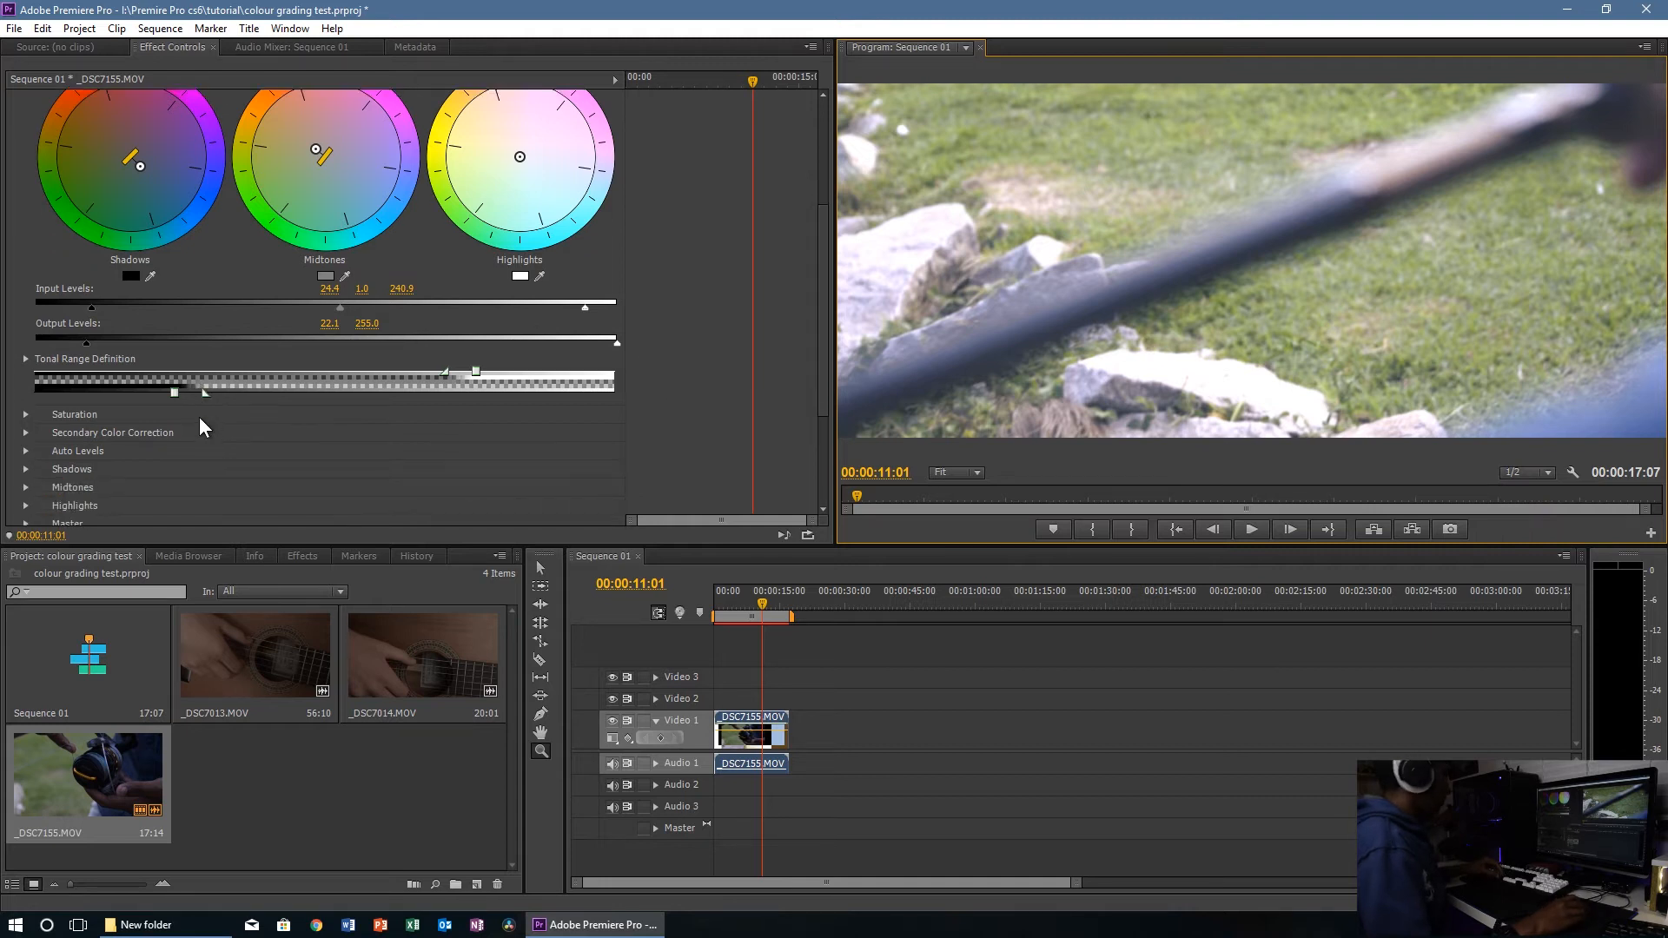
scroll(down, 3)
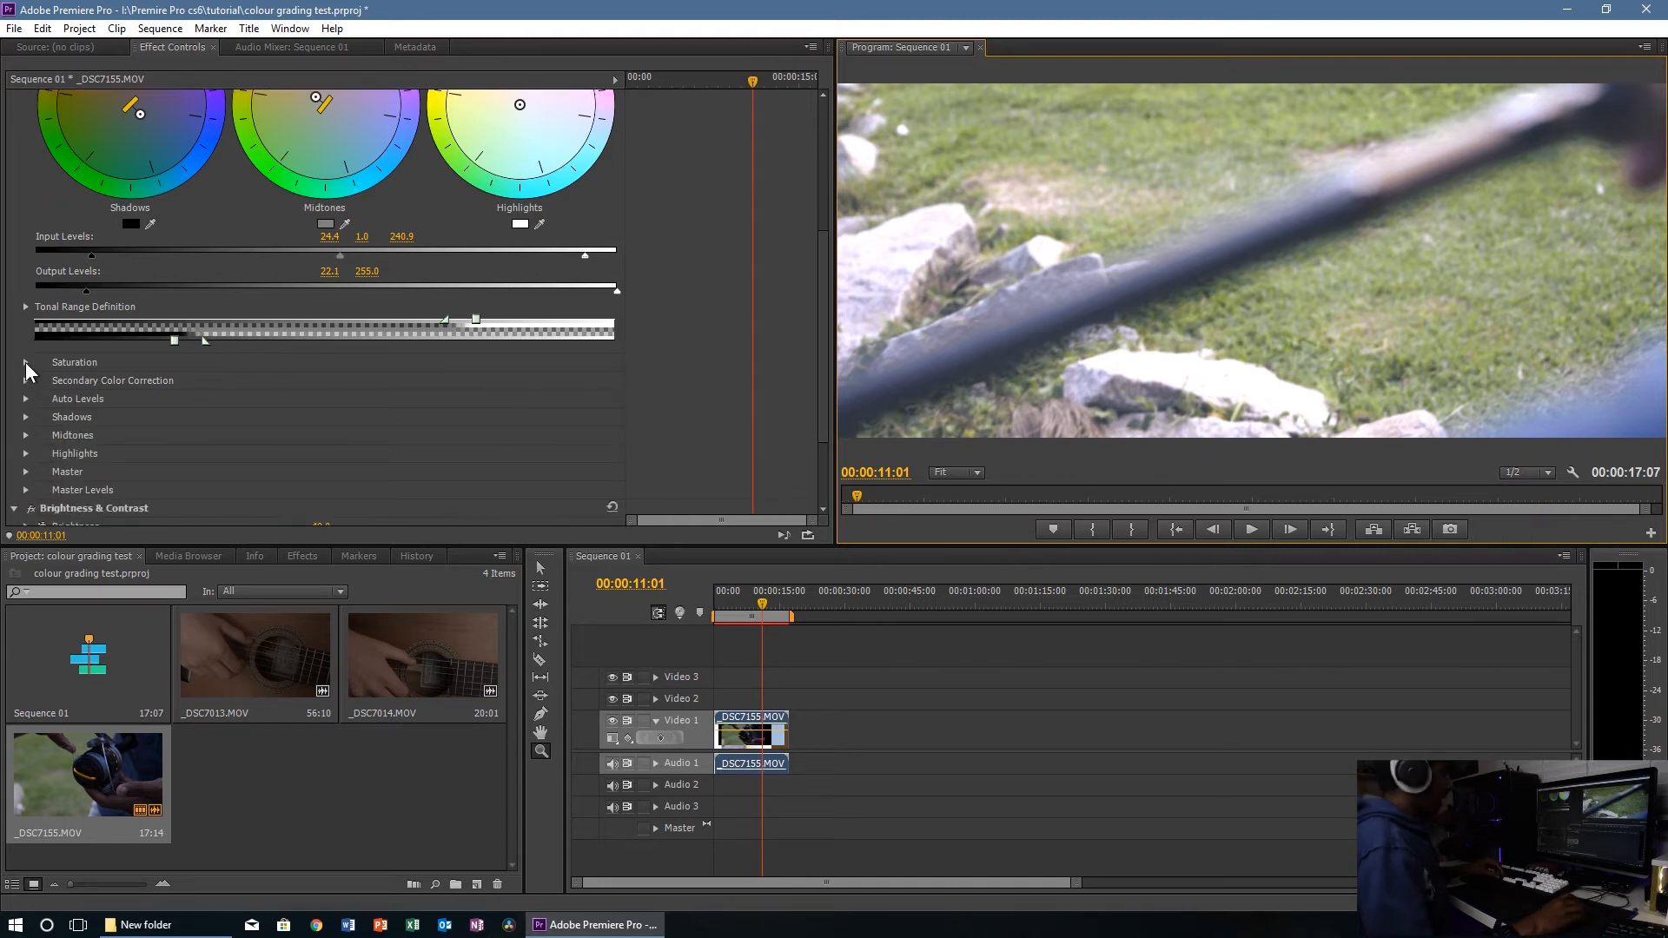
Step: Set saturation master 200, shadows 105, midtones 112, highlights 108 and lower Output white to 200.9, then review
click(26, 363)
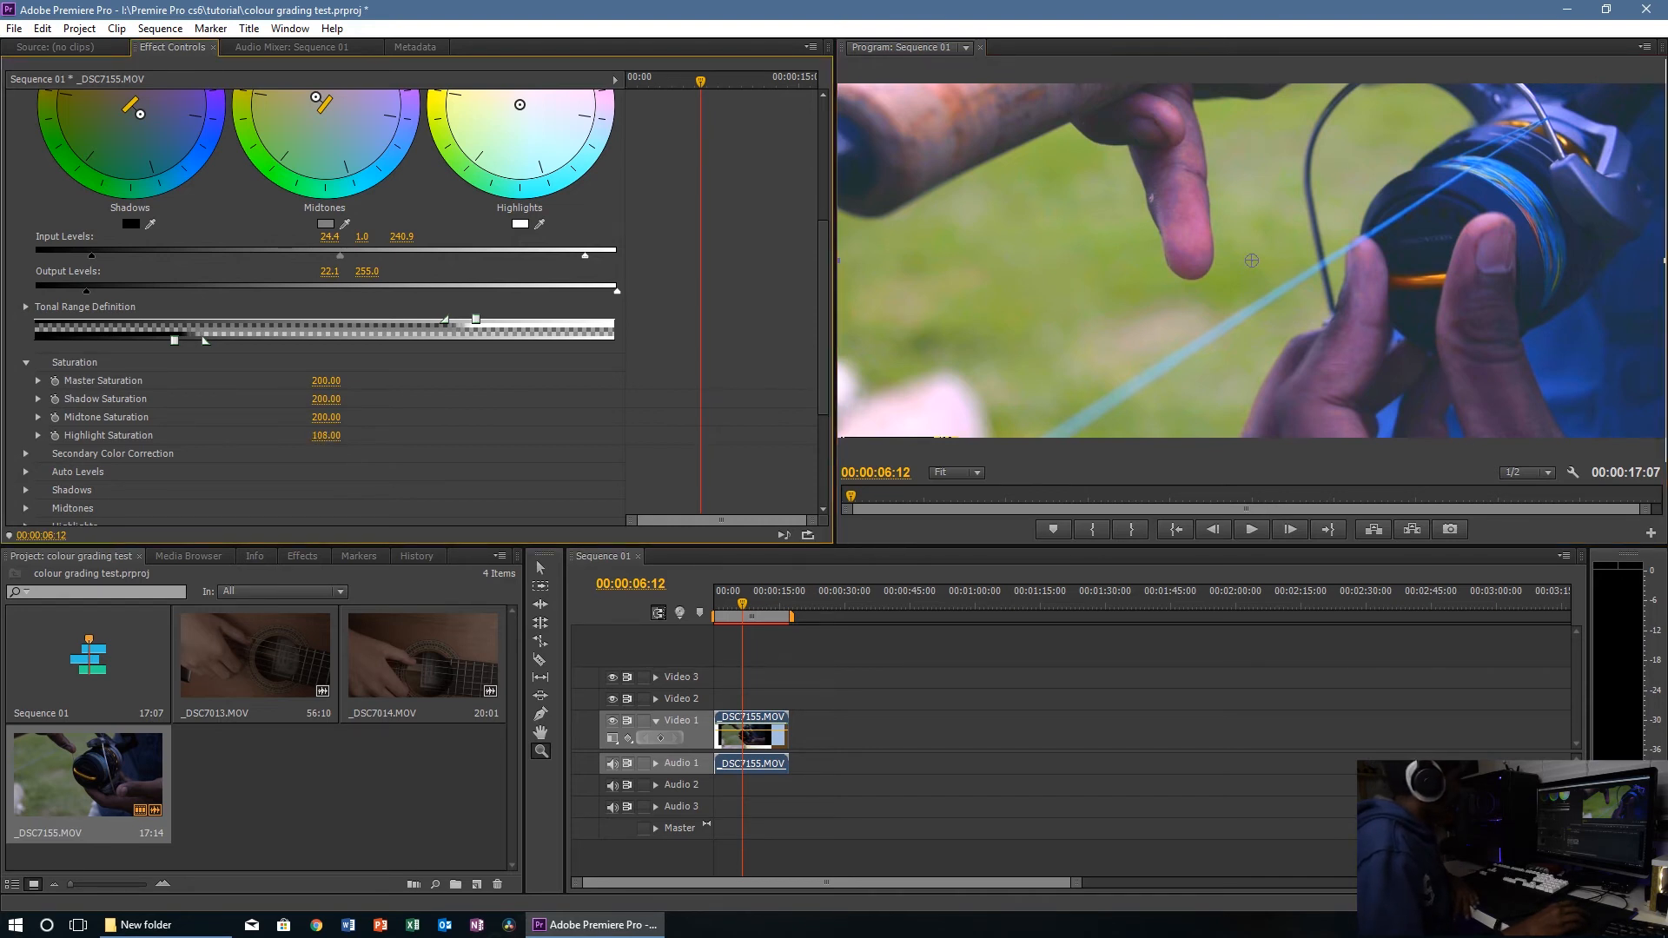
double_click(325, 417)
text(112)
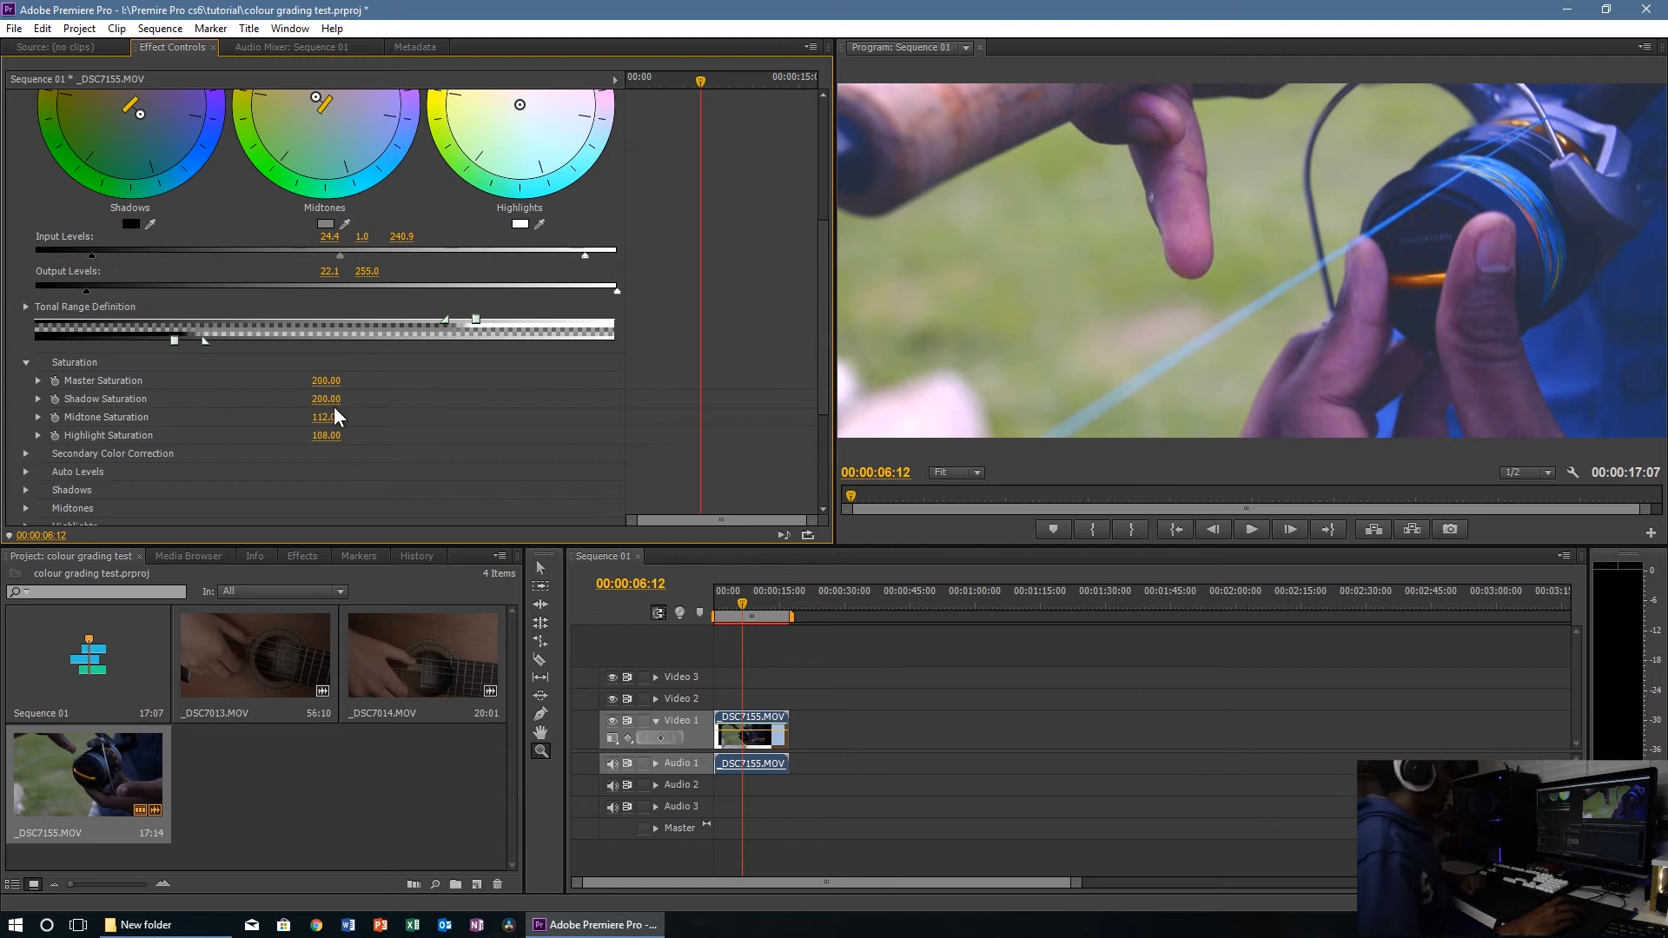
drag(325, 400, 325, 399)
text(105)
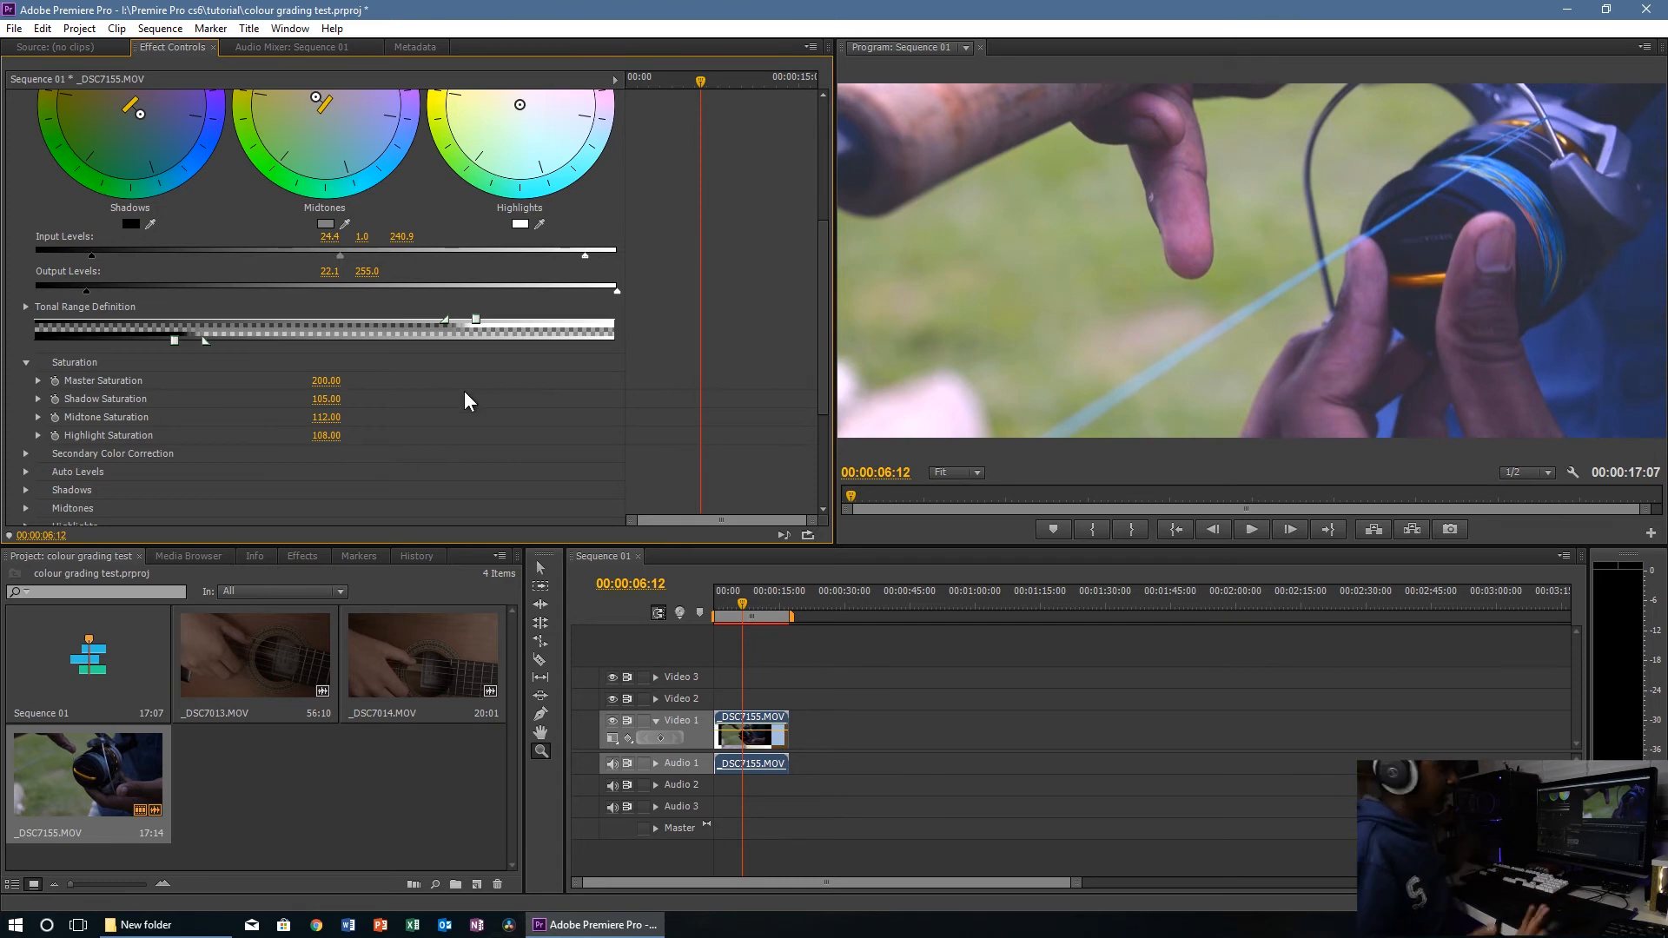
click(1251, 528)
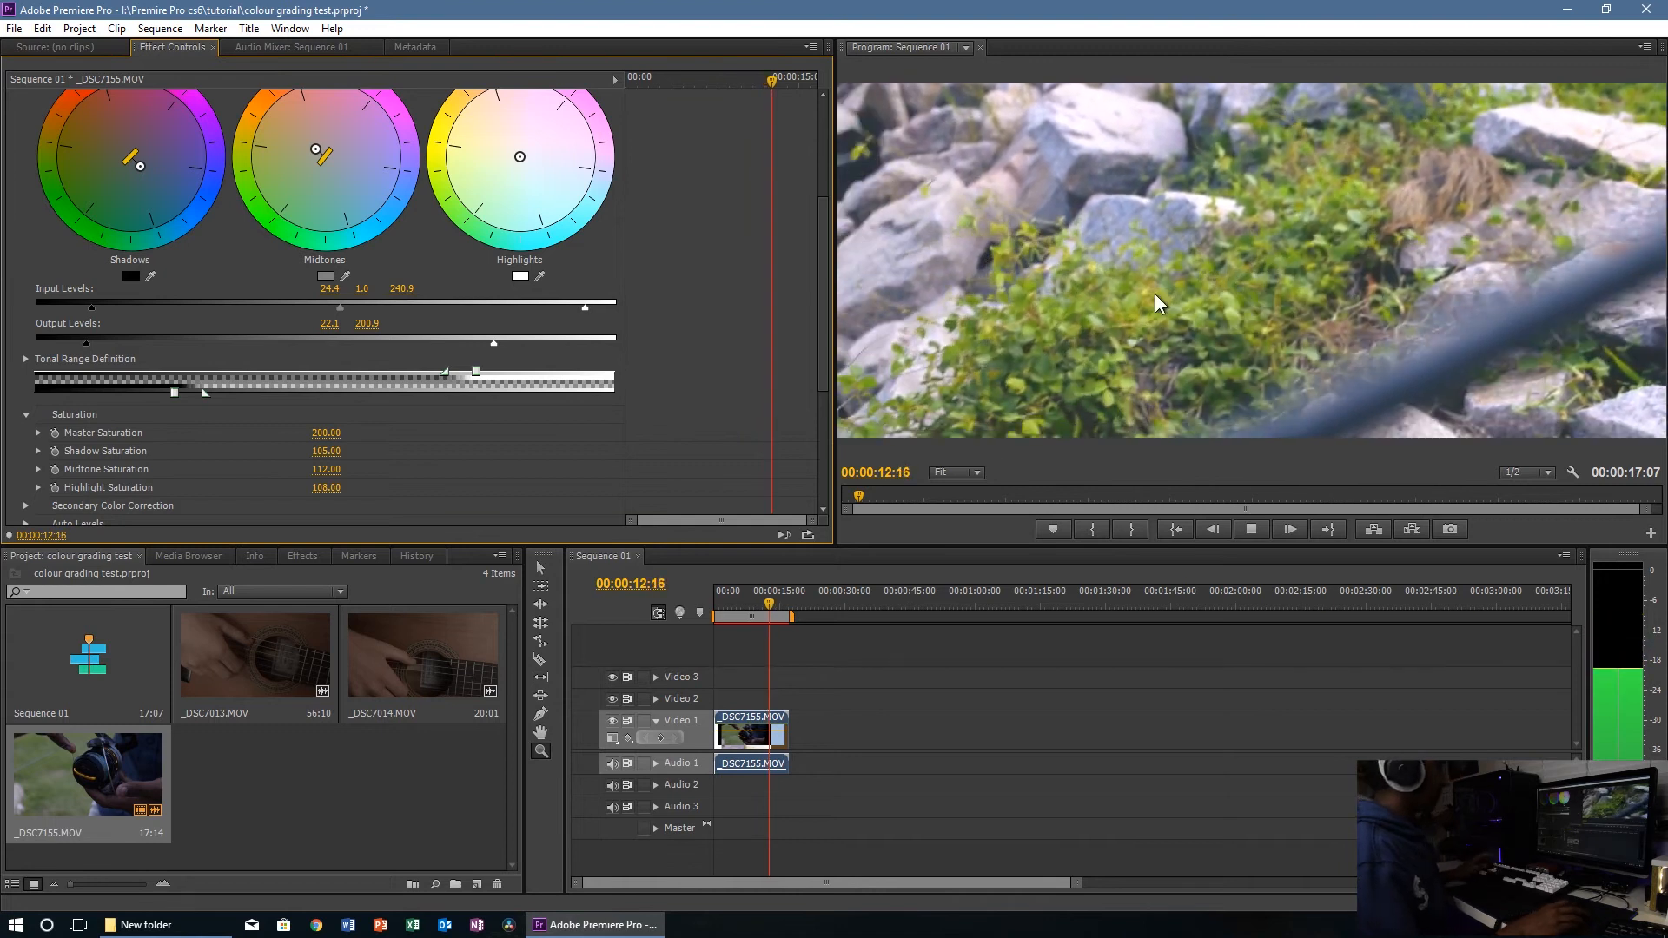
Step: Stop playback before bringing _DSC7153.MOV in after _DSC7155.MOV on Video 1
click(1288, 528)
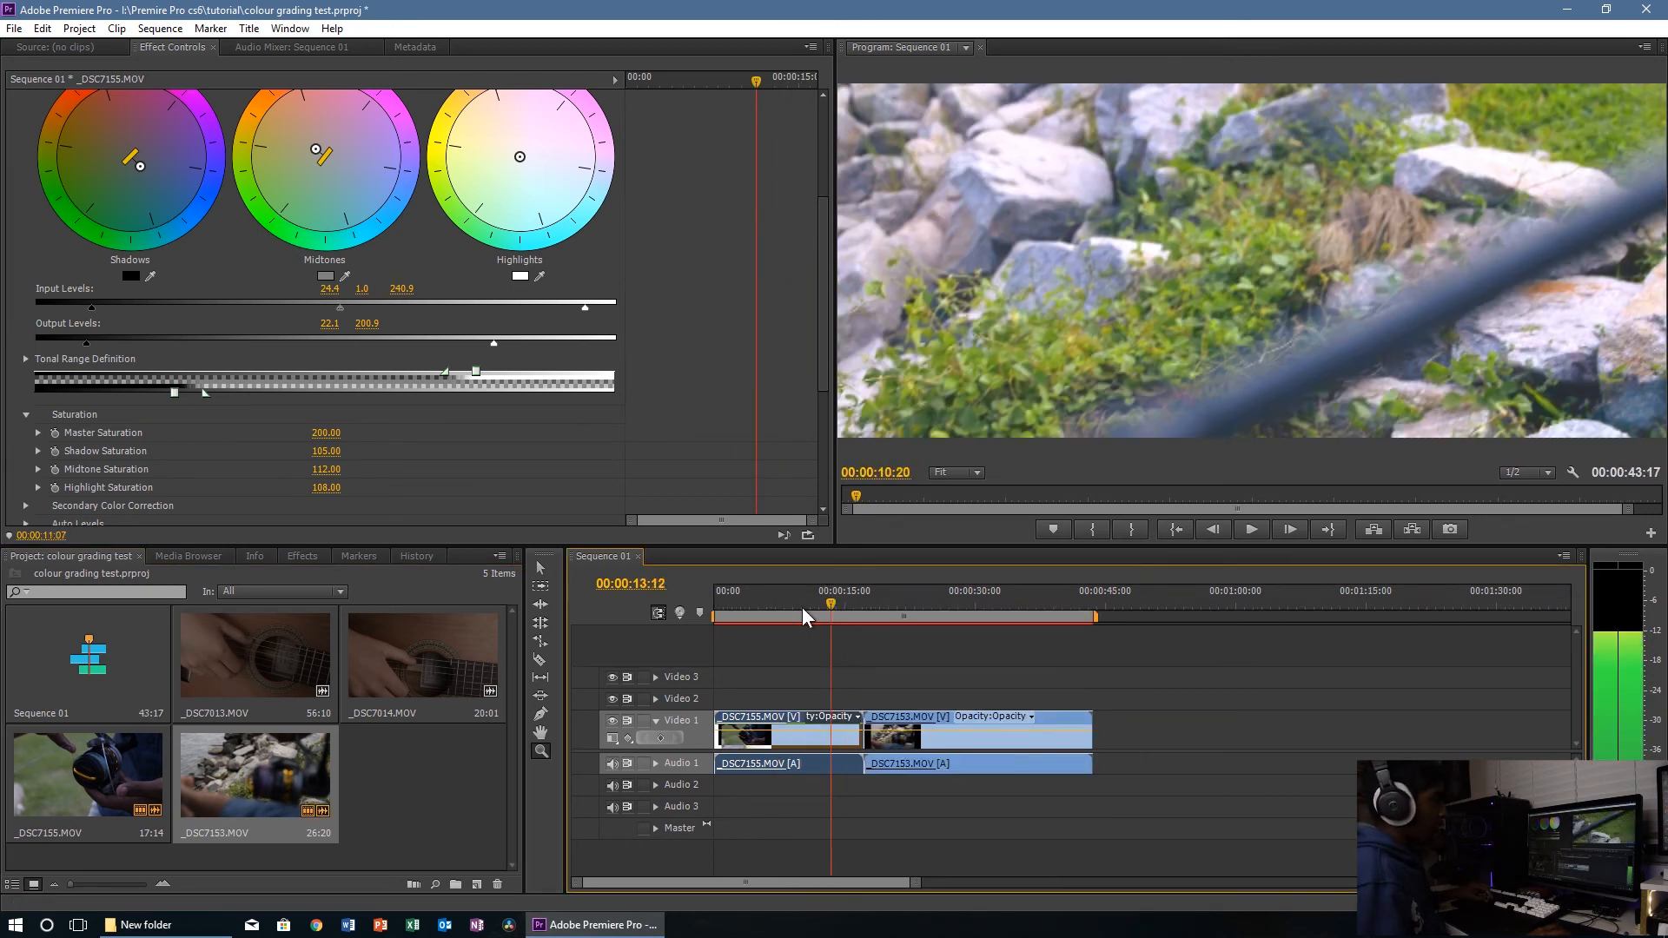
Step: Move the playhead into _DSC7153.MOV and zoom the timeline in on both clips
click(1251, 528)
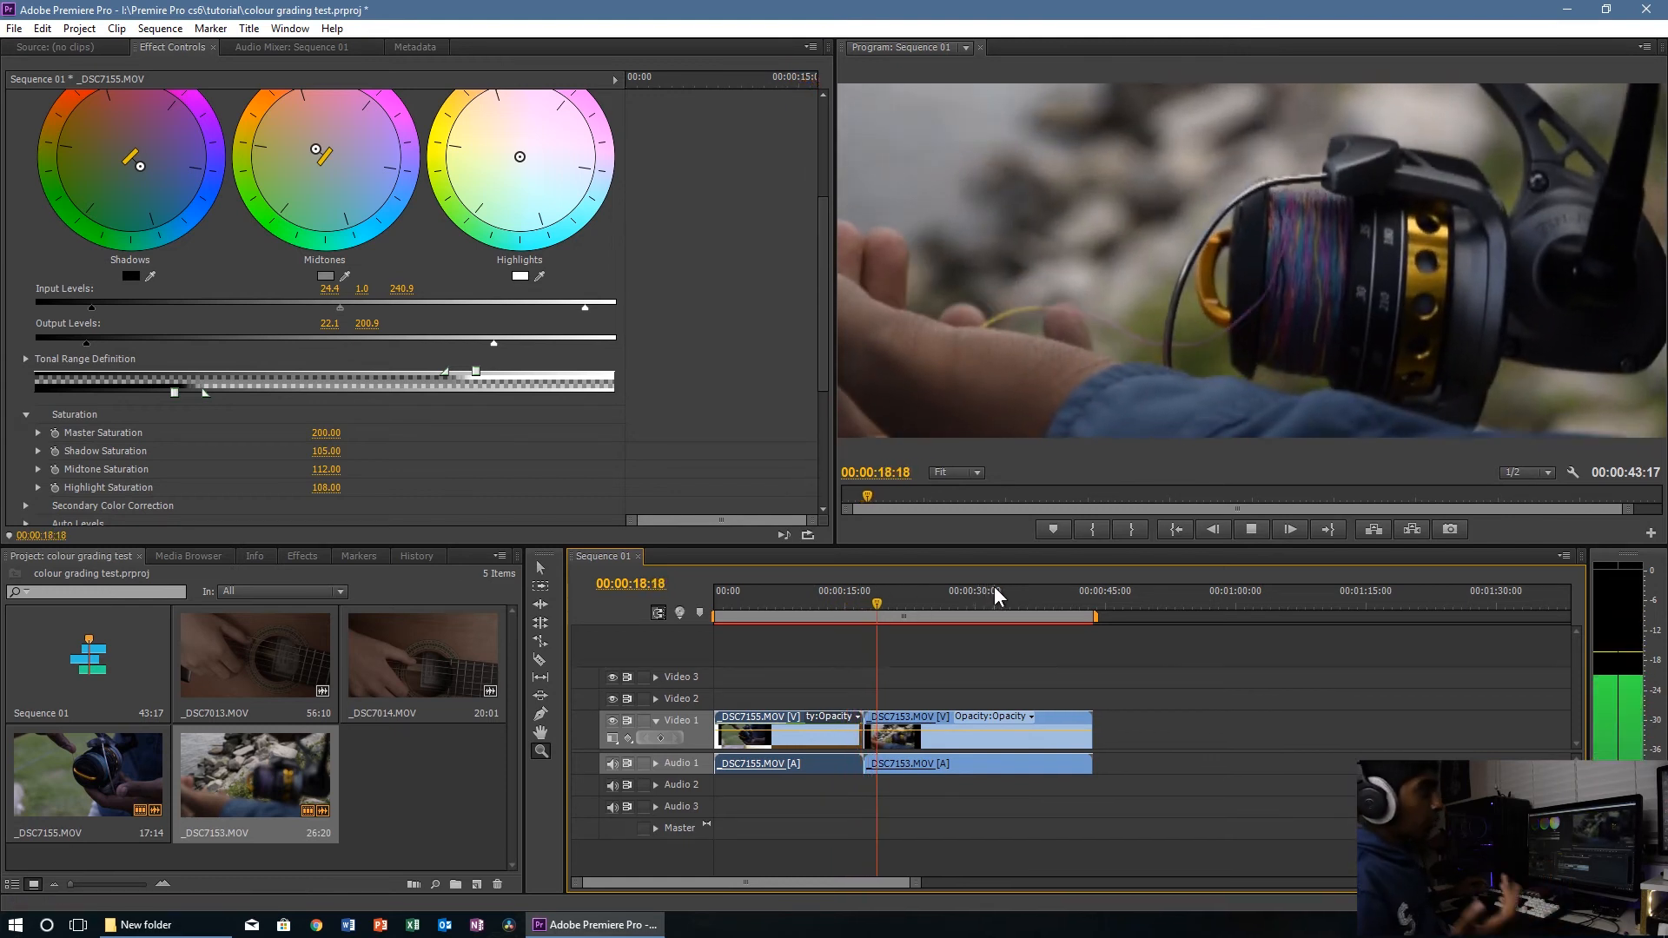
click(1251, 529)
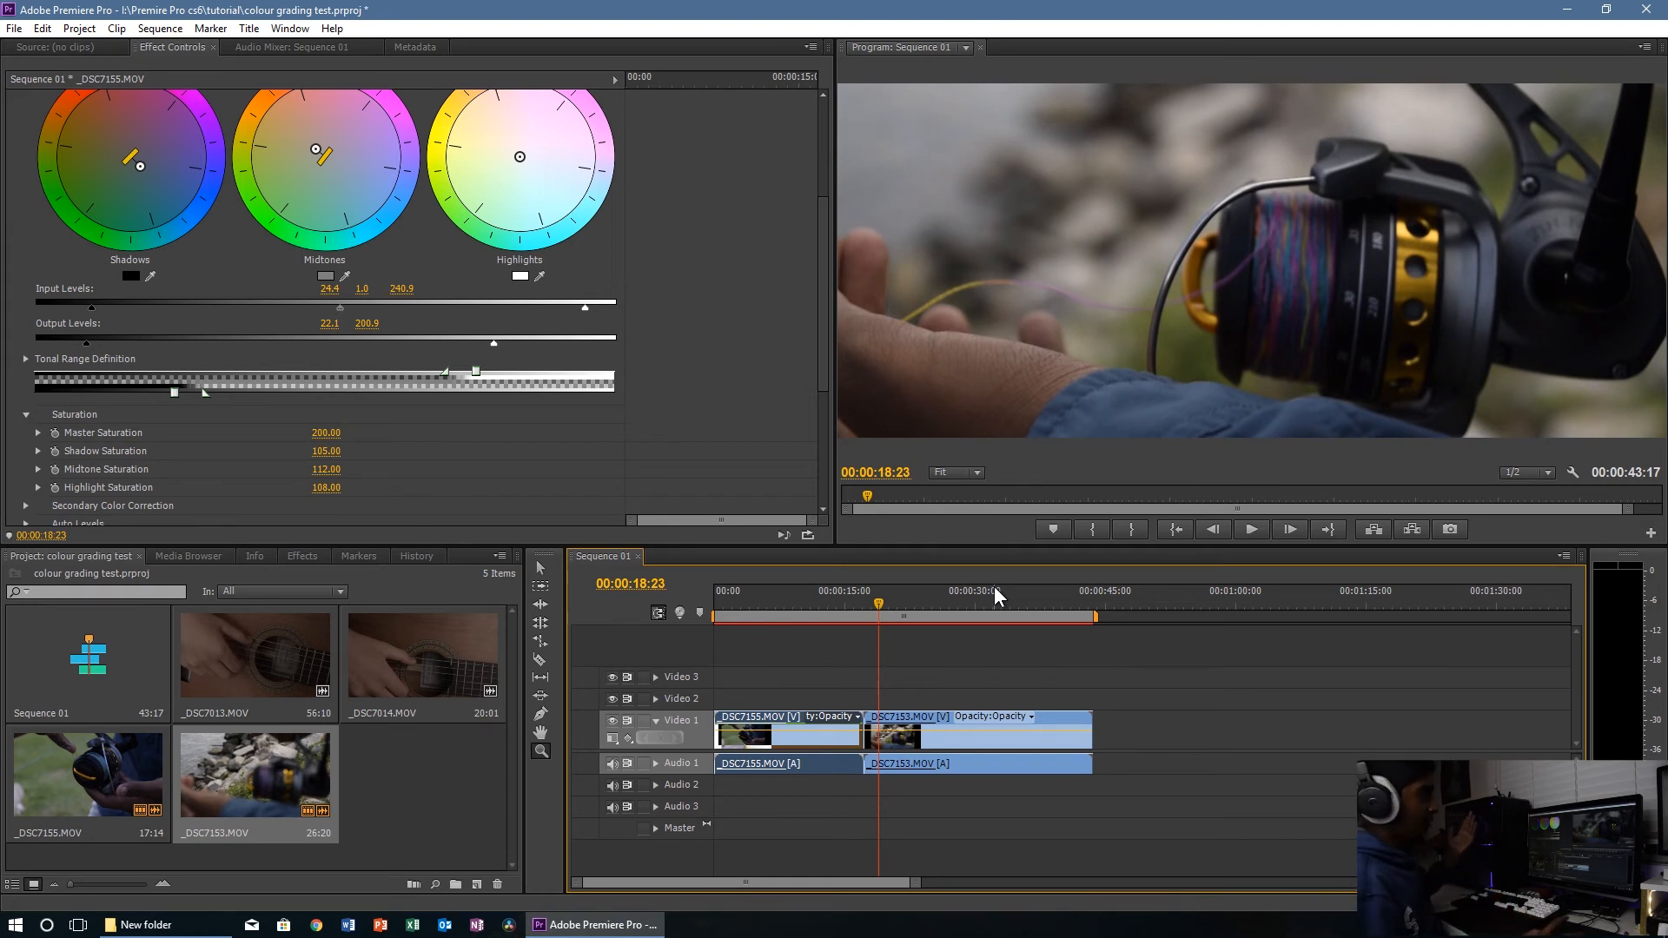
right_click(974, 733)
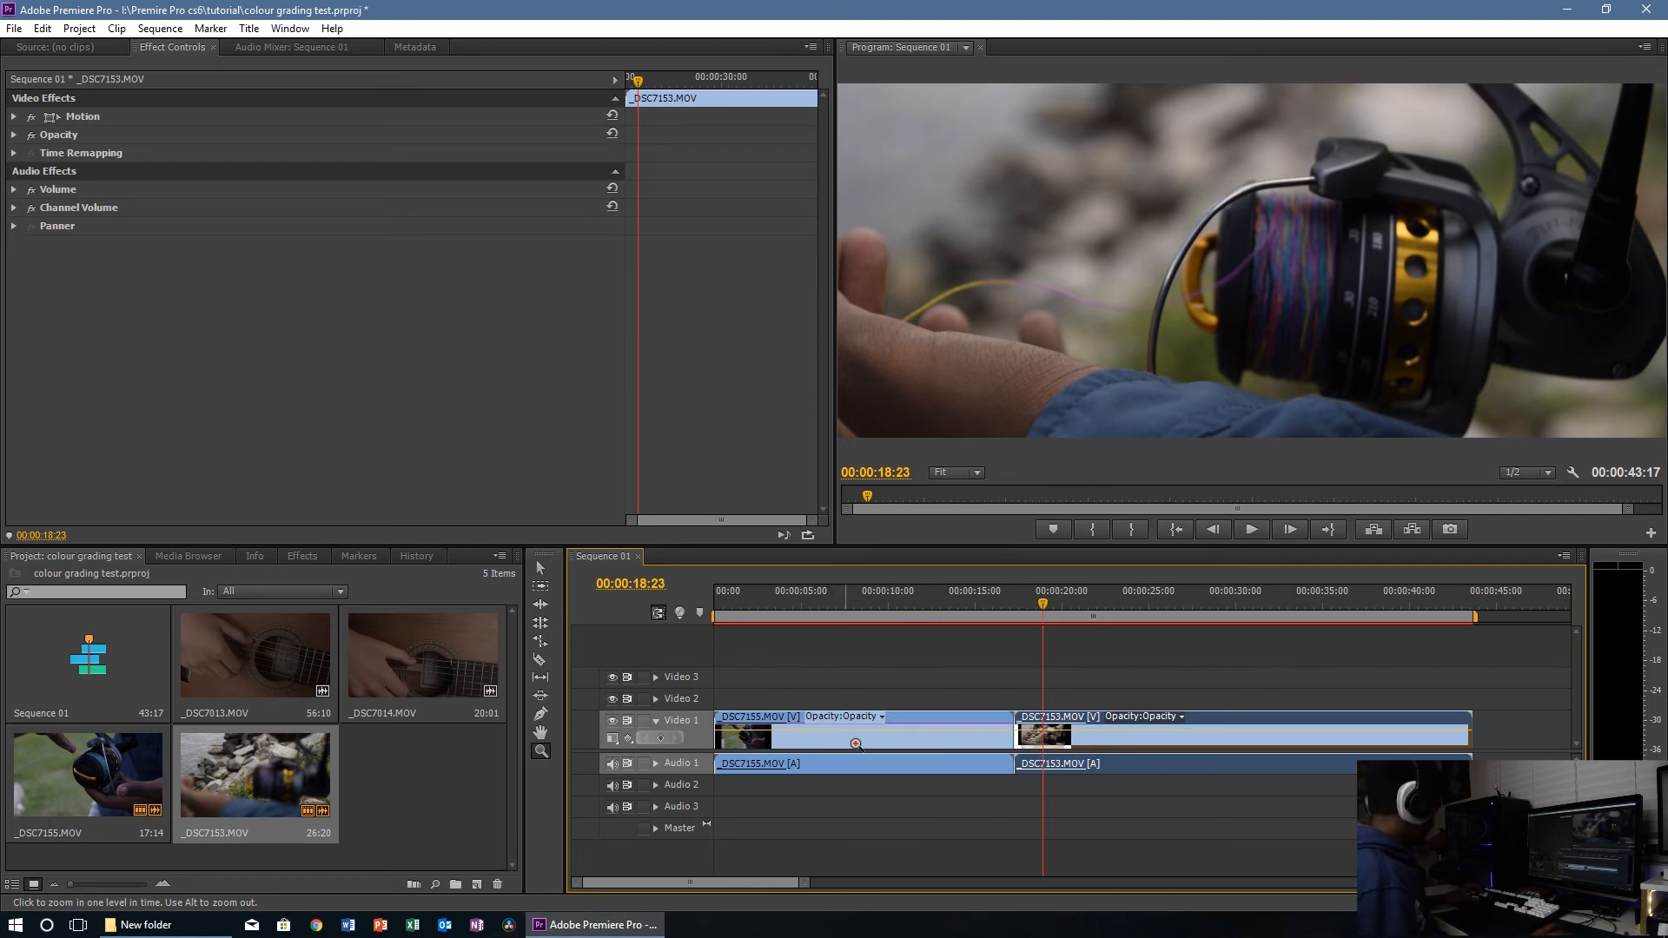
Step: Copy _DSC7155.MOV's grade and paste its attributes onto _DSC7153.MOV, bringing the sequence to 00:00:35:09
right_click(862, 734)
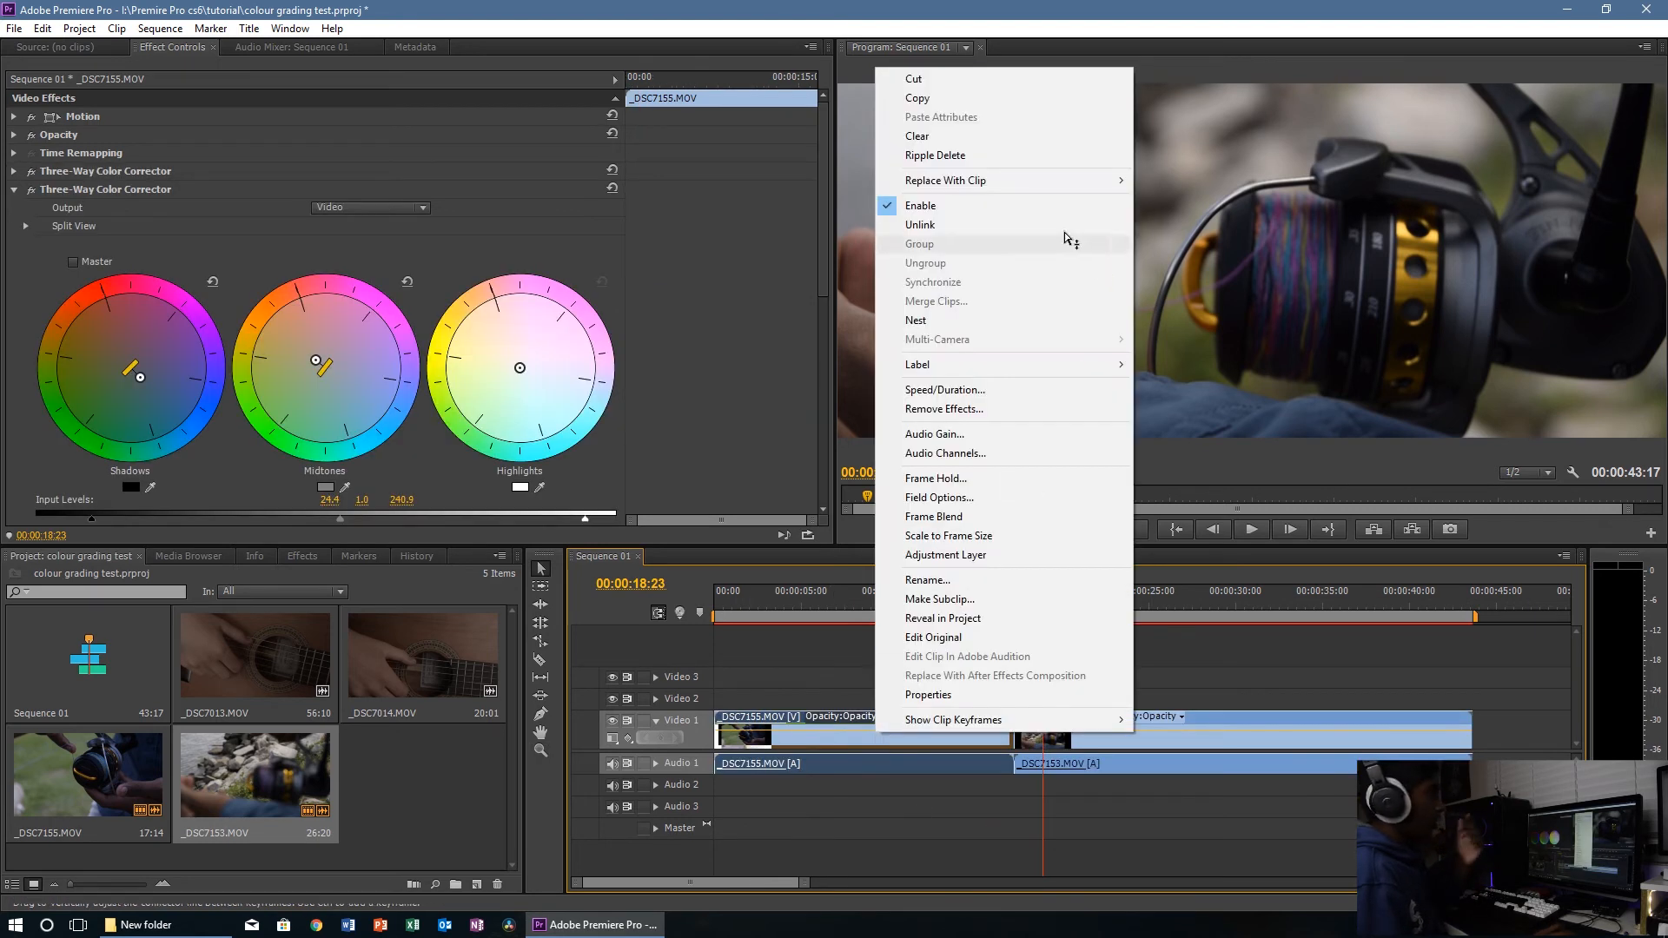
click(1170, 756)
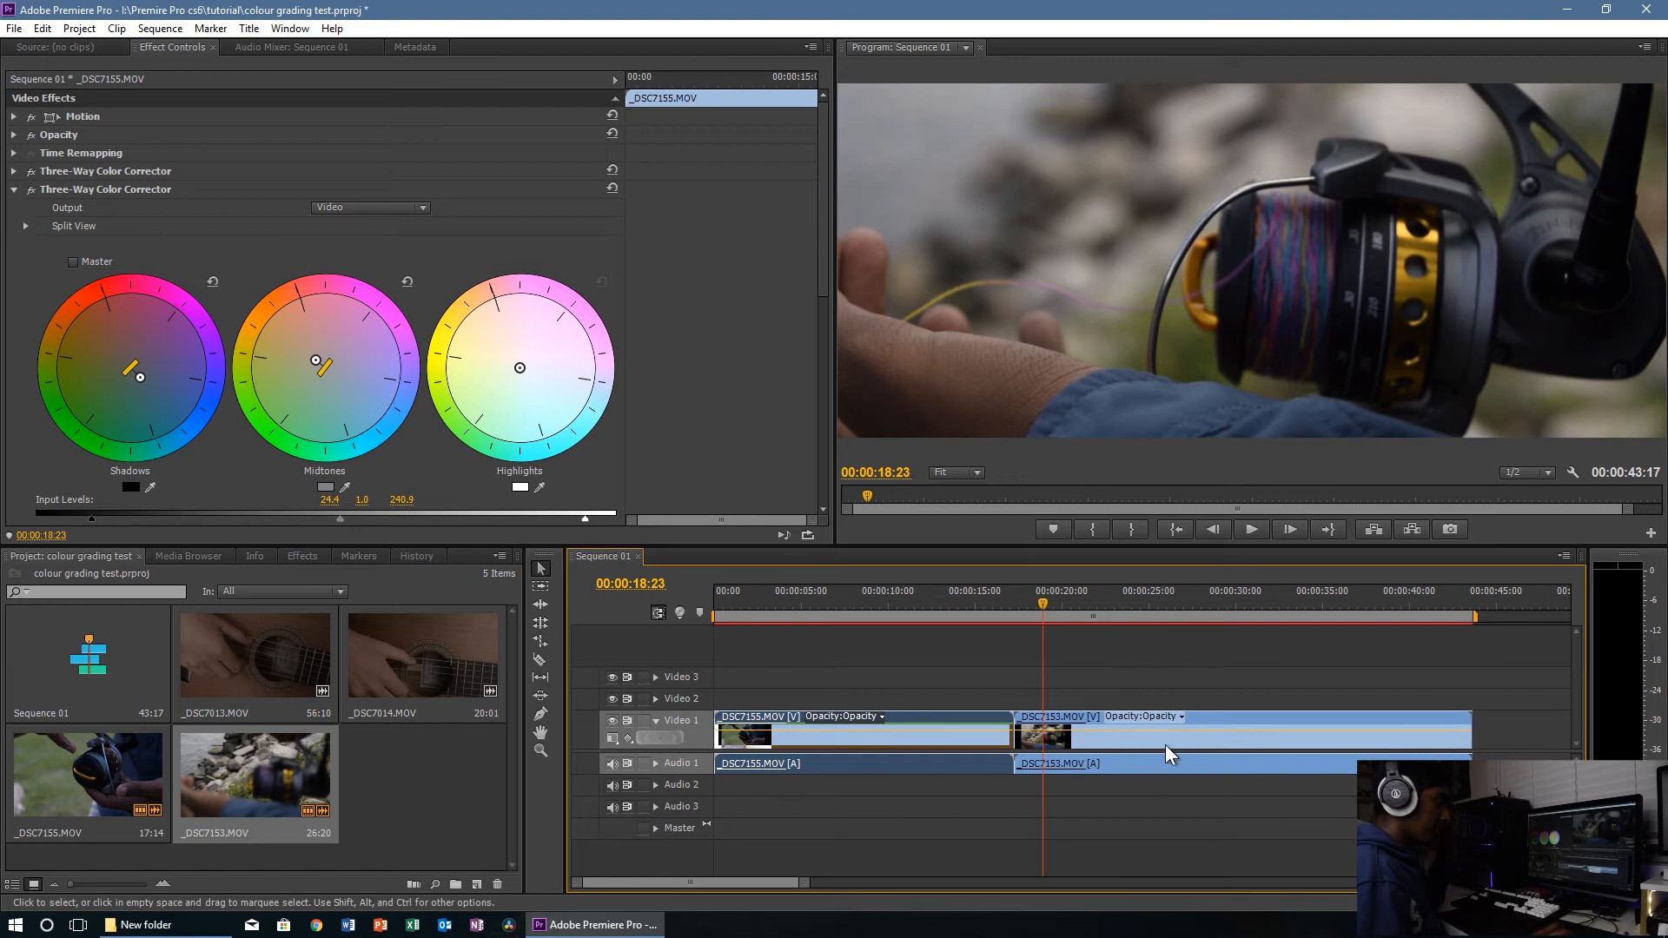
right_click(1169, 756)
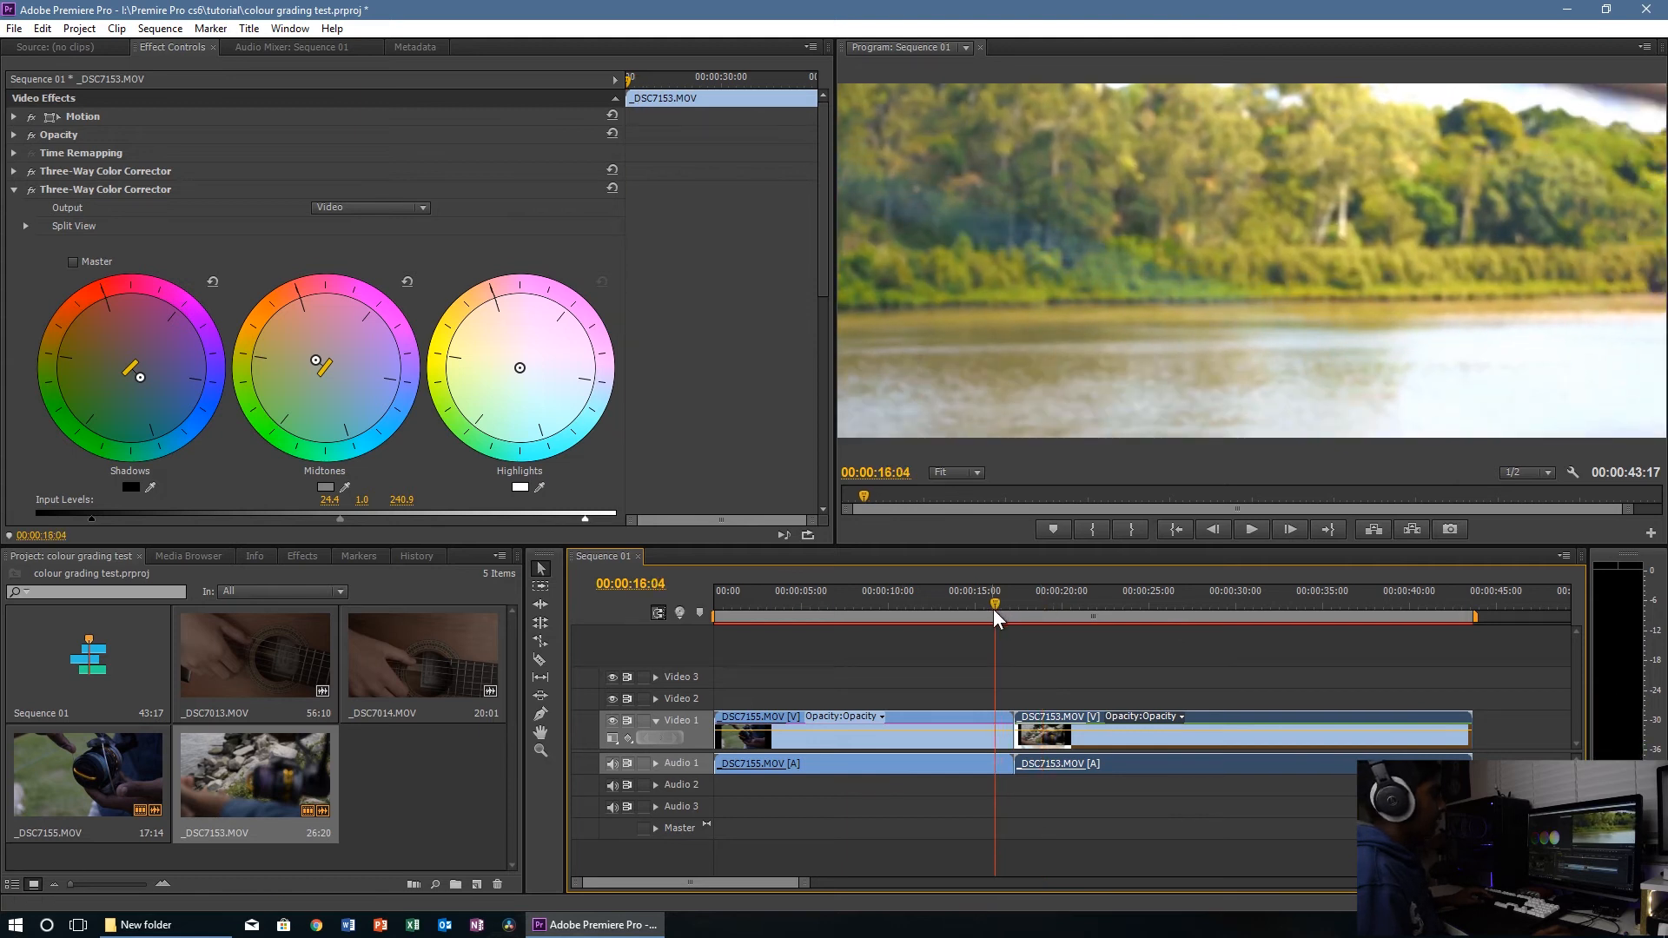
click(756, 603)
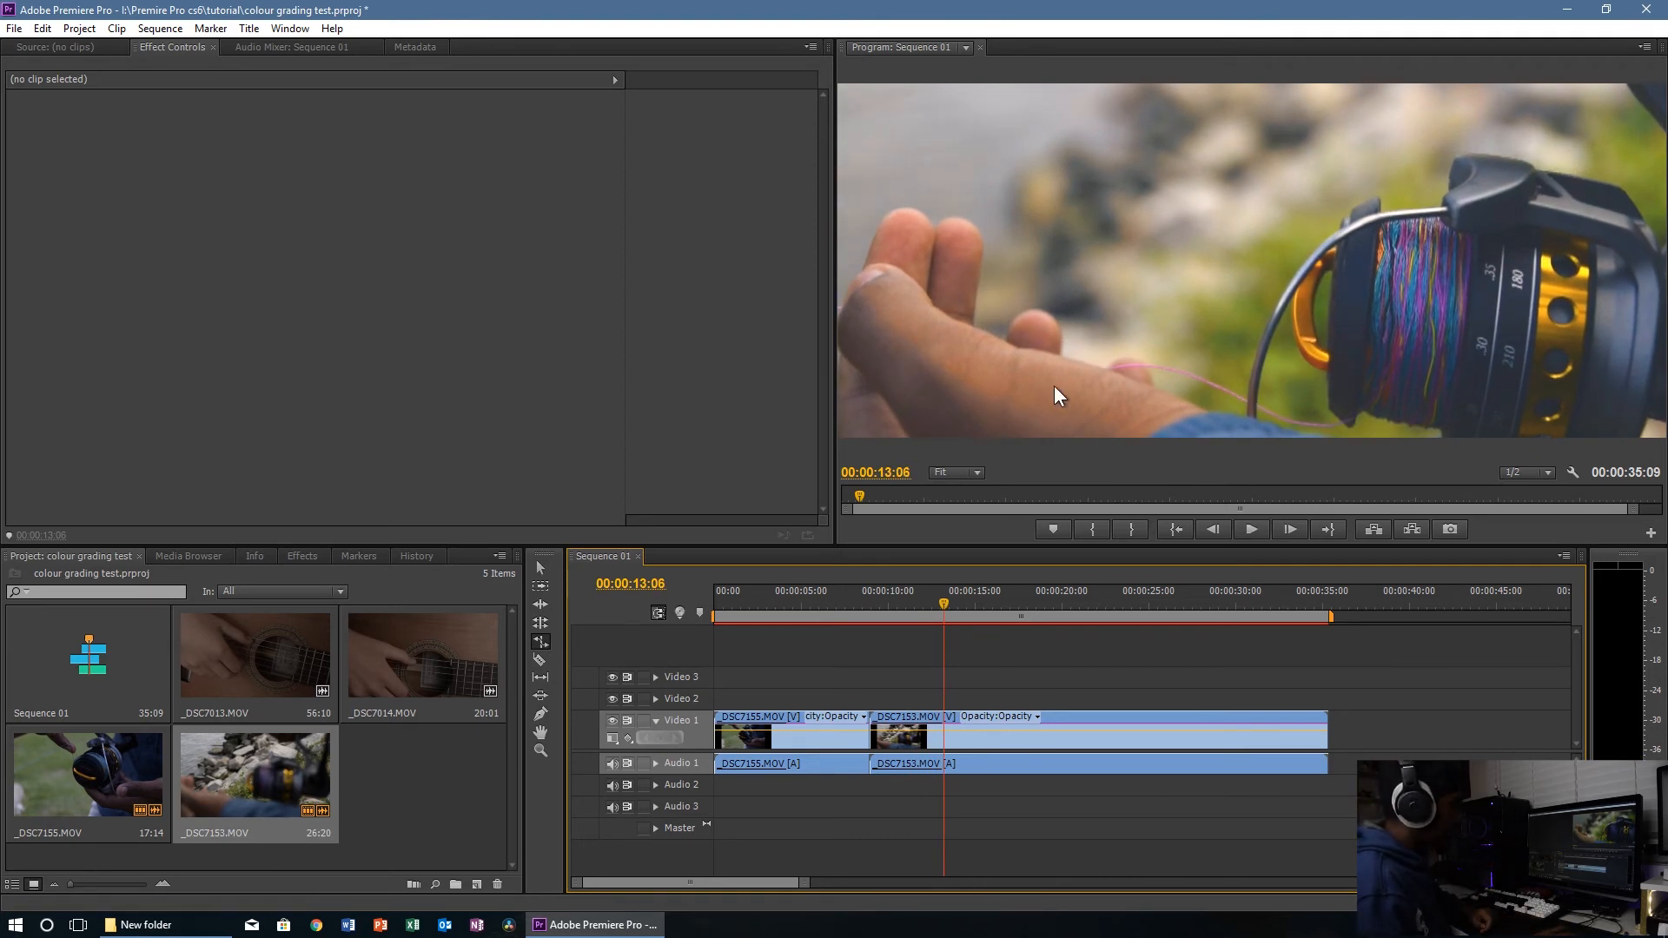
mouse_move(1044, 424)
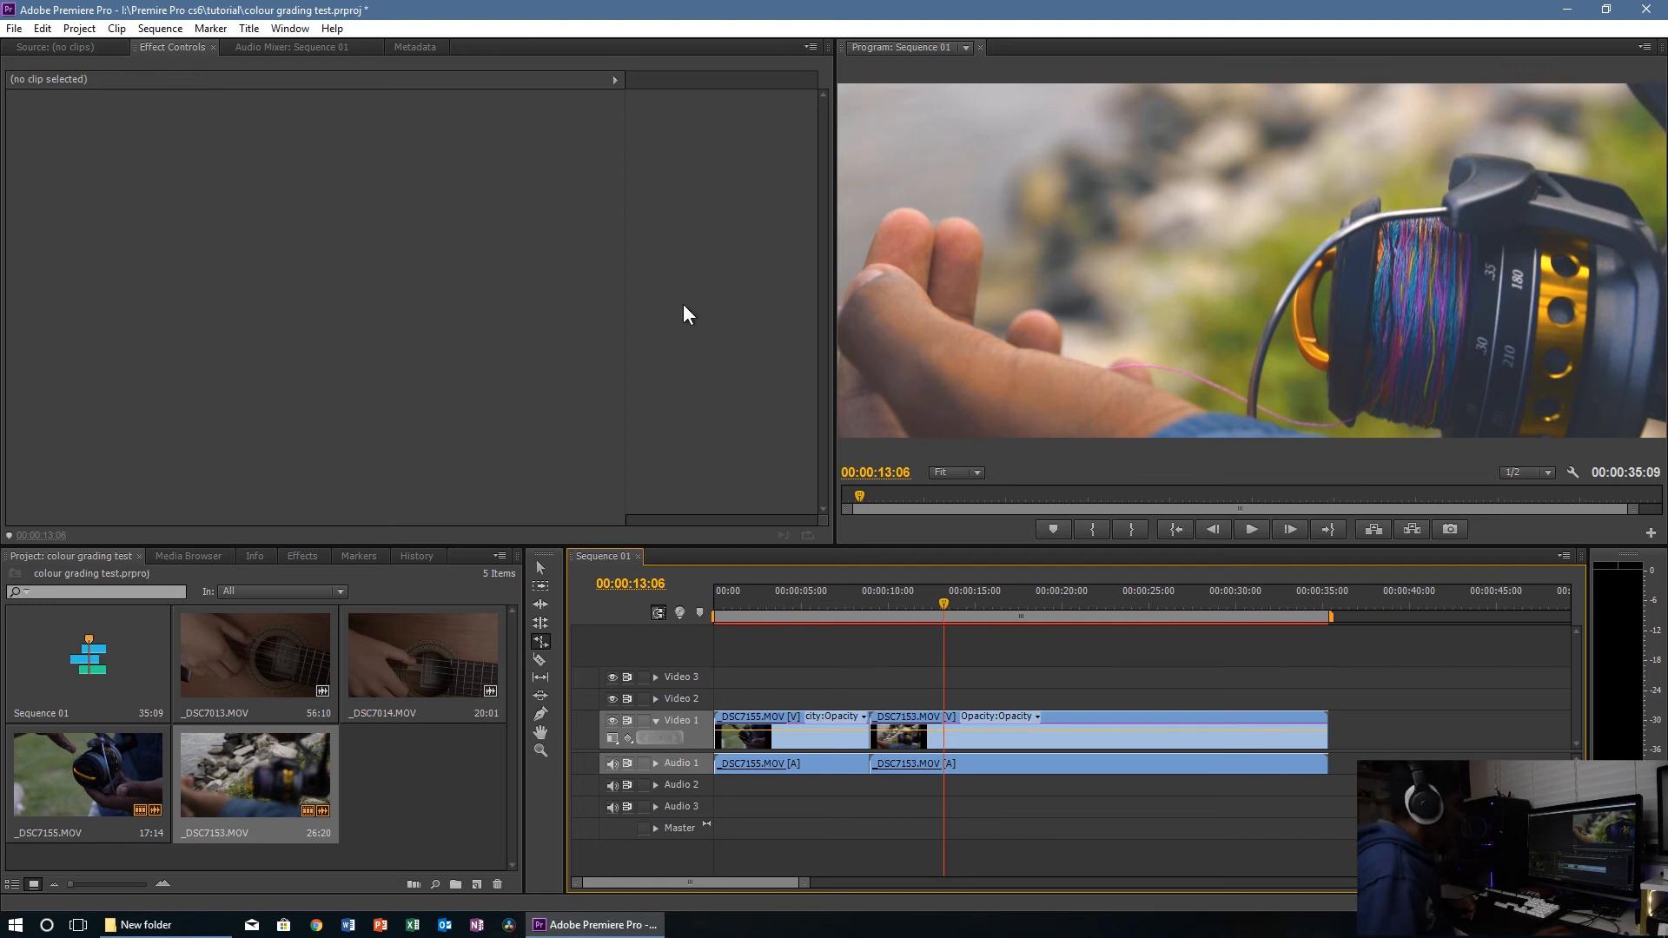
Step: Soften the second clip's shadow tonal range definition and review the graded footage in playback
click(904, 729)
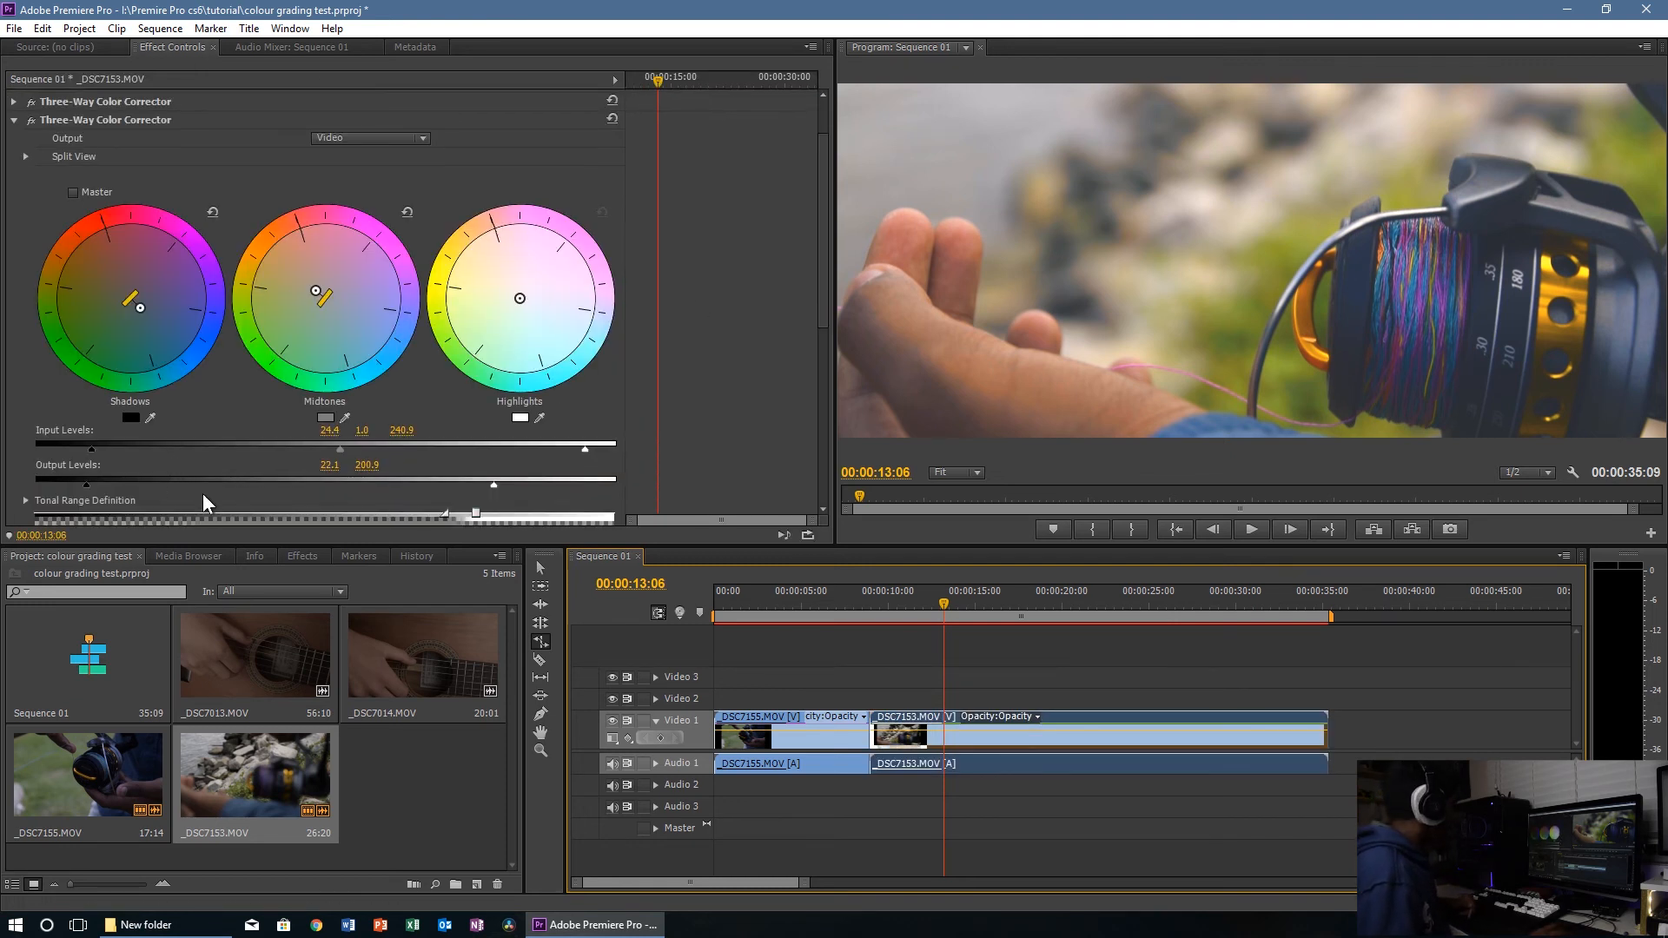
scroll(down, 3)
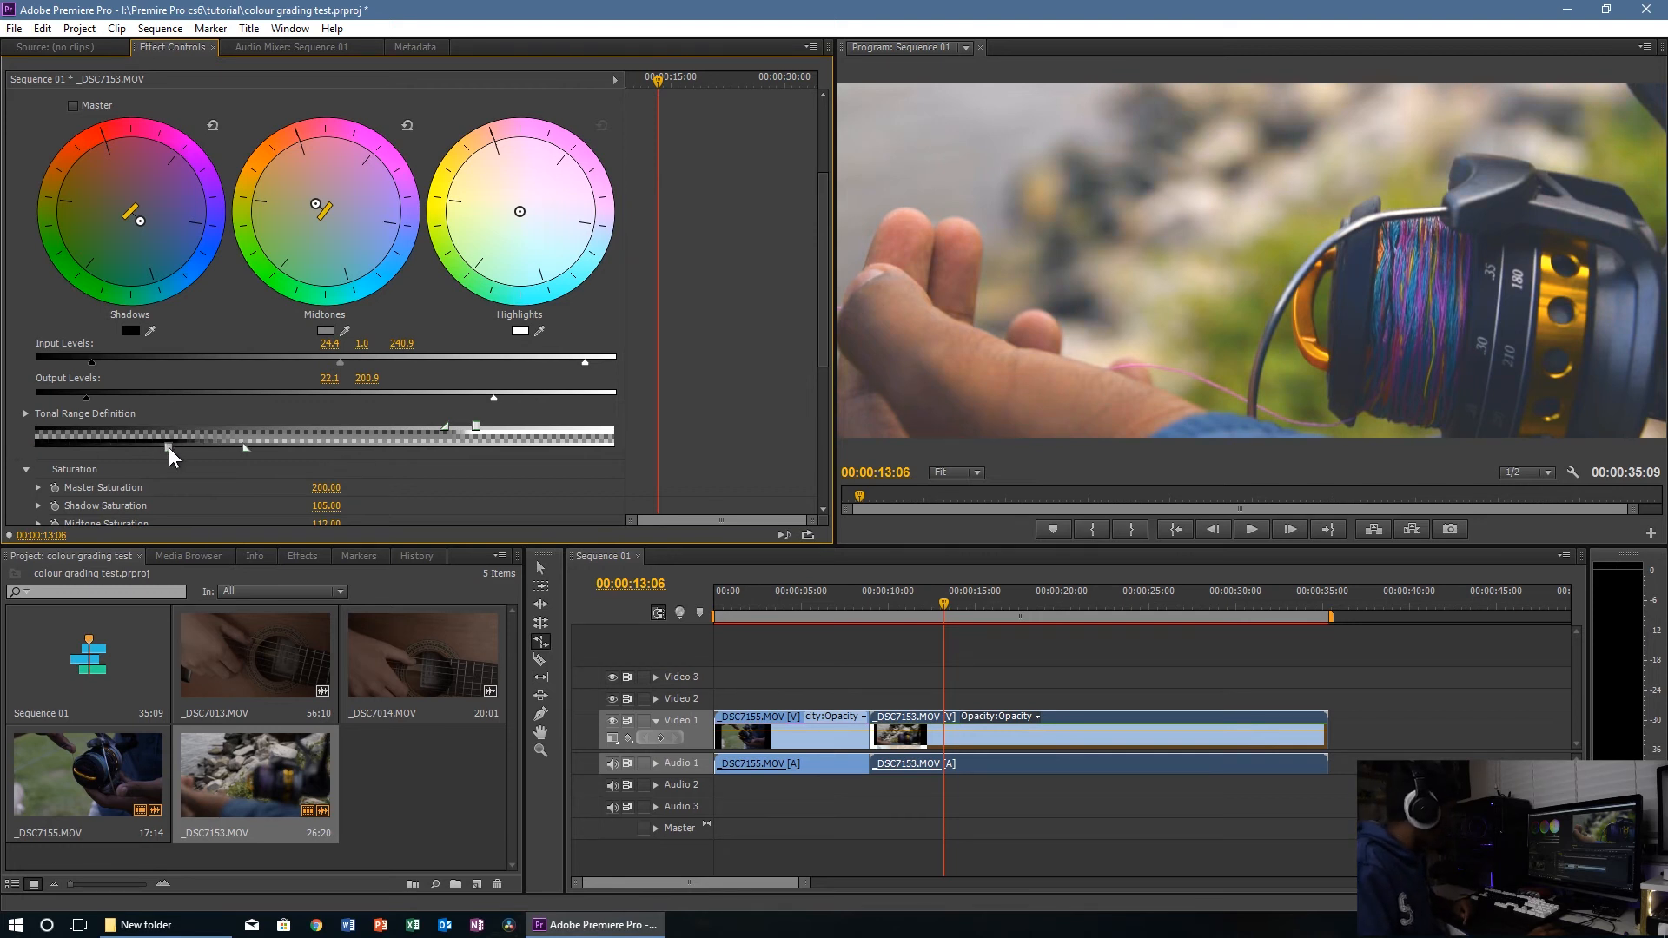
mouse_move(721, 440)
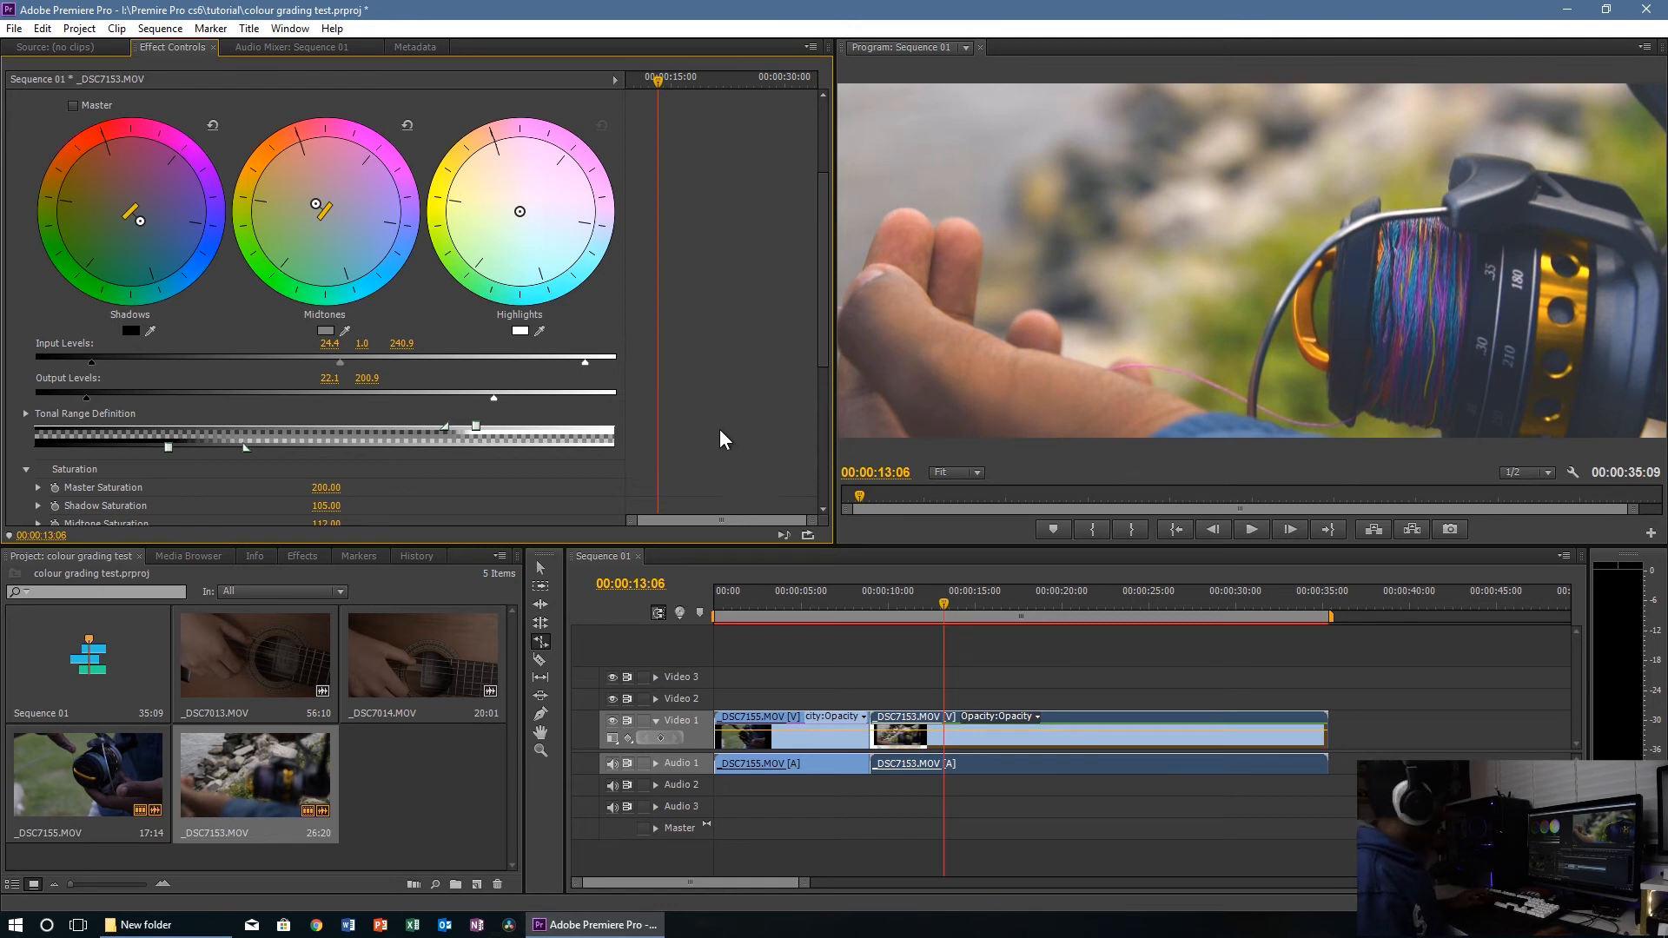
click(1253, 528)
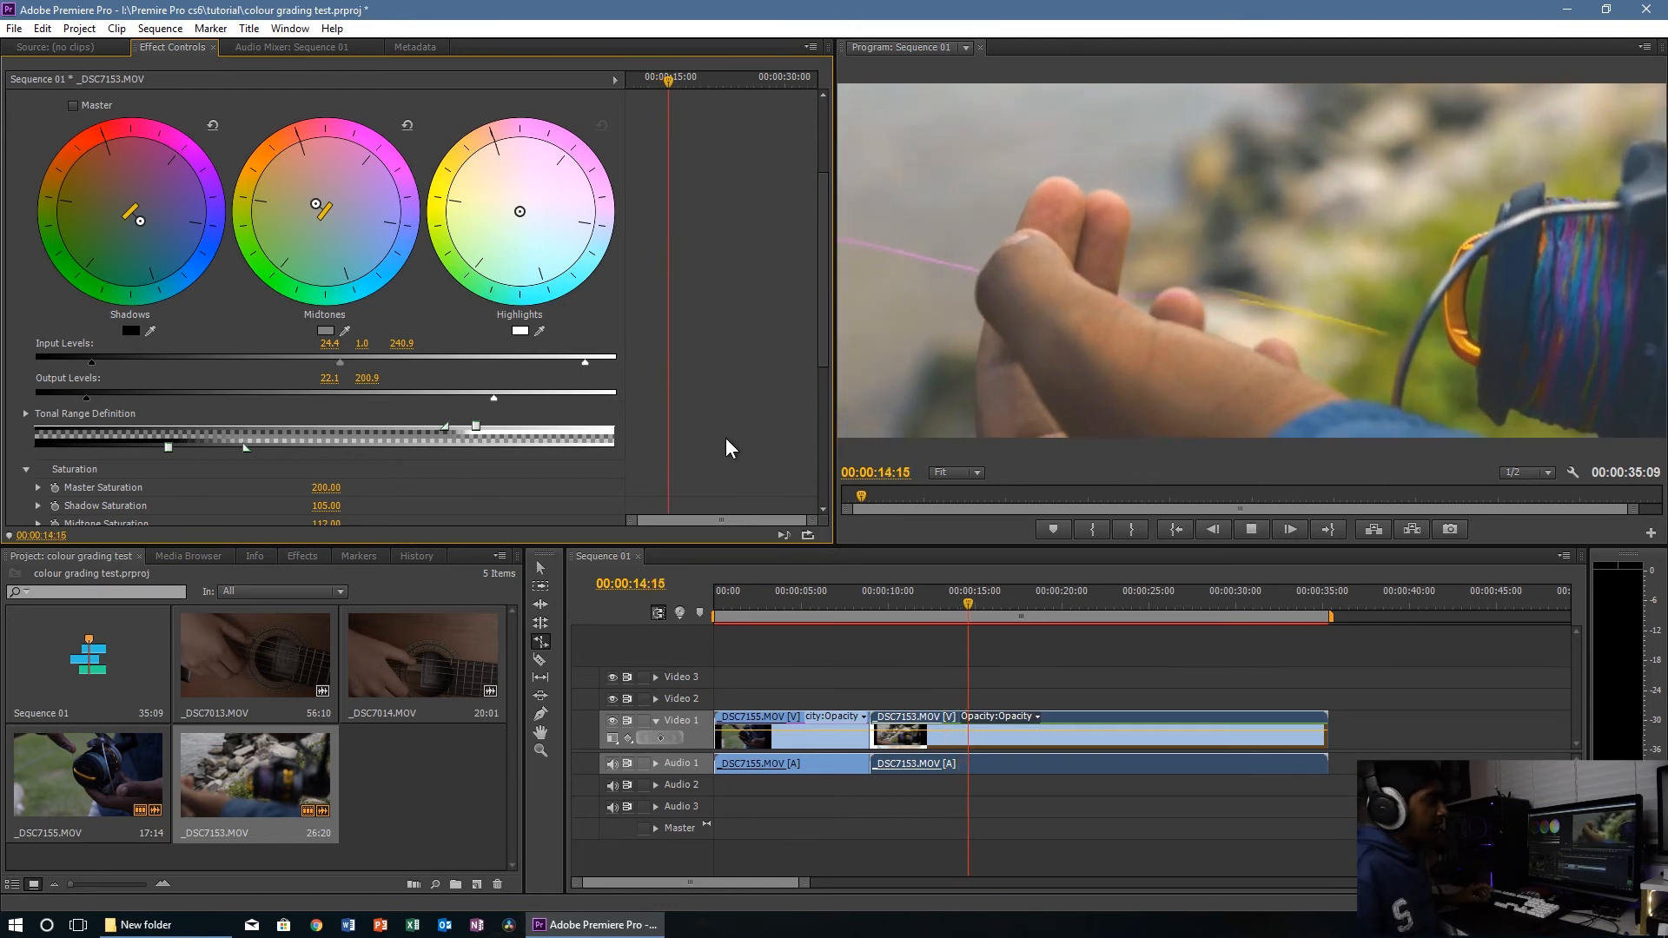
click(1252, 528)
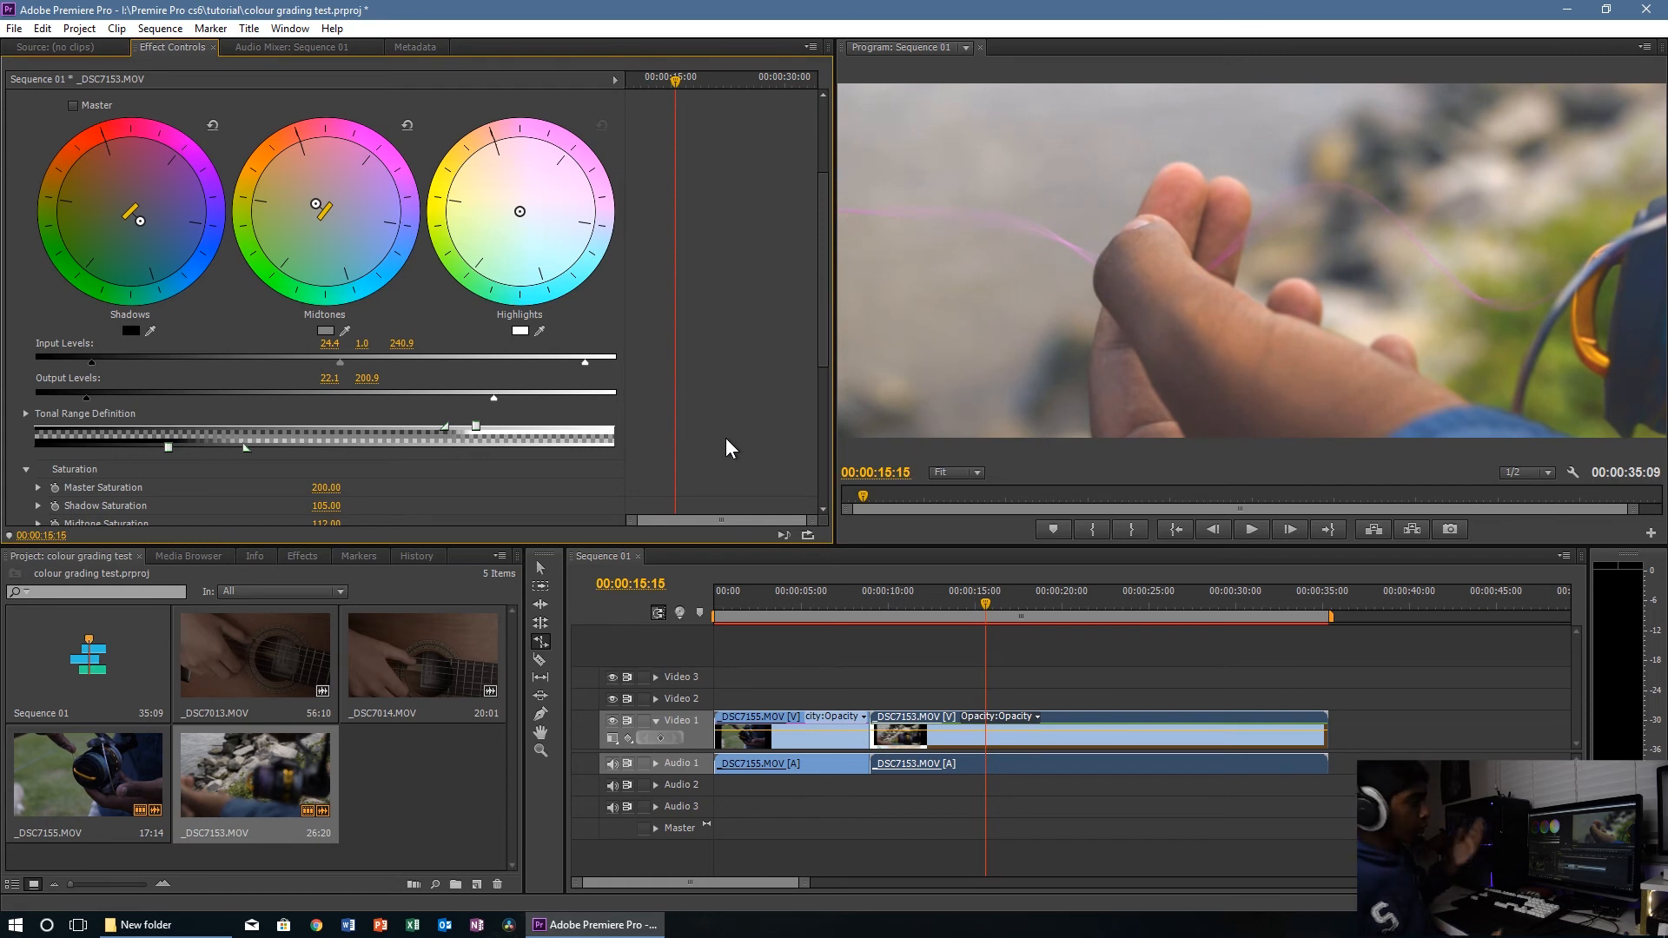